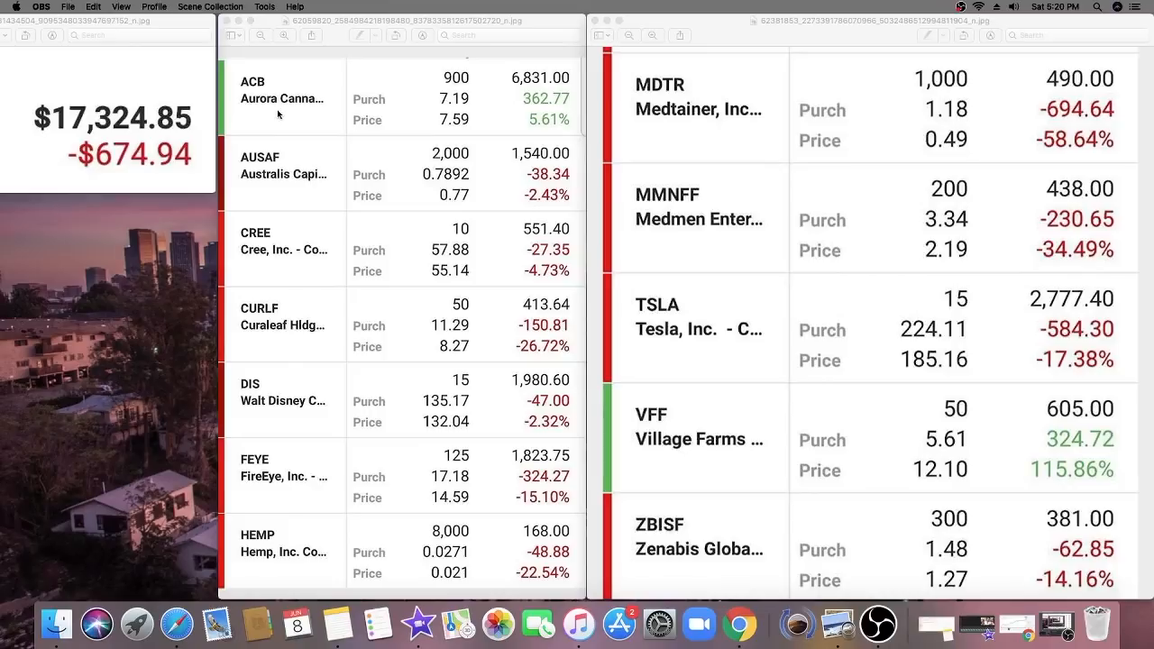
{"action": "mouse_move", "coordinate": [209, 56]}
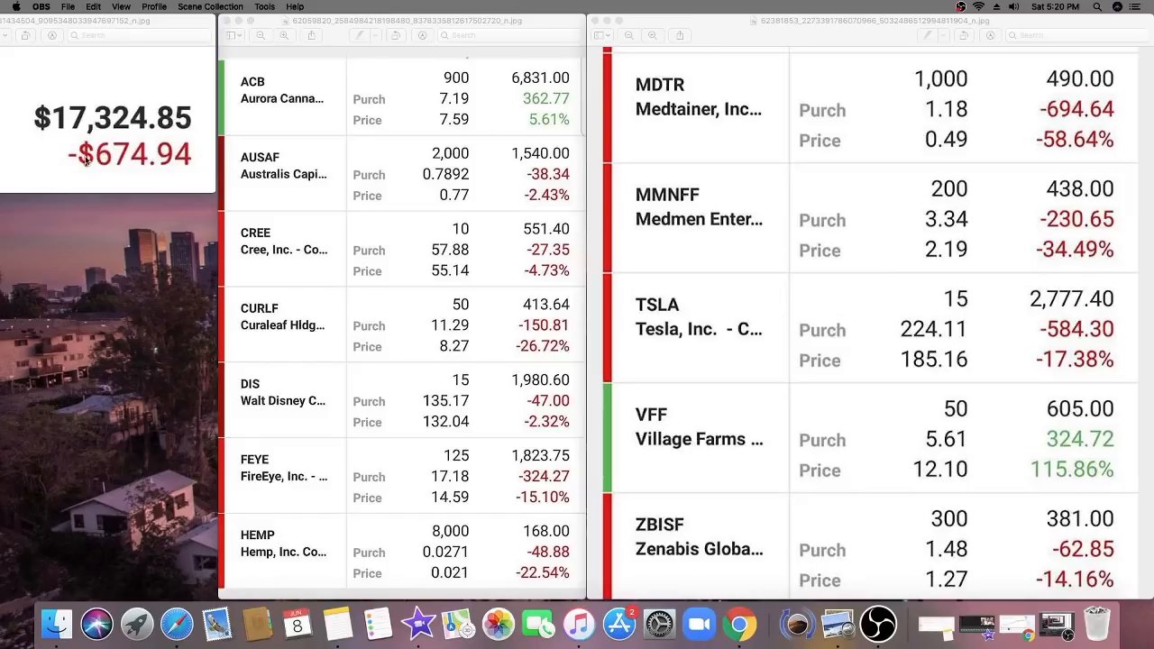
{"action": "mouse_move", "coordinate": [151, 163]}
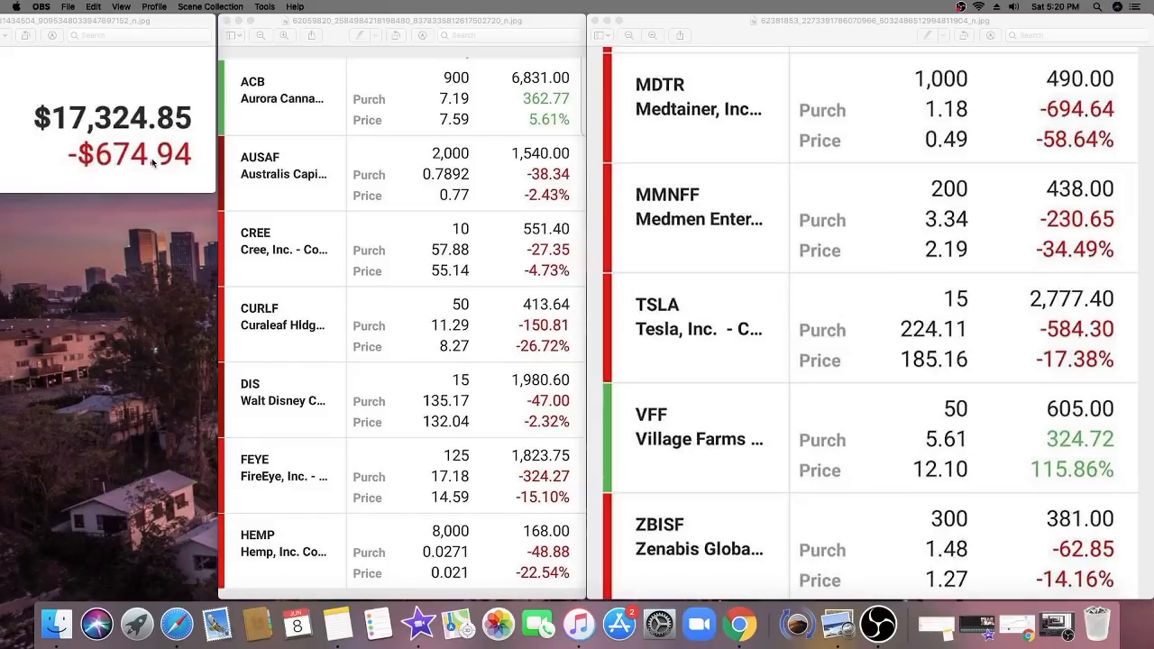
{"action": "mouse_move", "coordinate": [152, 164]}
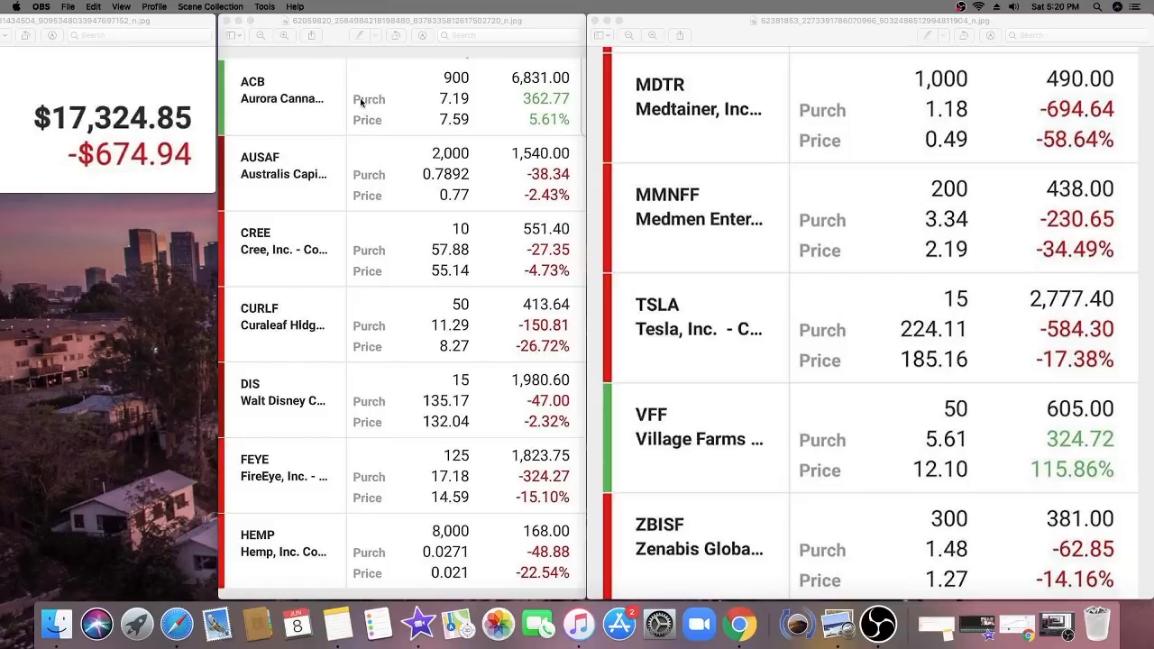
{"action": "mouse_move", "coordinate": [631, 258]}
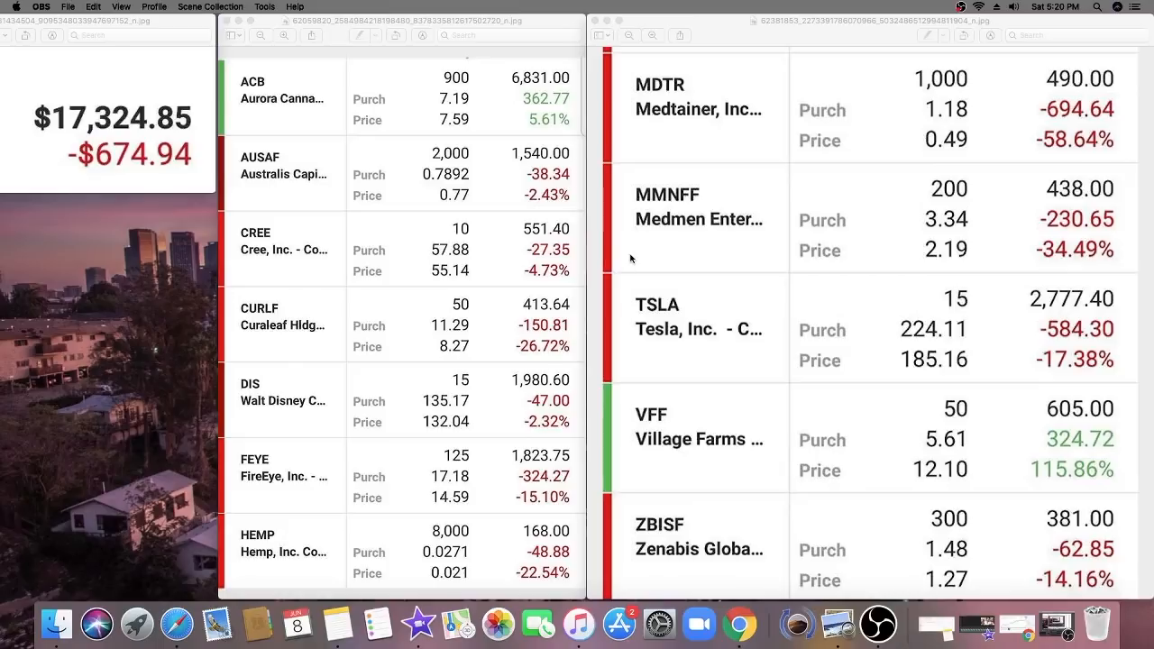
{"action": "mouse_move", "coordinate": [467, 90]}
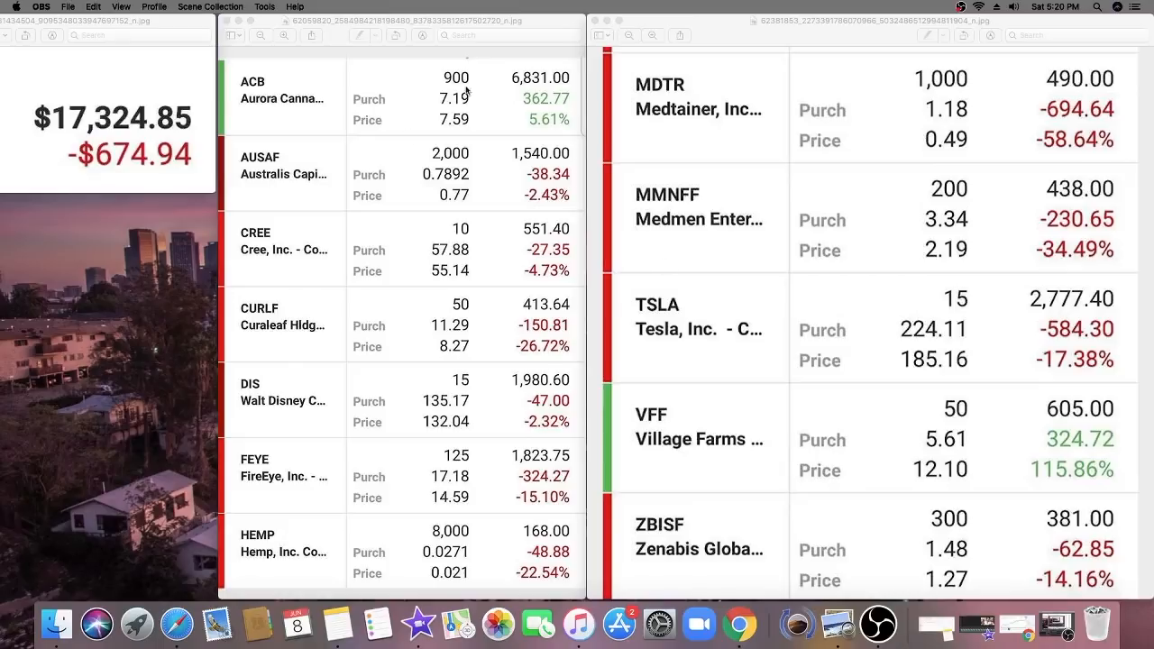
{"action": "mouse_move", "coordinate": [514, 87]}
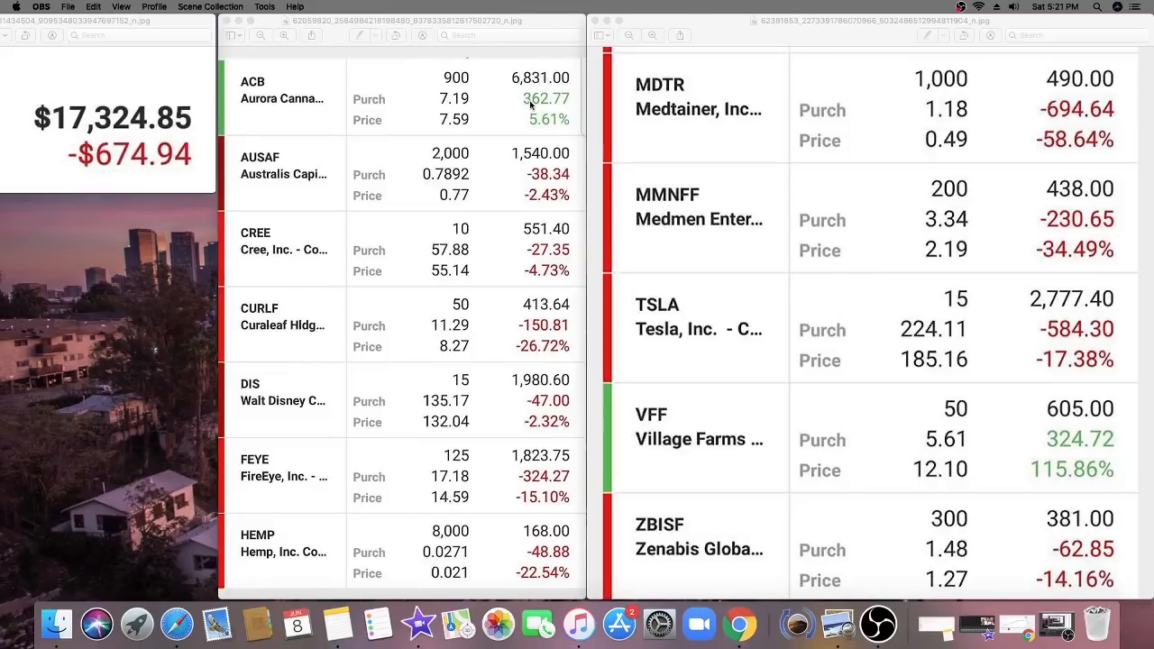
{"action": "mouse_move", "coordinate": [856, 326]}
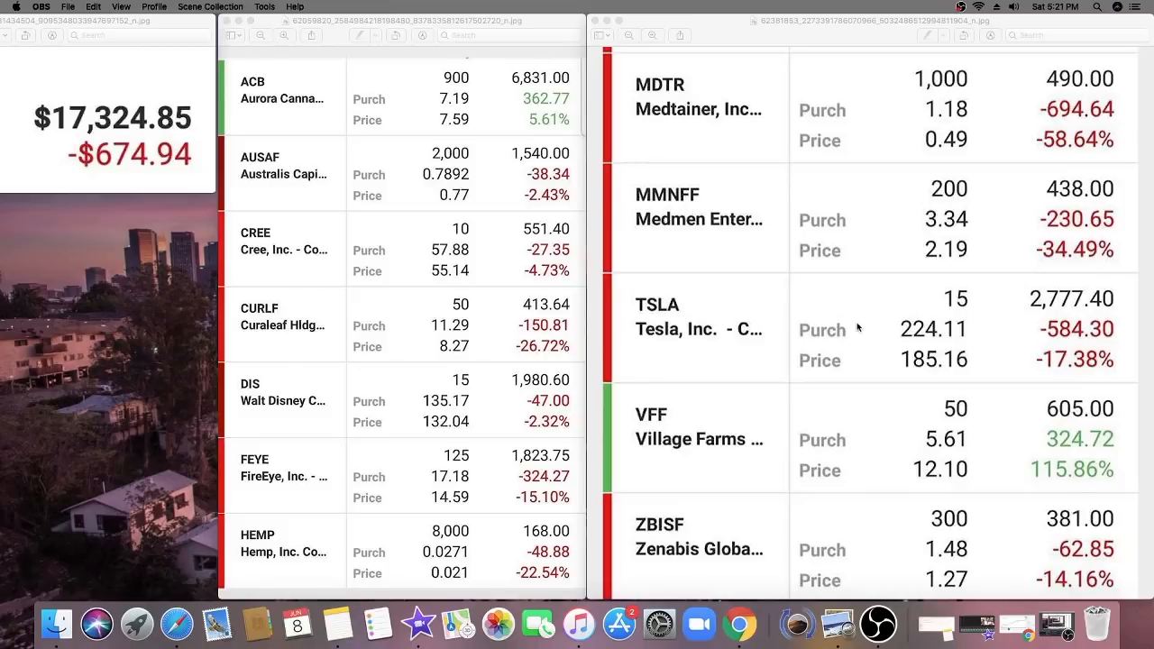
{"action": "mouse_move", "coordinate": [934, 347]}
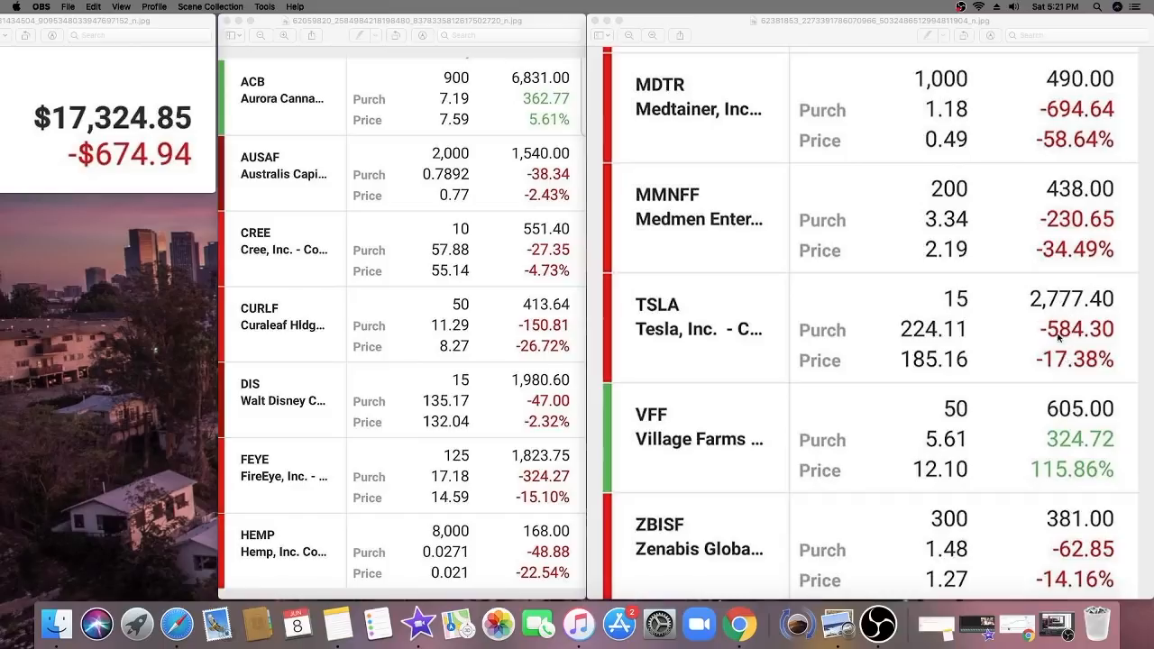
{"action": "mouse_move", "coordinate": [768, 429]}
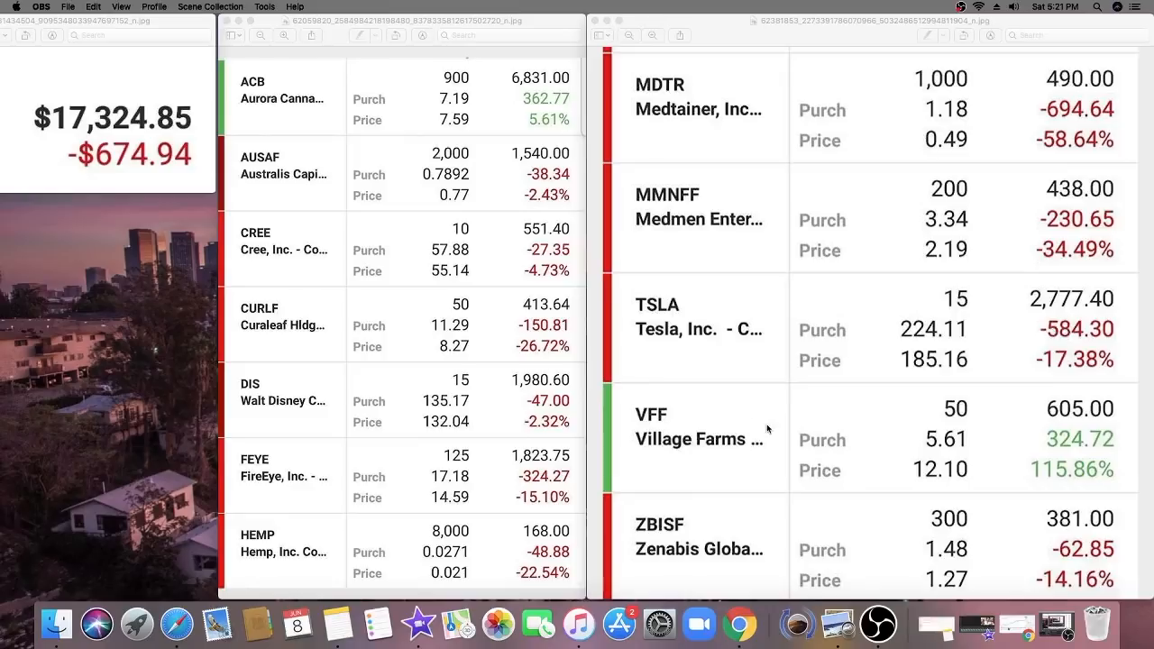
{"action": "mouse_move", "coordinate": [696, 438]}
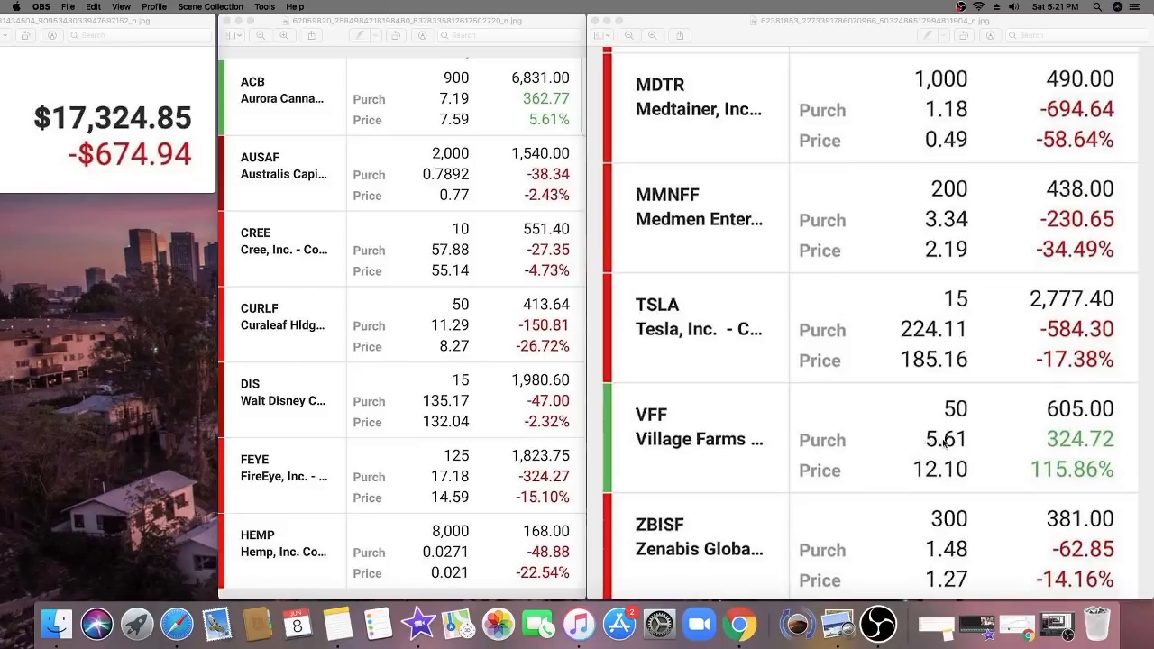
{"action": "mouse_move", "coordinate": [985, 468]}
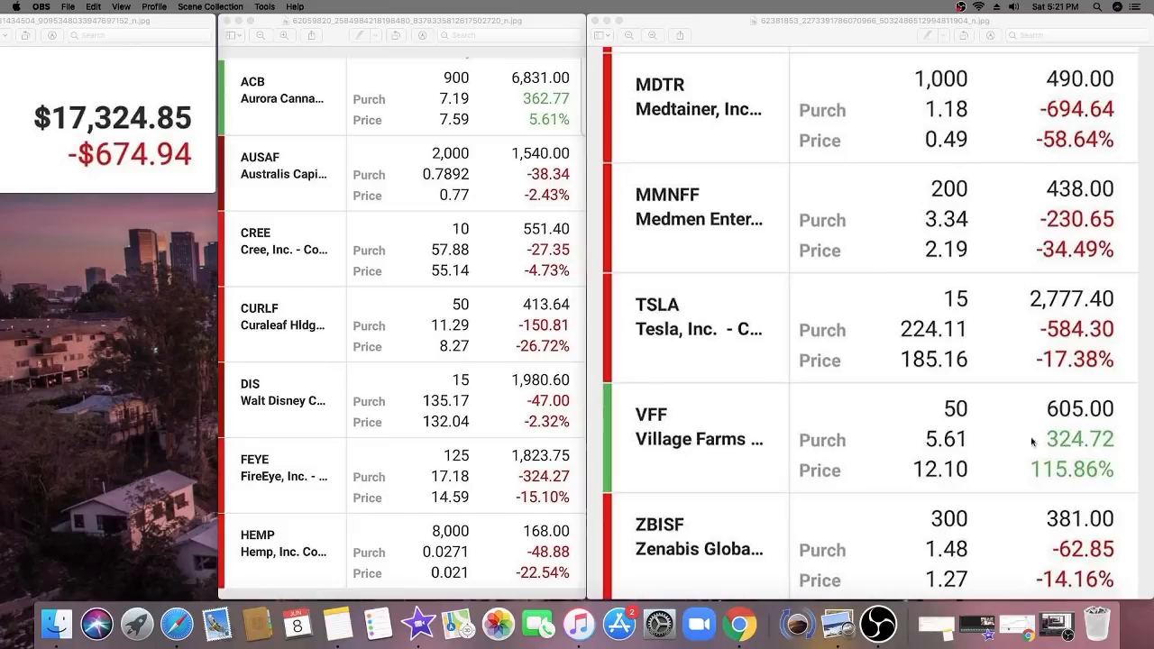
{"action": "mouse_move", "coordinate": [1055, 473]}
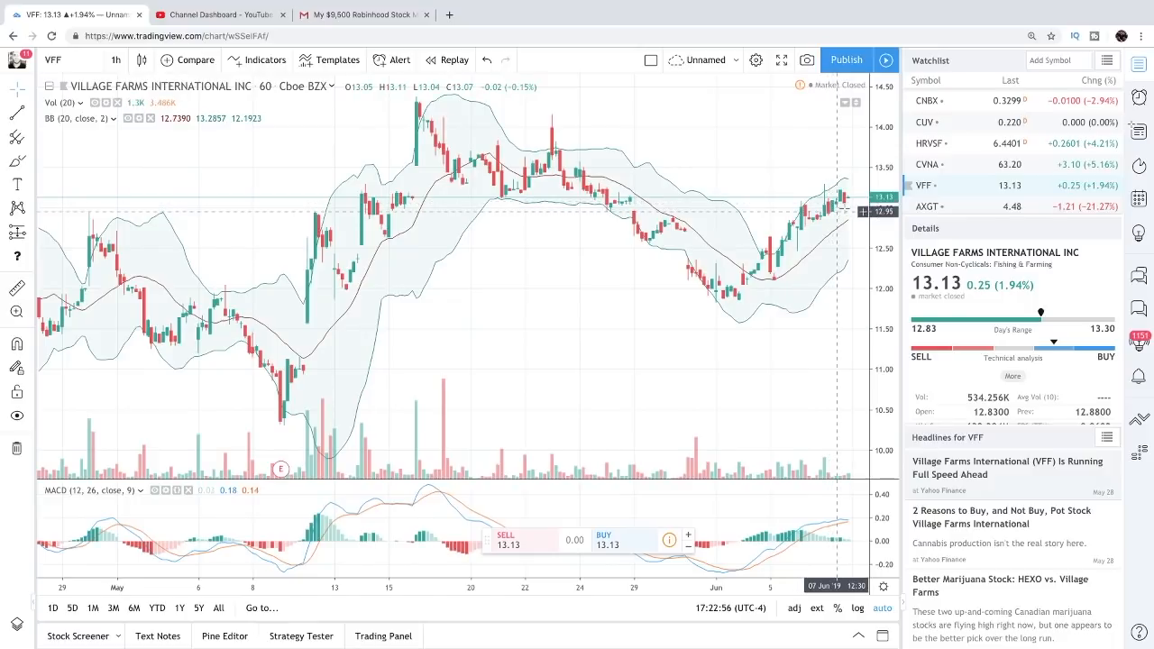
{"action": "mouse_move", "coordinate": [772, 303]}
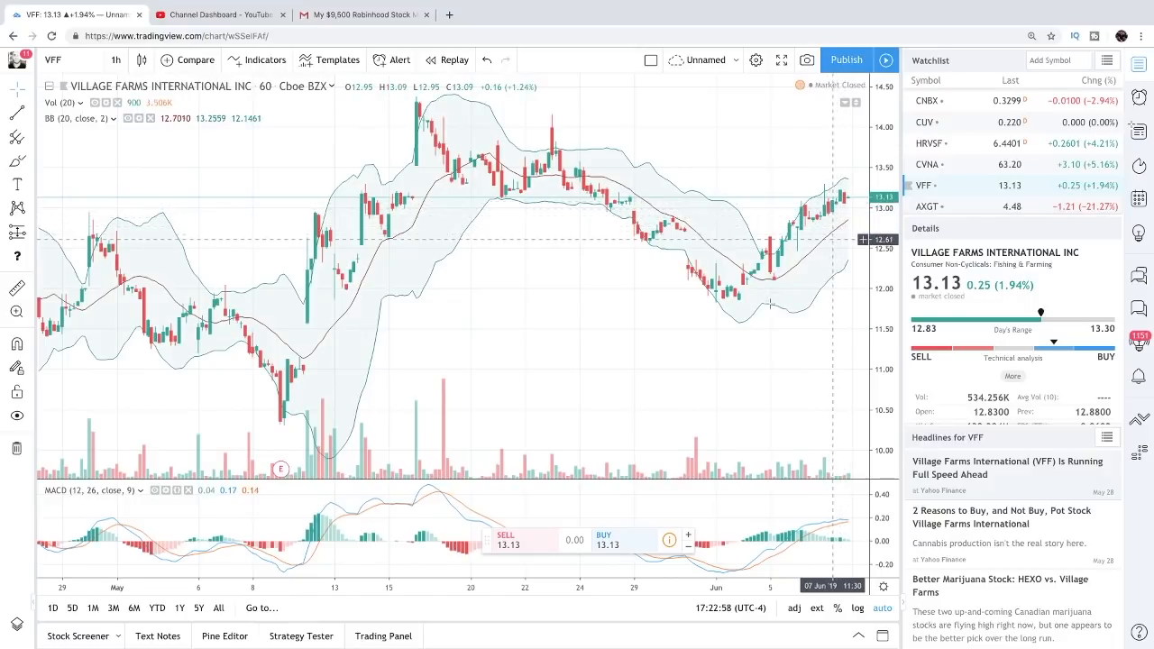
{"action": "mouse_move", "coordinate": [748, 303]}
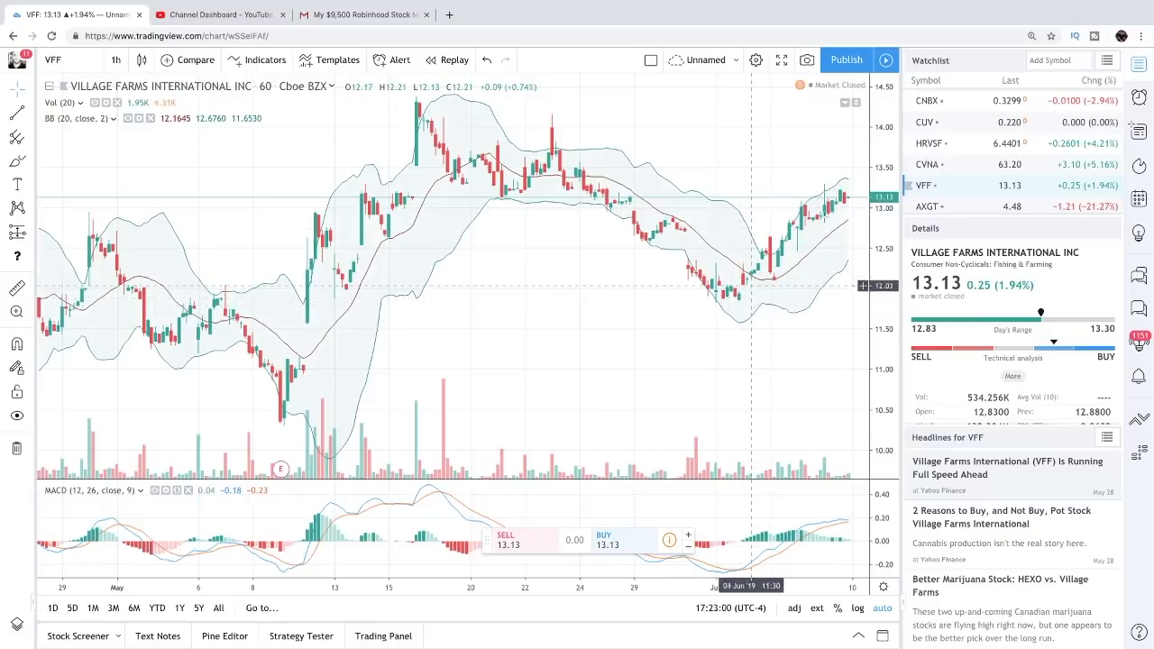
{"action": "mouse_move", "coordinate": [419, 397]}
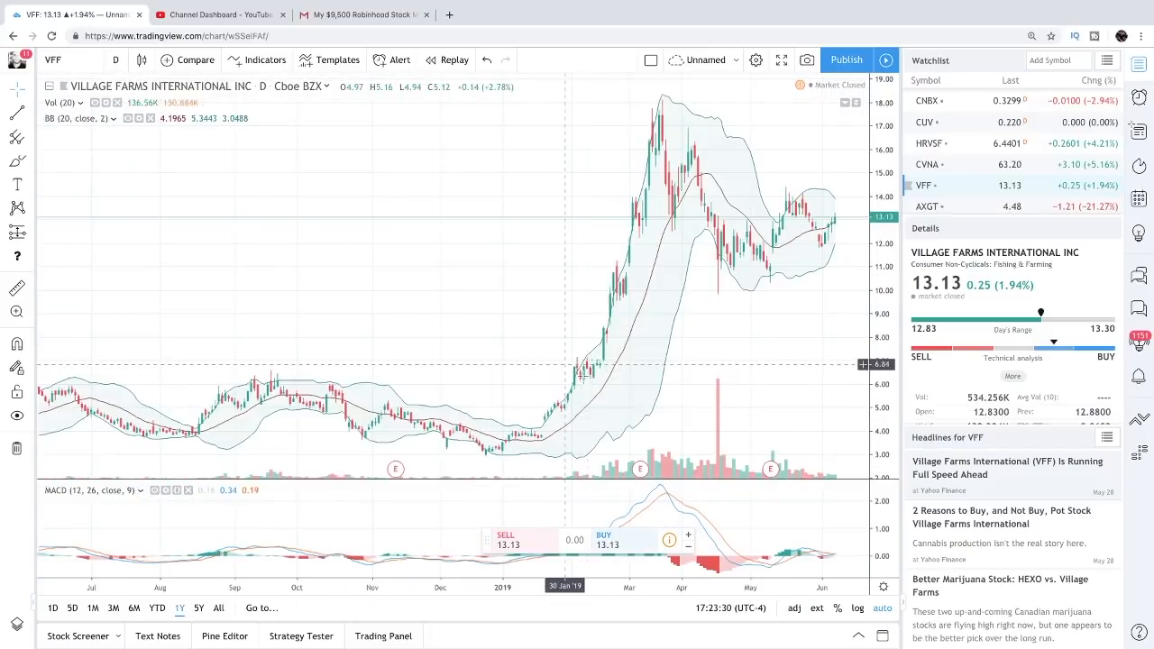
{"action": "mouse_move", "coordinate": [581, 377]}
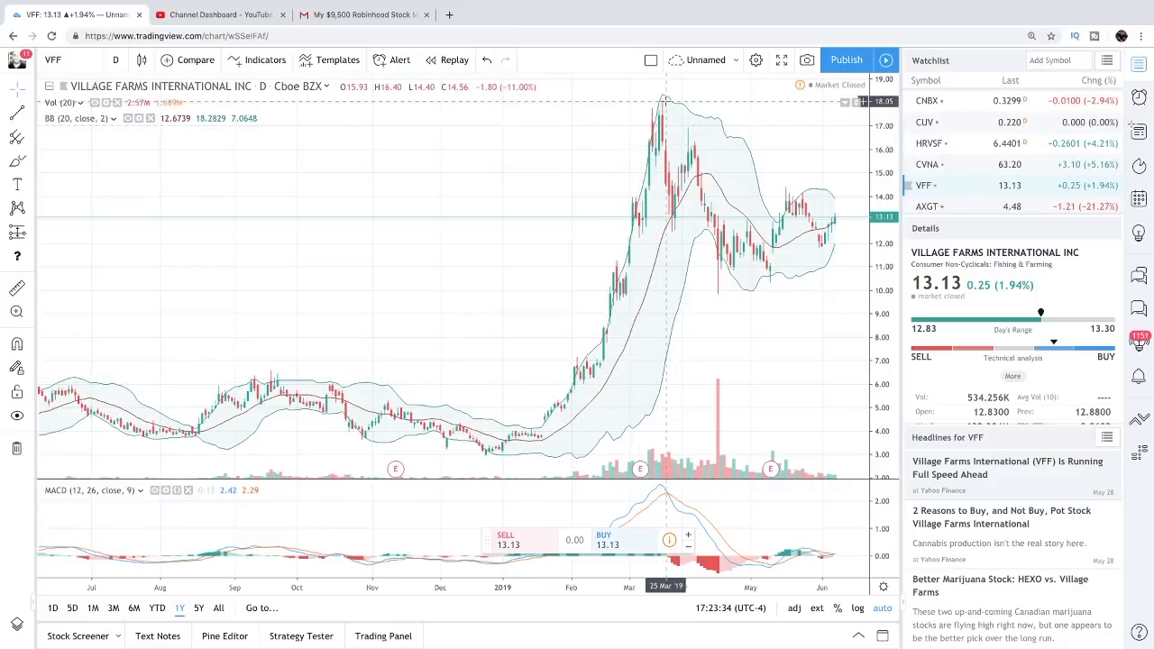
{"action": "mouse_move", "coordinate": [588, 361]}
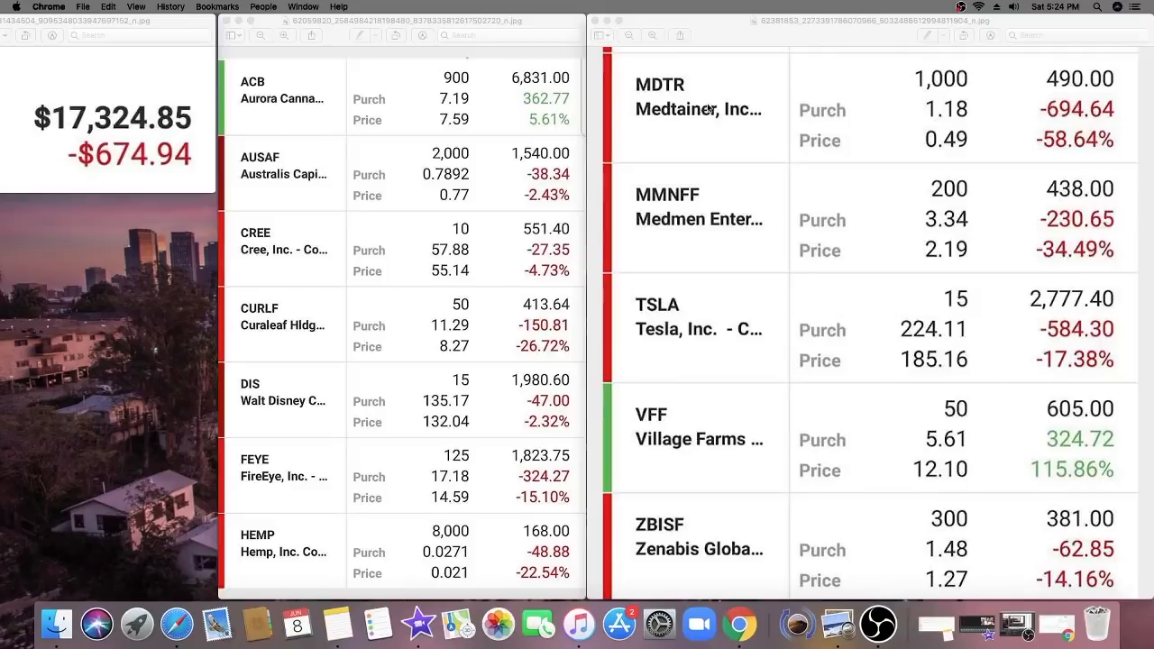
{"action": "mouse_move", "coordinate": [764, 461]}
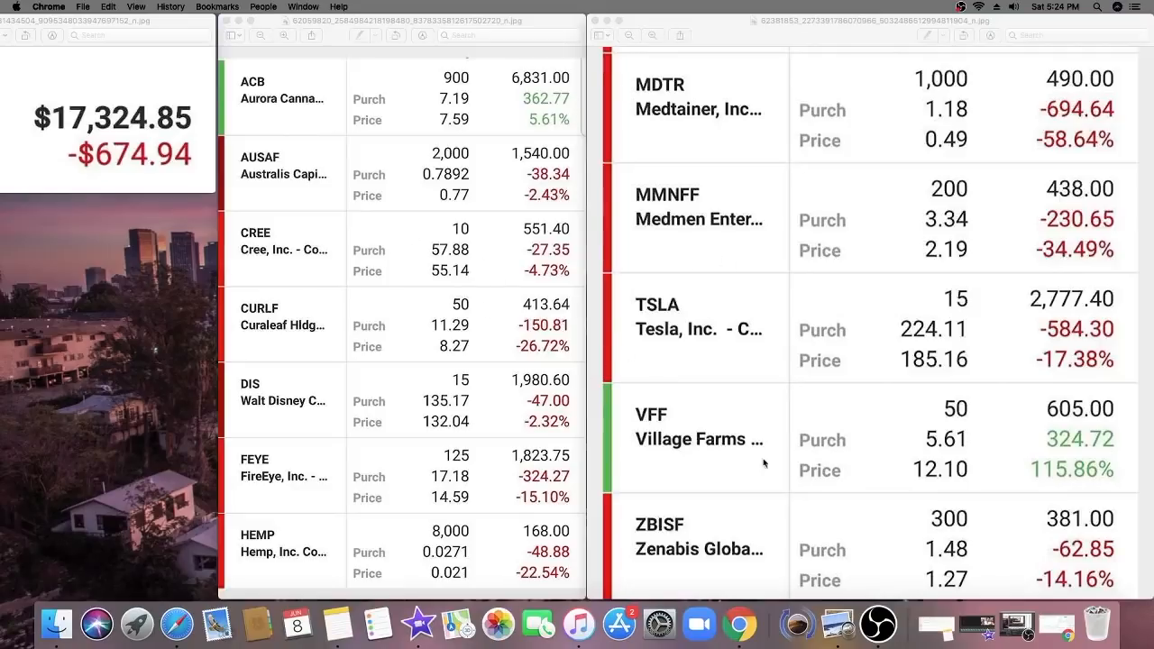
{"action": "mouse_move", "coordinate": [297, 389]}
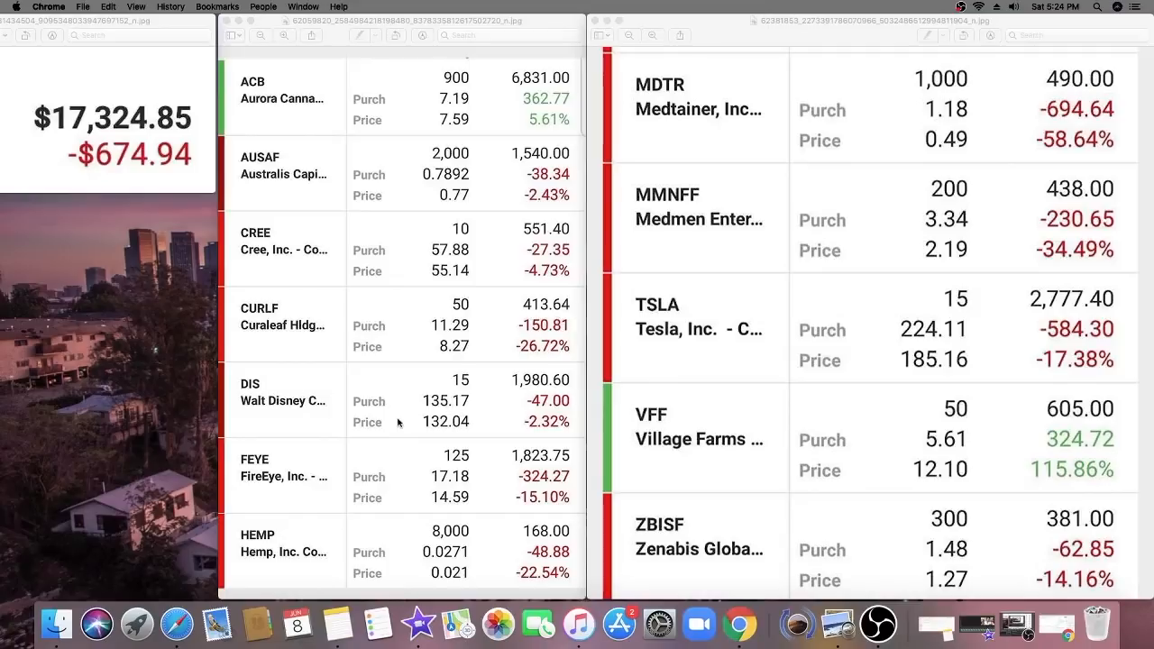
{"action": "mouse_move", "coordinate": [411, 418]}
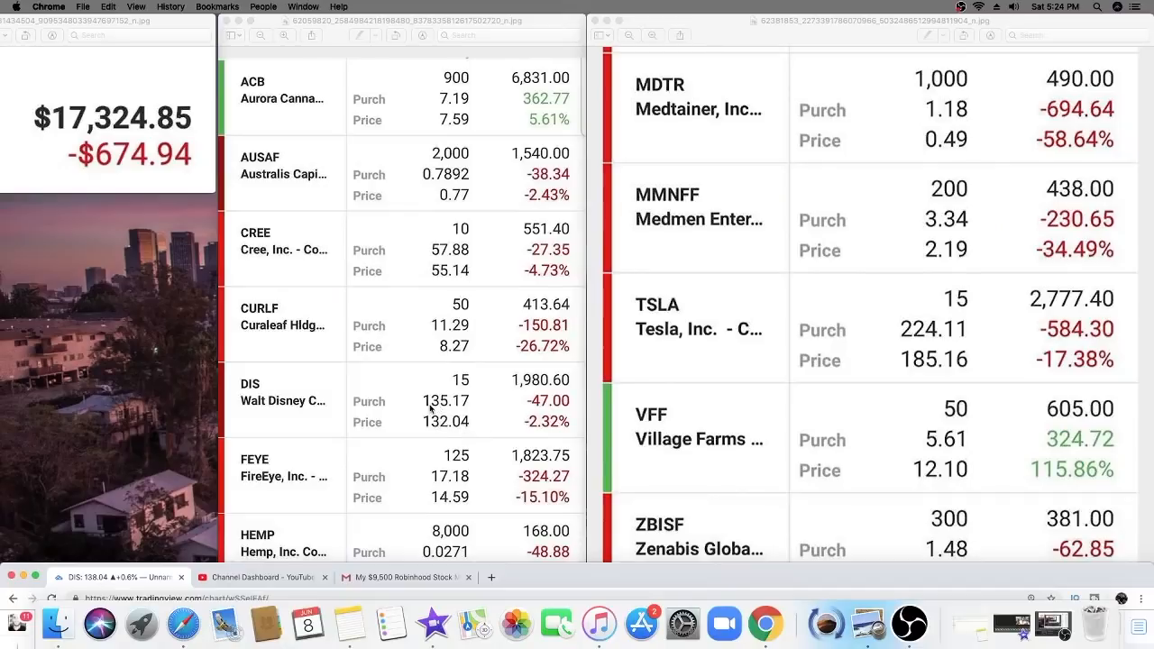
{"action": "mouse_move", "coordinate": [447, 404]}
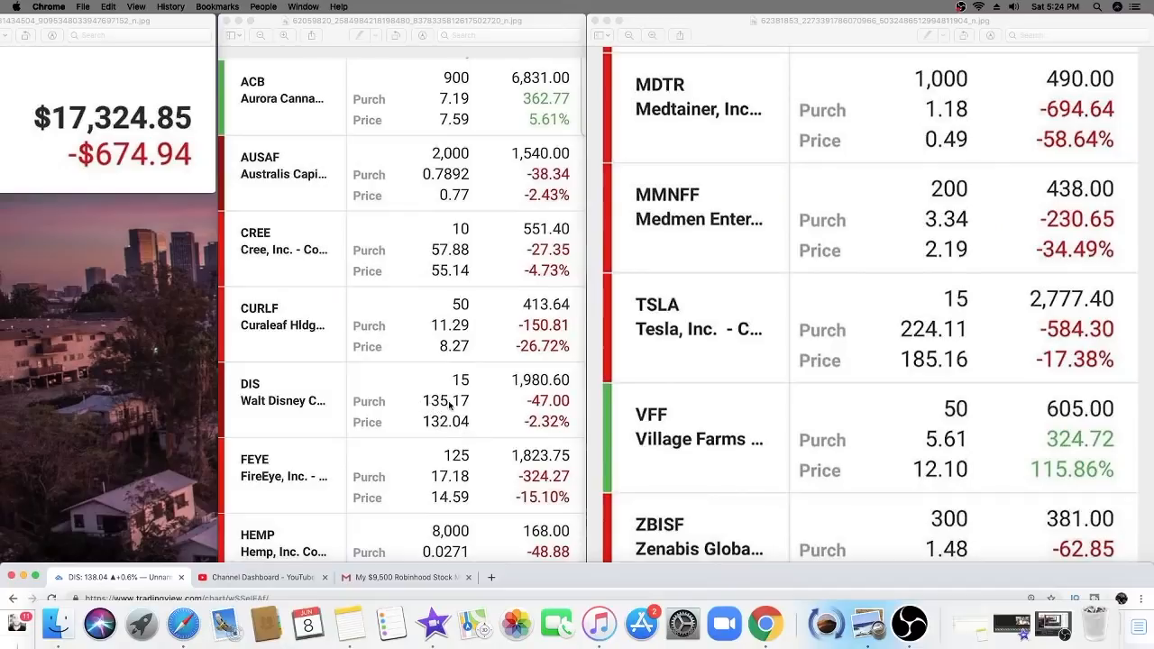
{"action": "mouse_move", "coordinate": [688, 570]}
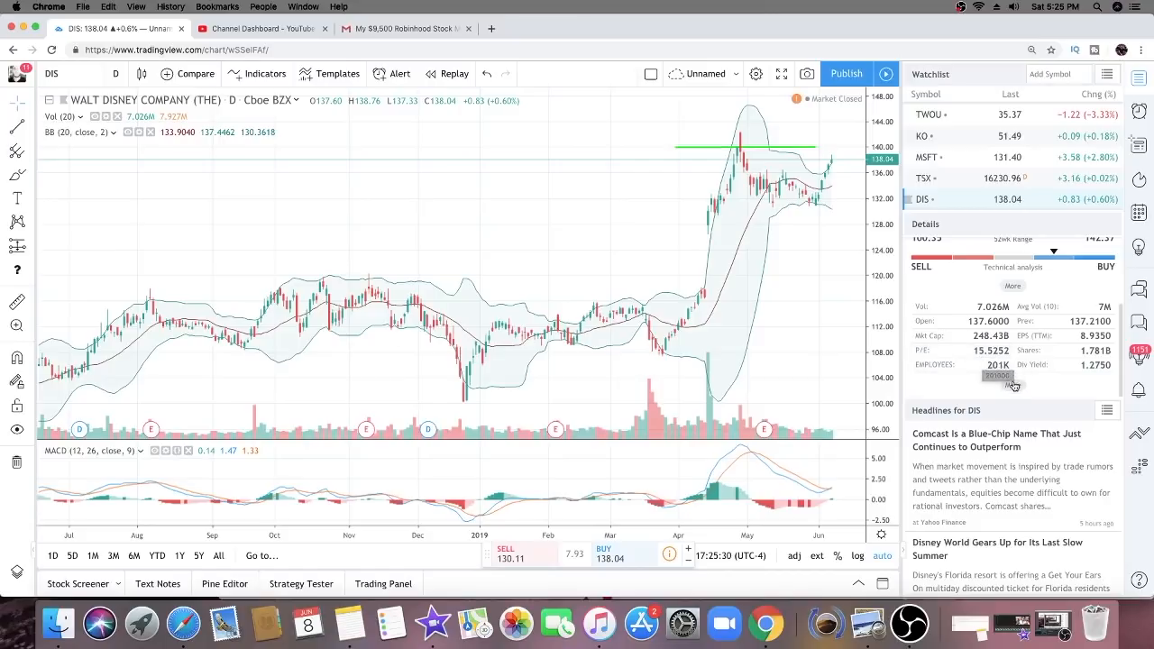
{"action": "mouse_move", "coordinate": [764, 155]}
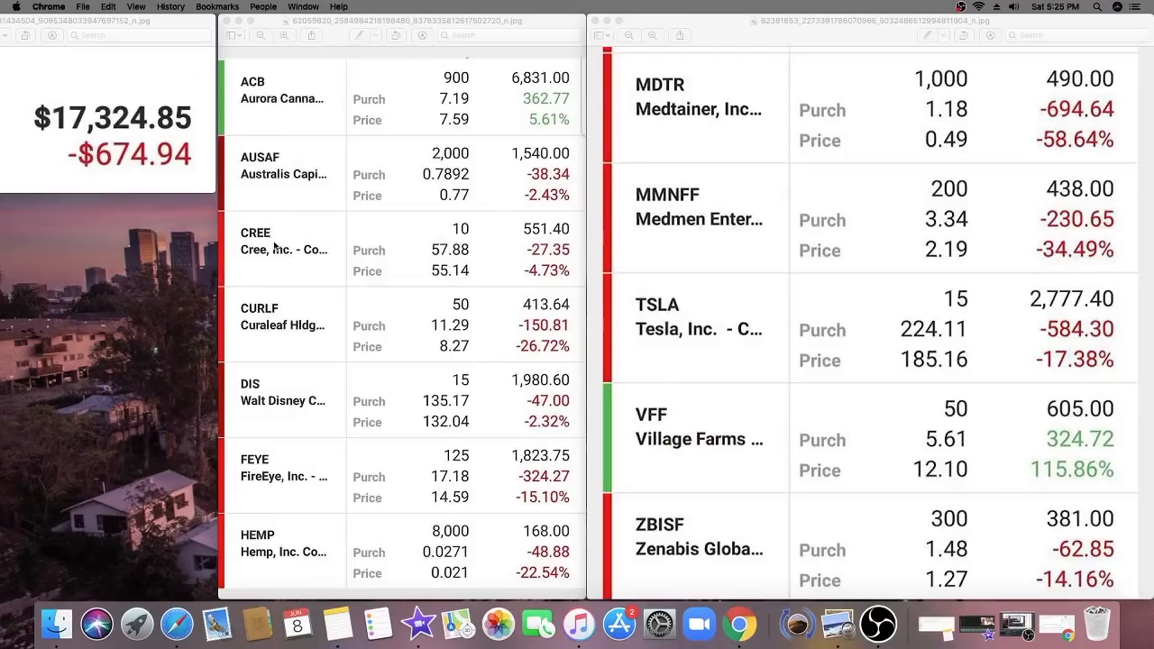
{"action": "mouse_move", "coordinate": [739, 622]}
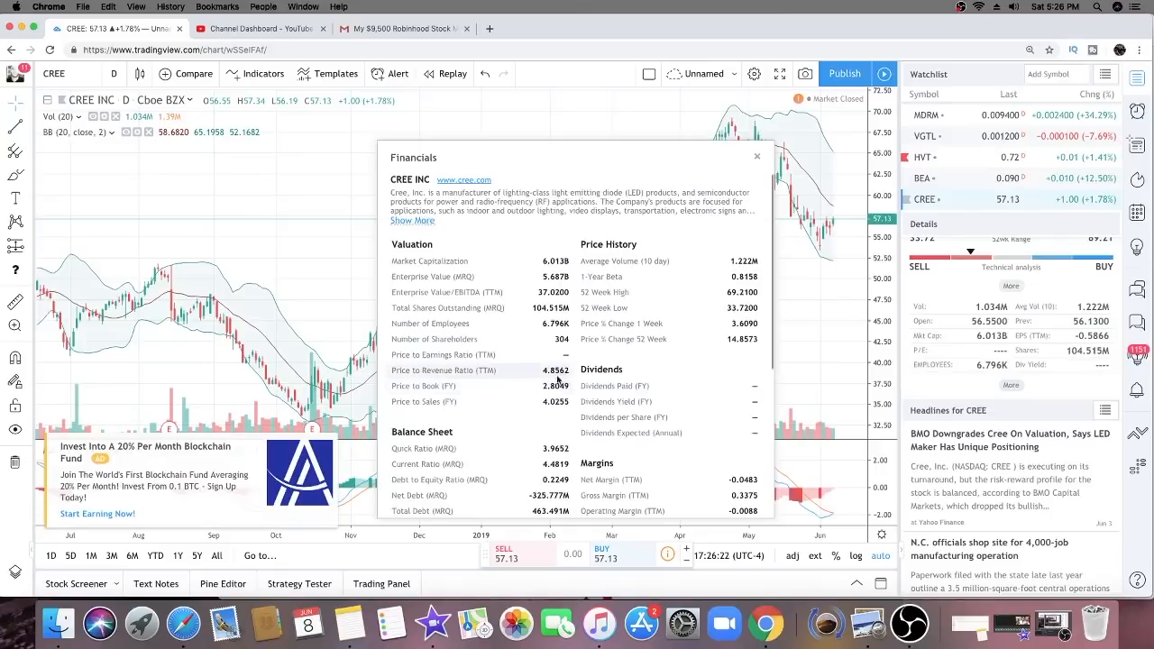
Step: Bring up Cree's financials overview over its daily chart
{"action": "scroll", "scroll_direction": "down", "scroll_amount": 3}
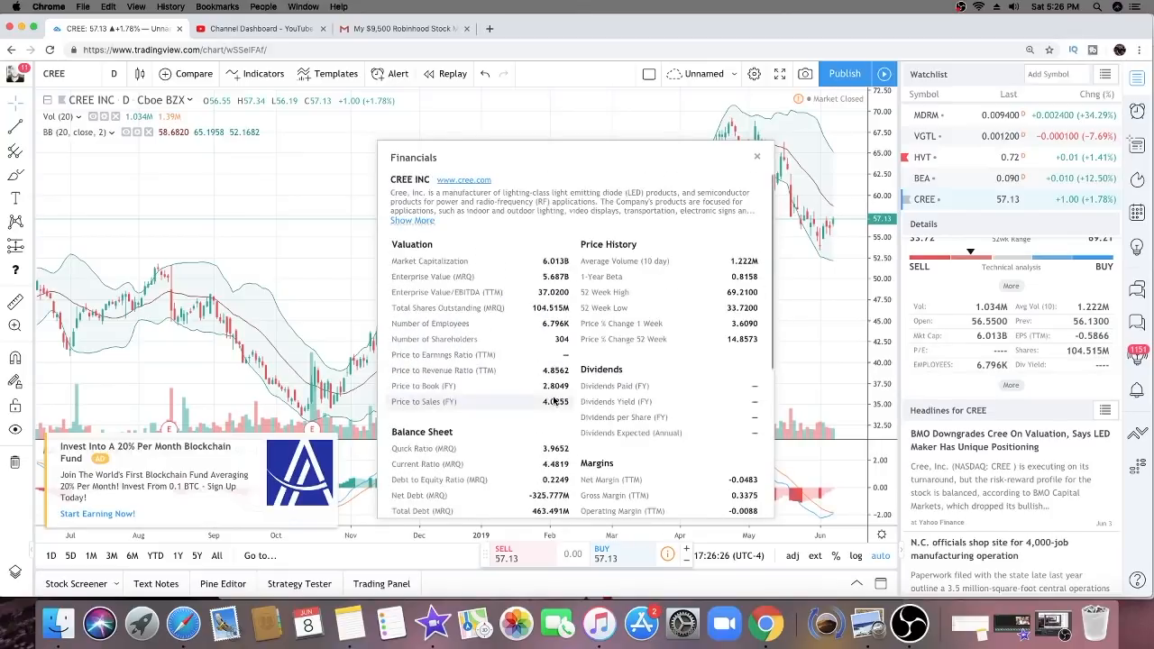
{"action": "left_click", "coordinate": [758, 155]}
{"action": "type", "text": "FEY"}
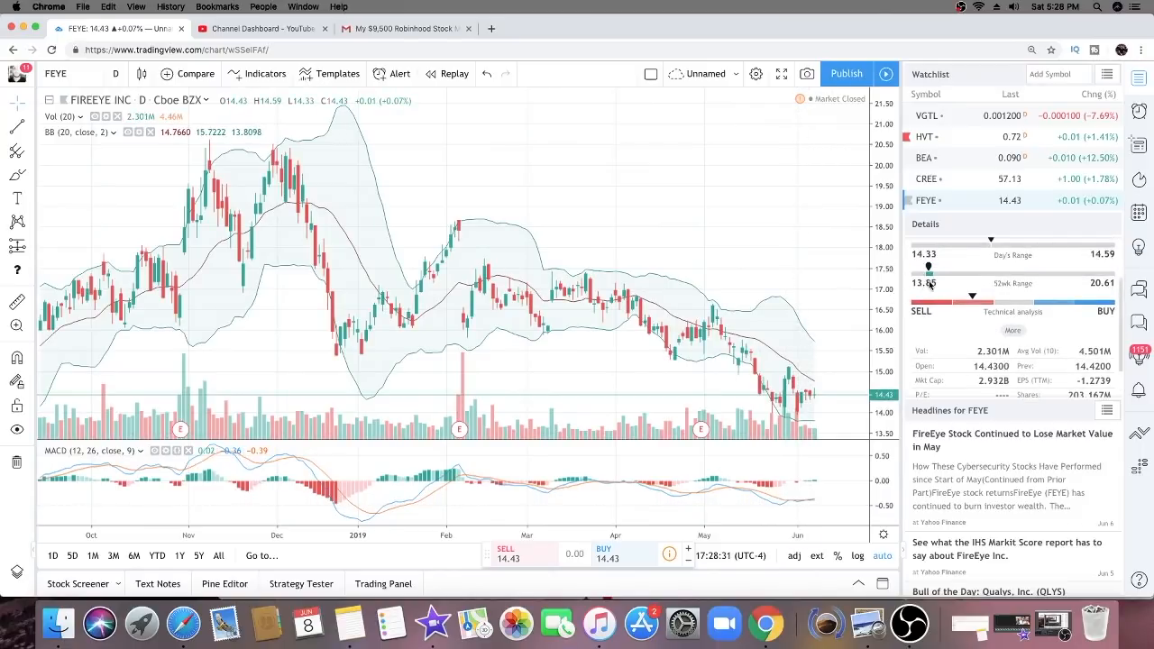
{"action": "mouse_move", "coordinate": [730, 361]}
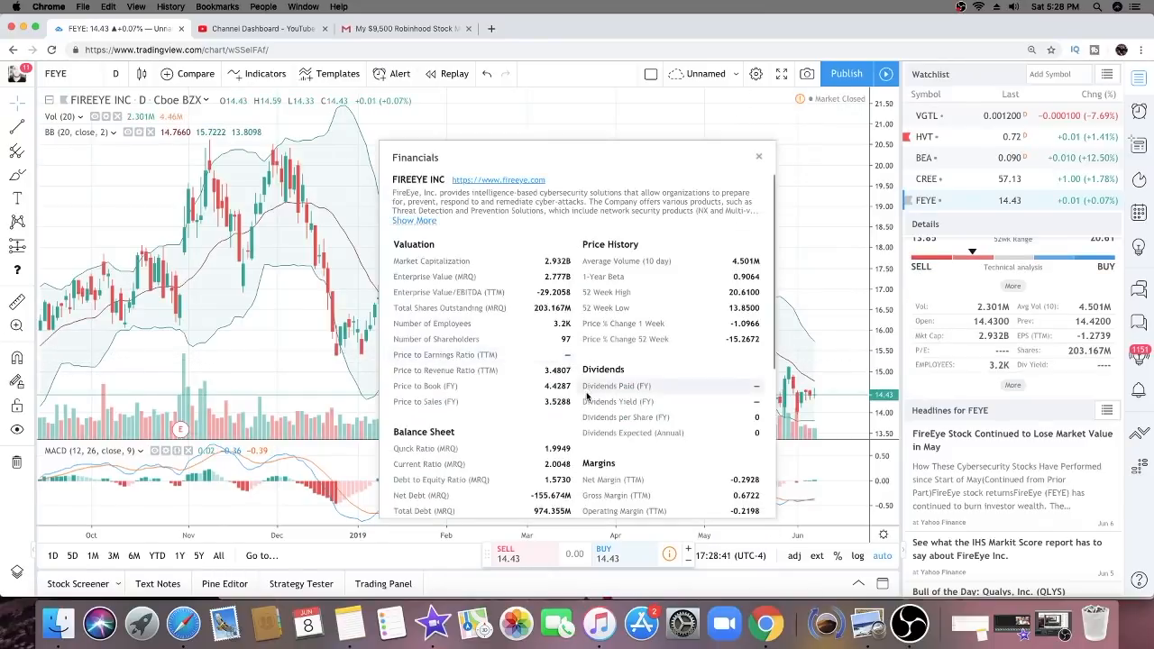
Step: Scroll through FireEye's financials overview figures
{"action": "scroll", "scroll_direction": "down", "scroll_amount": 3}
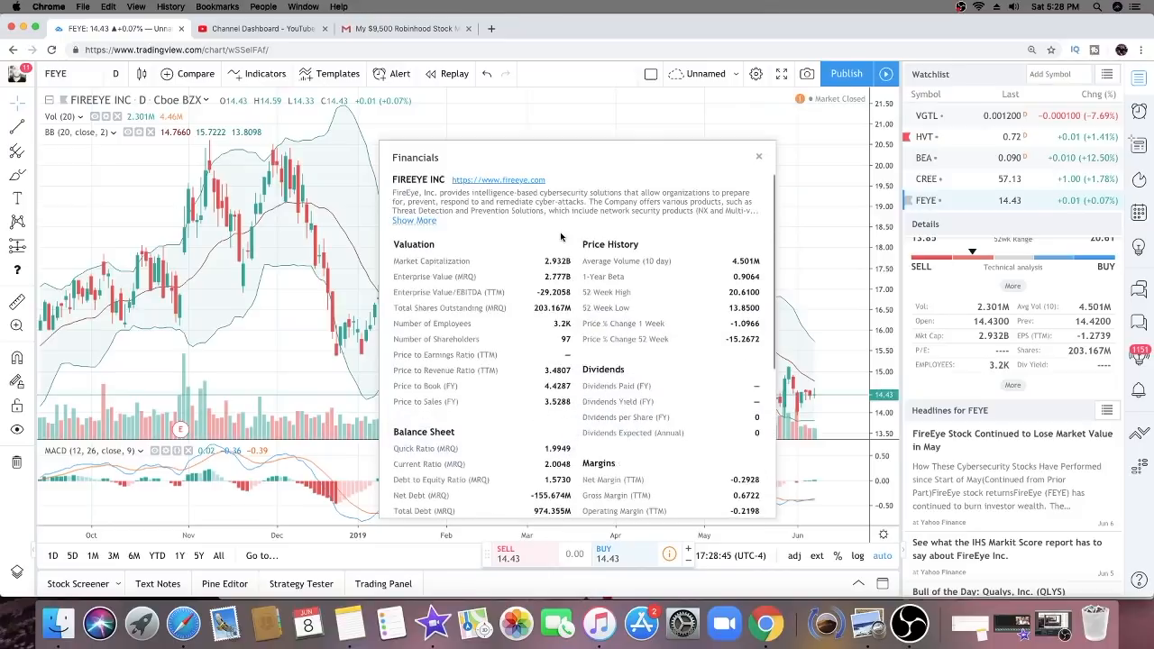
{"action": "mouse_move", "coordinate": [747, 166]}
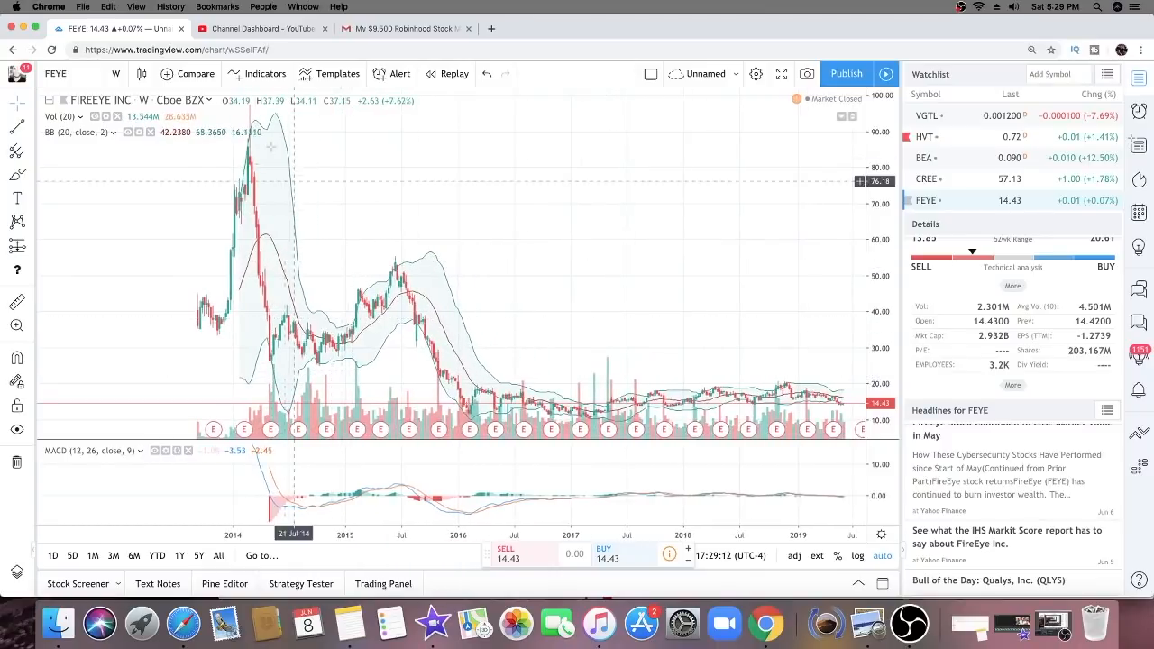
{"action": "mouse_move", "coordinate": [267, 140]}
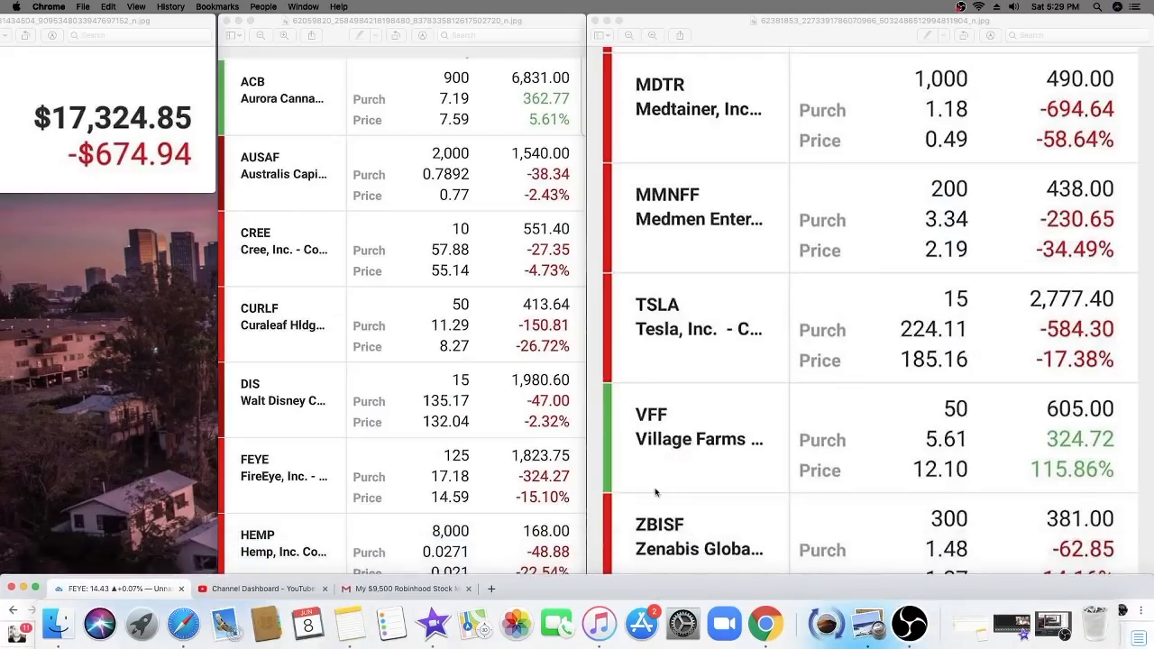
{"action": "mouse_move", "coordinate": [343, 354]}
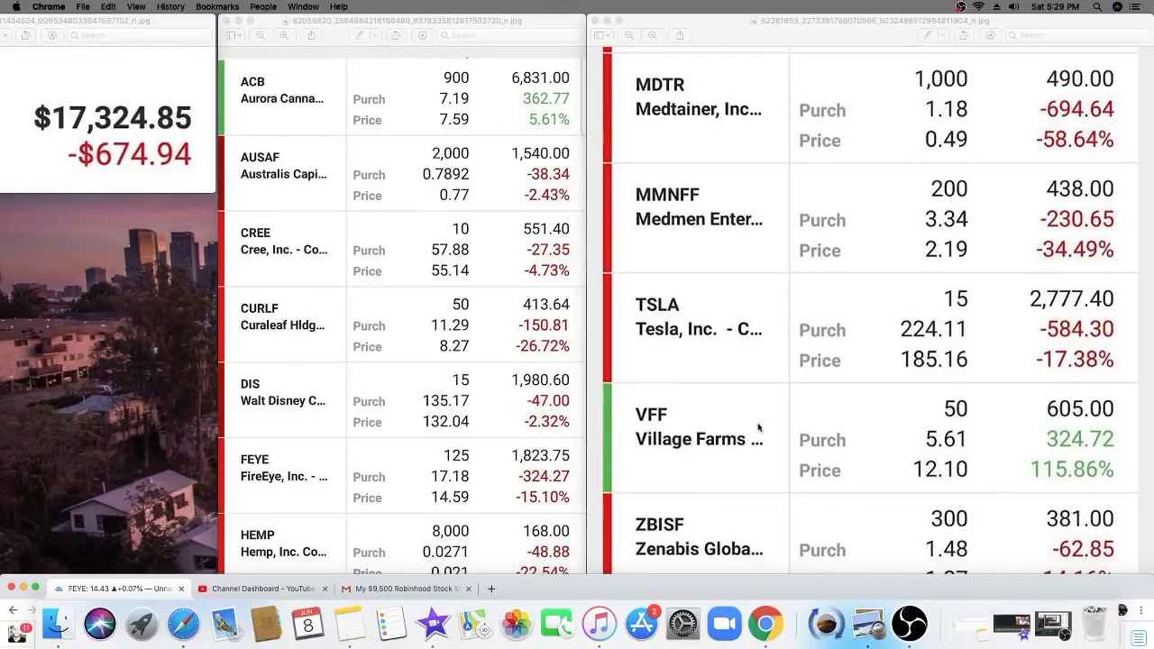
Step: Bring the ACB–HEMP holdings screenshot to the front beside the MDTR–ZBISF one
{"action": "left_click", "coordinate": [108, 29]}
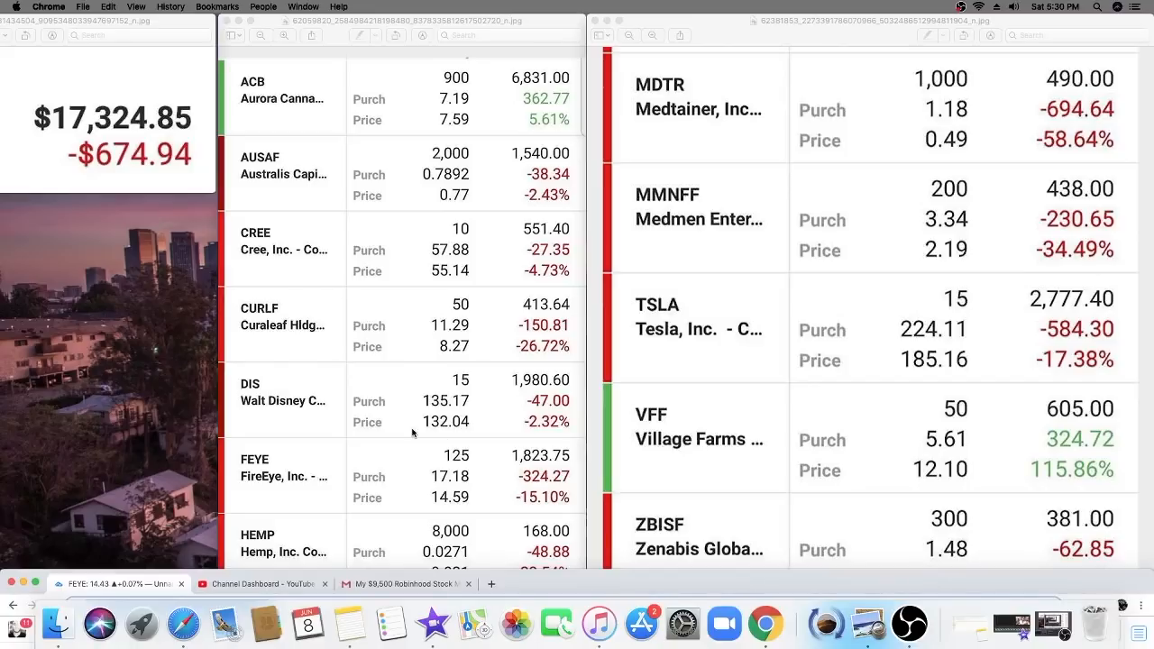
{"action": "mouse_move", "coordinate": [523, 516]}
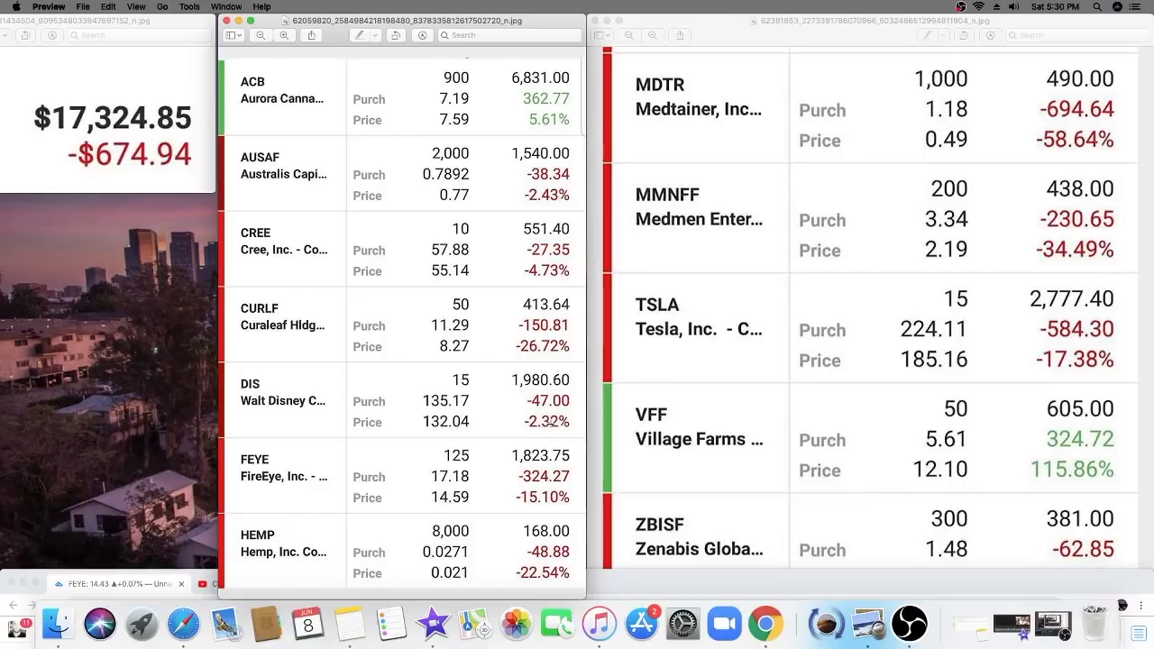
{"action": "mouse_move", "coordinate": [349, 400]}
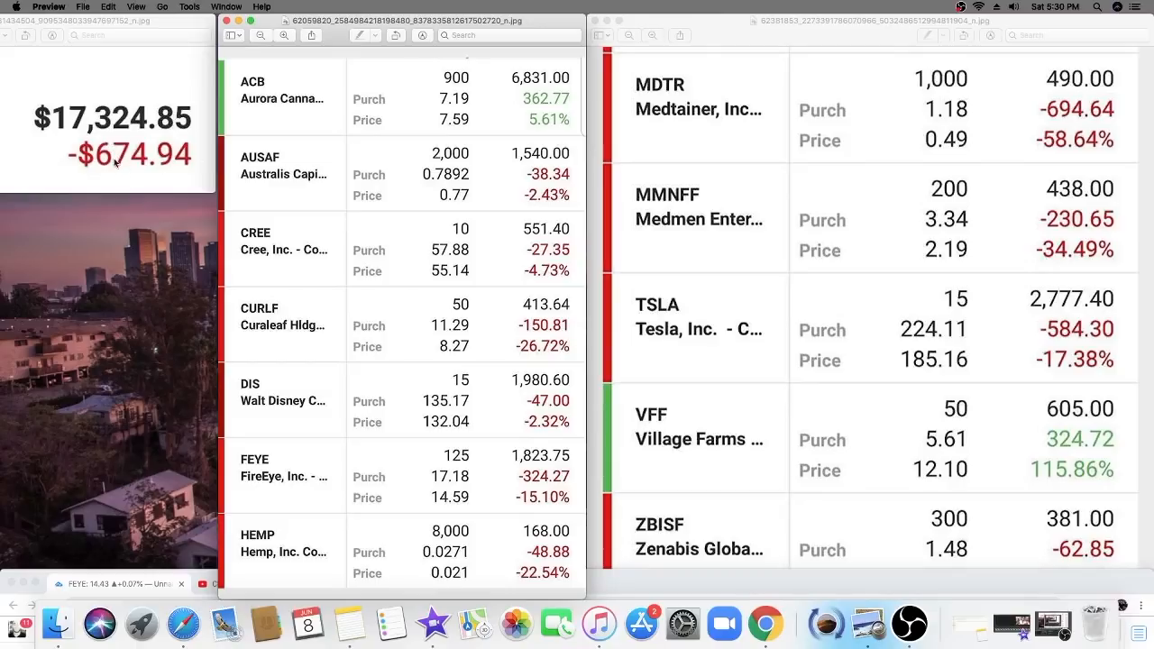
{"action": "mouse_move", "coordinate": [748, 545]}
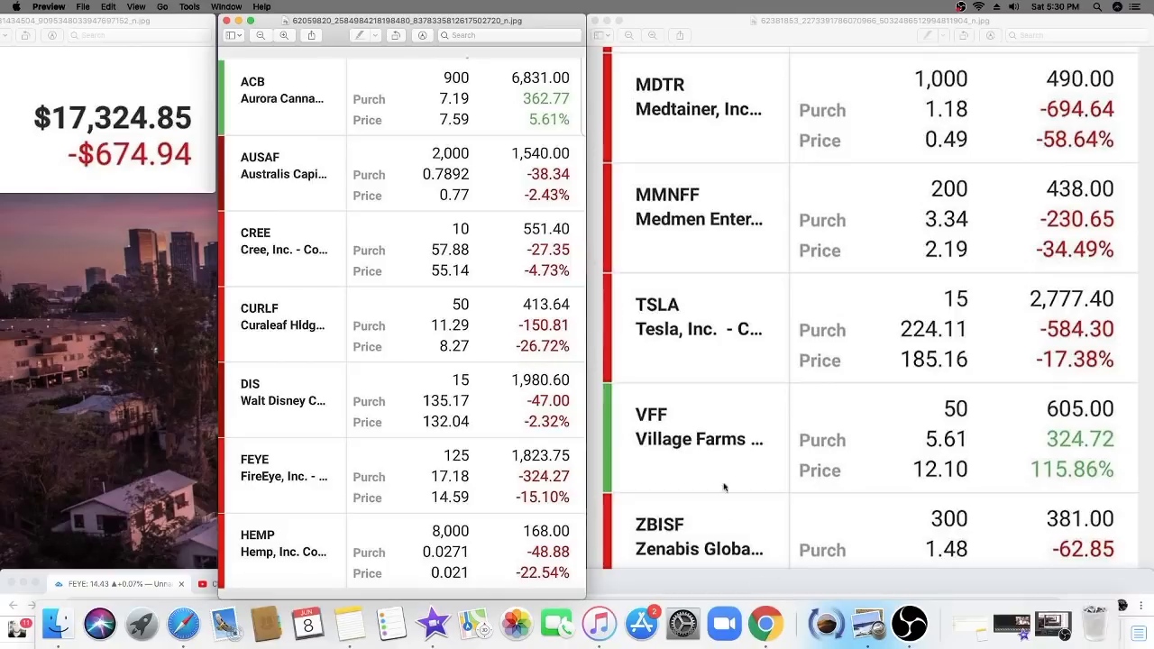
{"action": "mouse_move", "coordinate": [846, 431]}
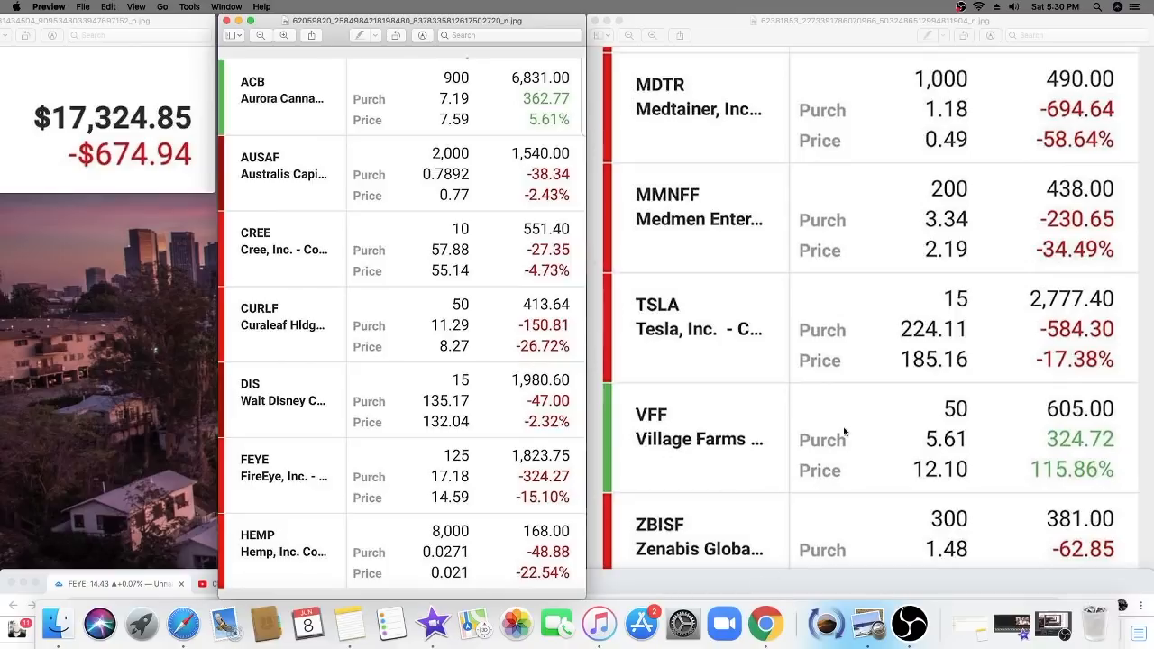
{"action": "mouse_move", "coordinate": [1081, 462]}
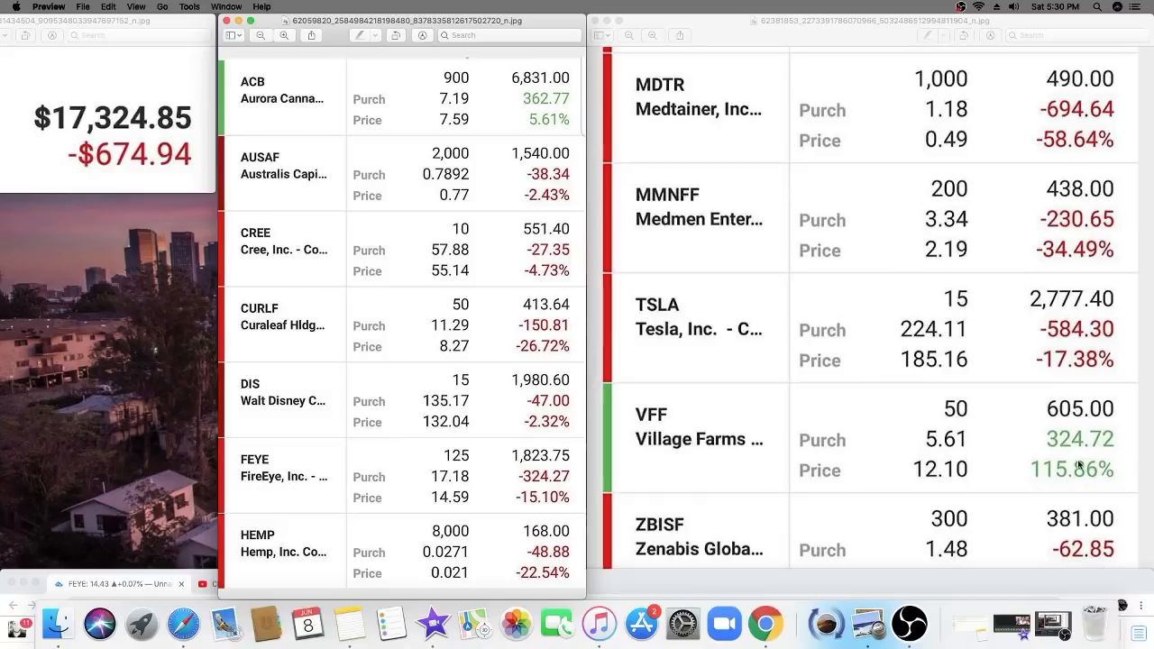
{"action": "mouse_move", "coordinate": [946, 584]}
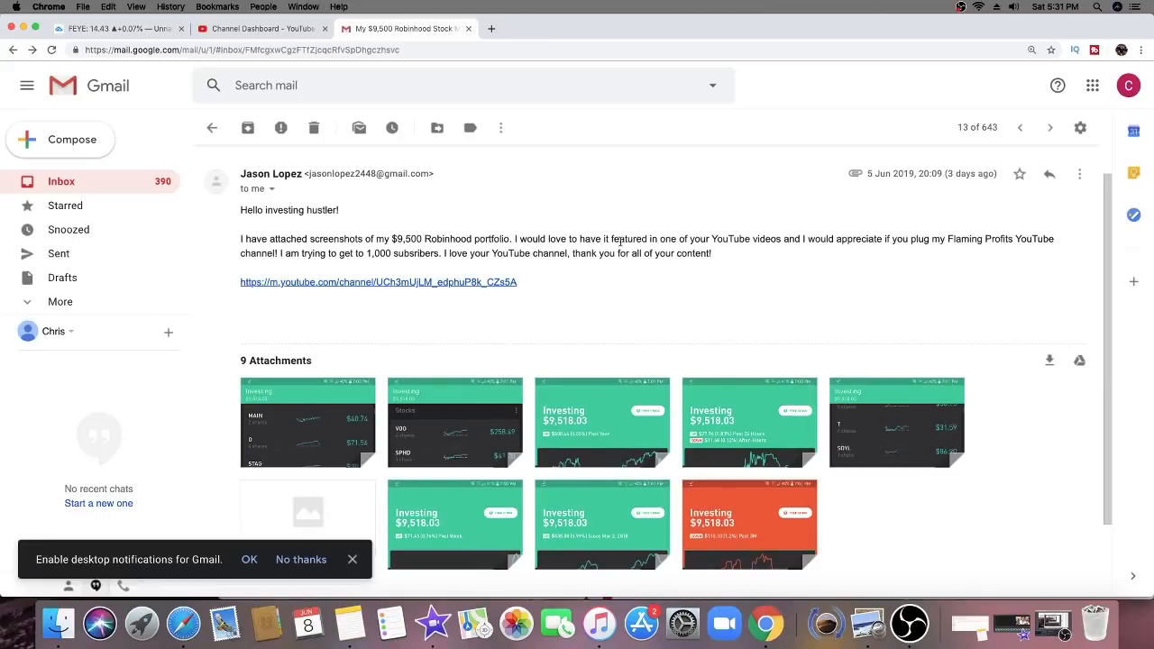
{"action": "mouse_move", "coordinate": [811, 252]}
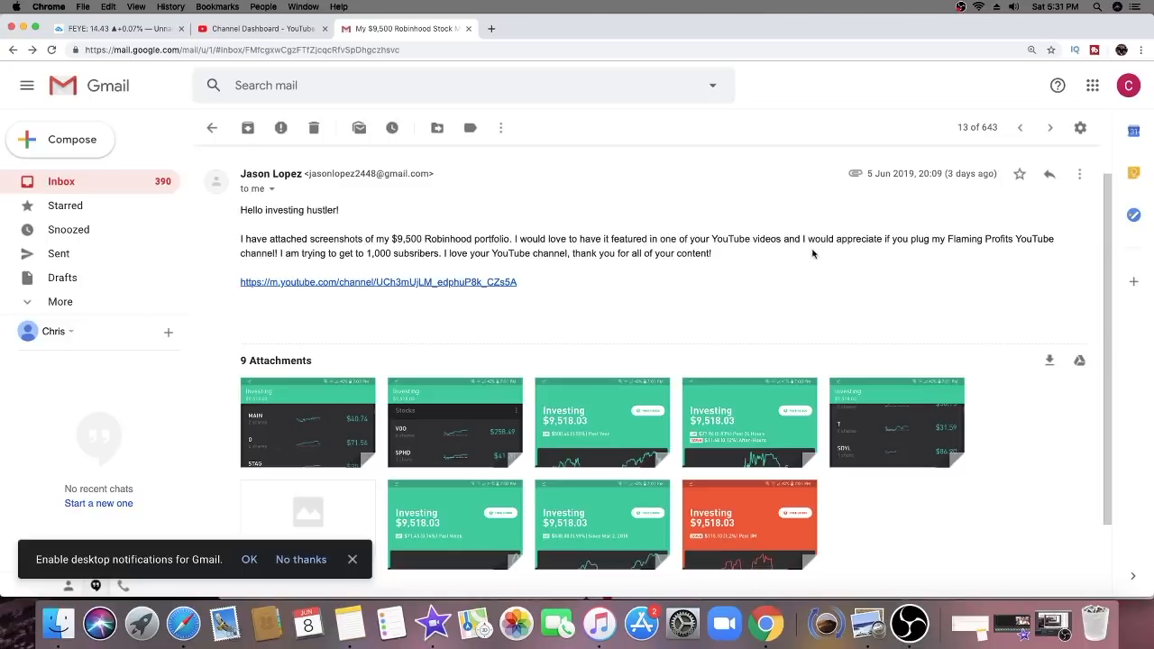
{"action": "mouse_move", "coordinate": [938, 251]}
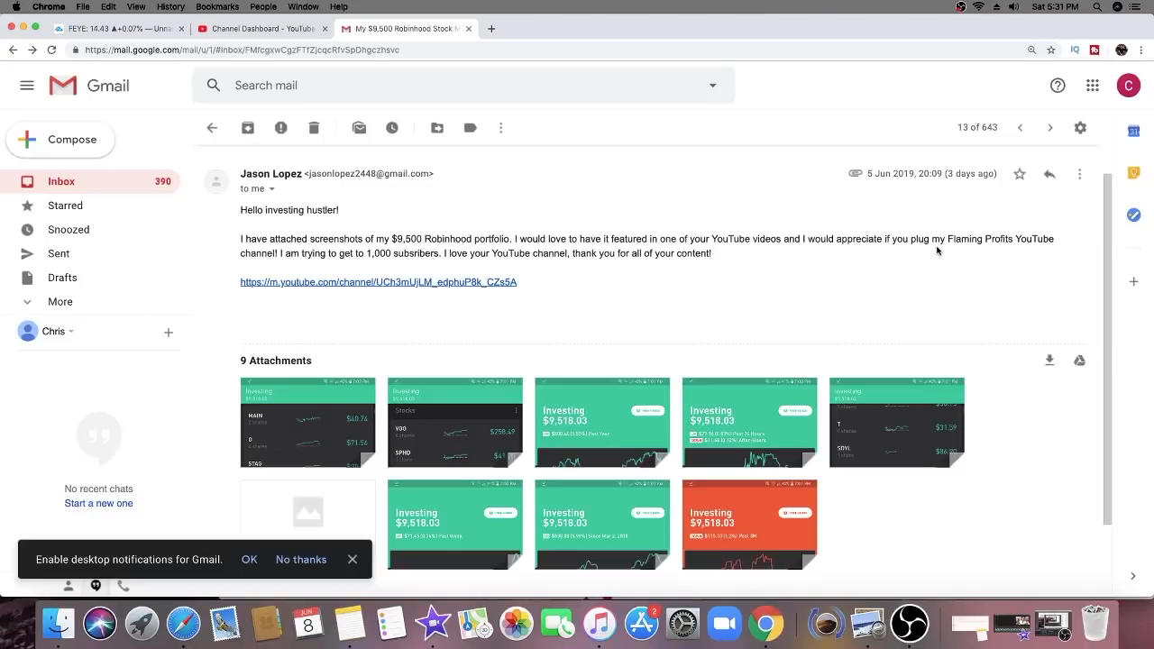
{"action": "mouse_move", "coordinate": [361, 271]}
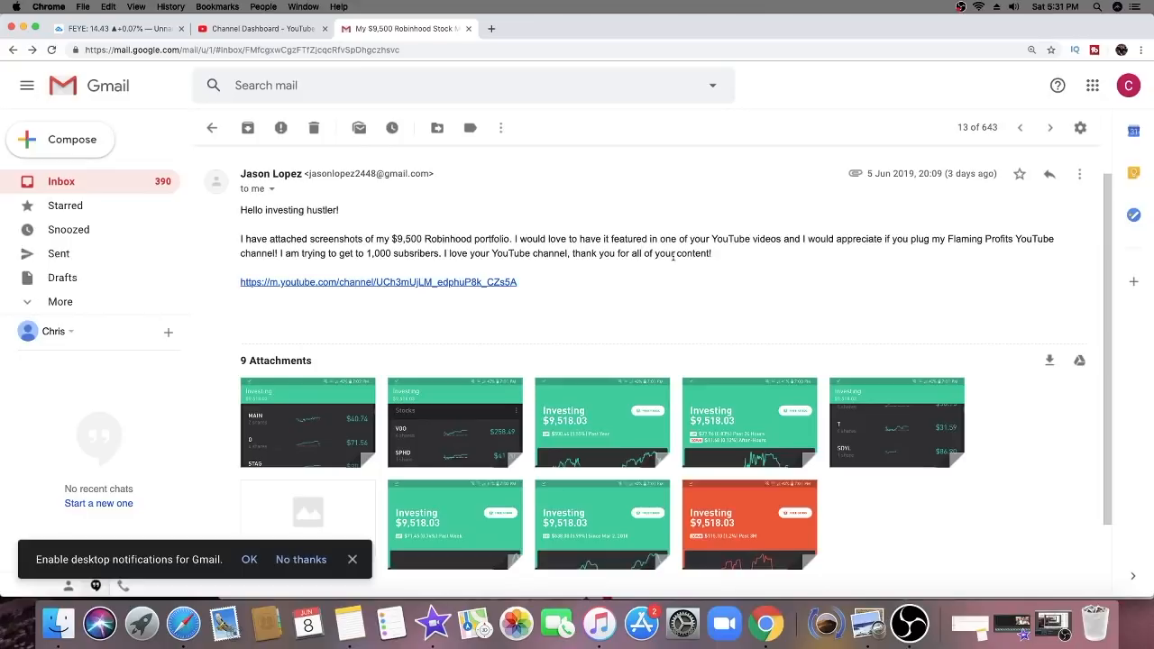
{"action": "scroll", "scroll_direction": "down", "scroll_amount": 3}
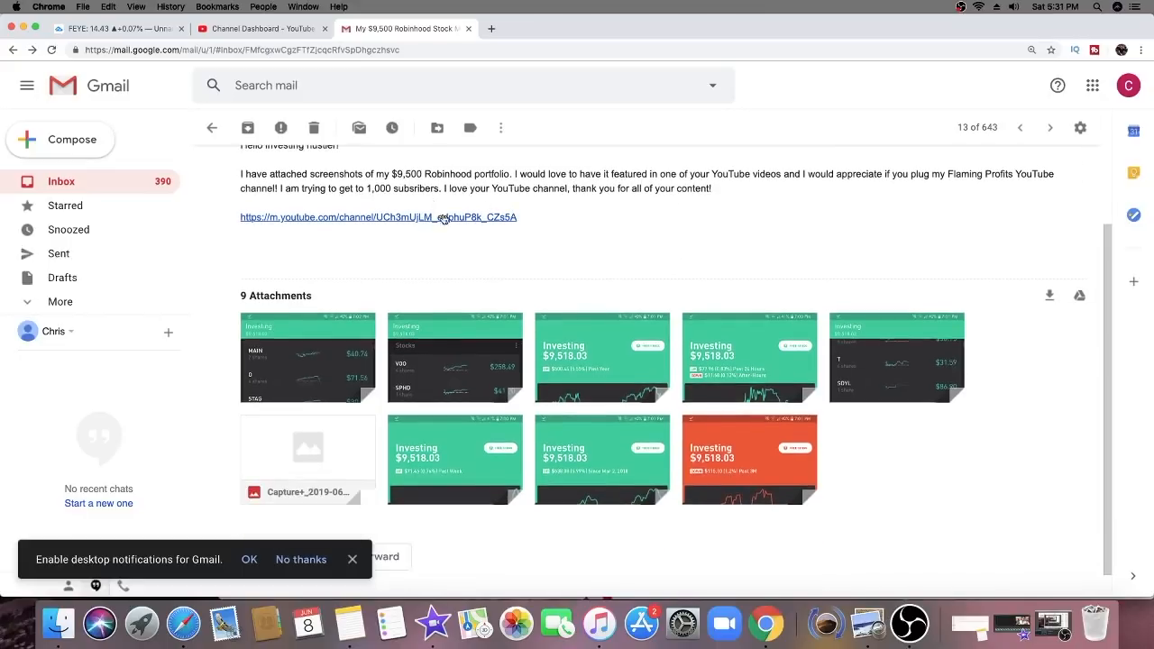
{"action": "mouse_move", "coordinate": [454, 357]}
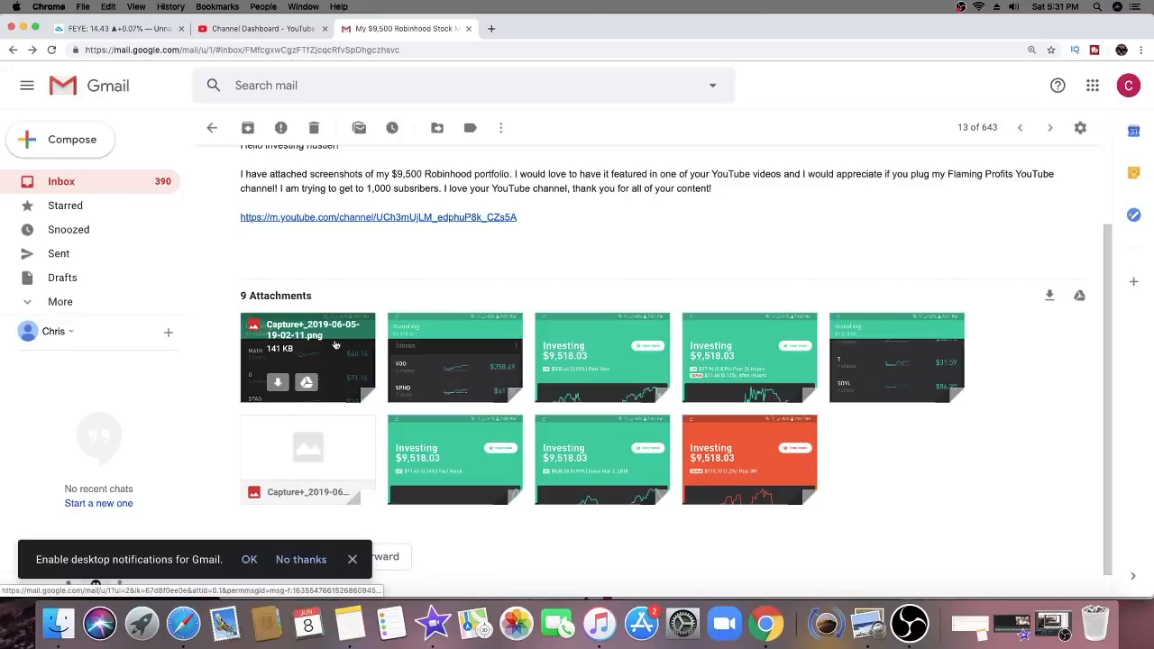
{"action": "mouse_move", "coordinate": [804, 302]}
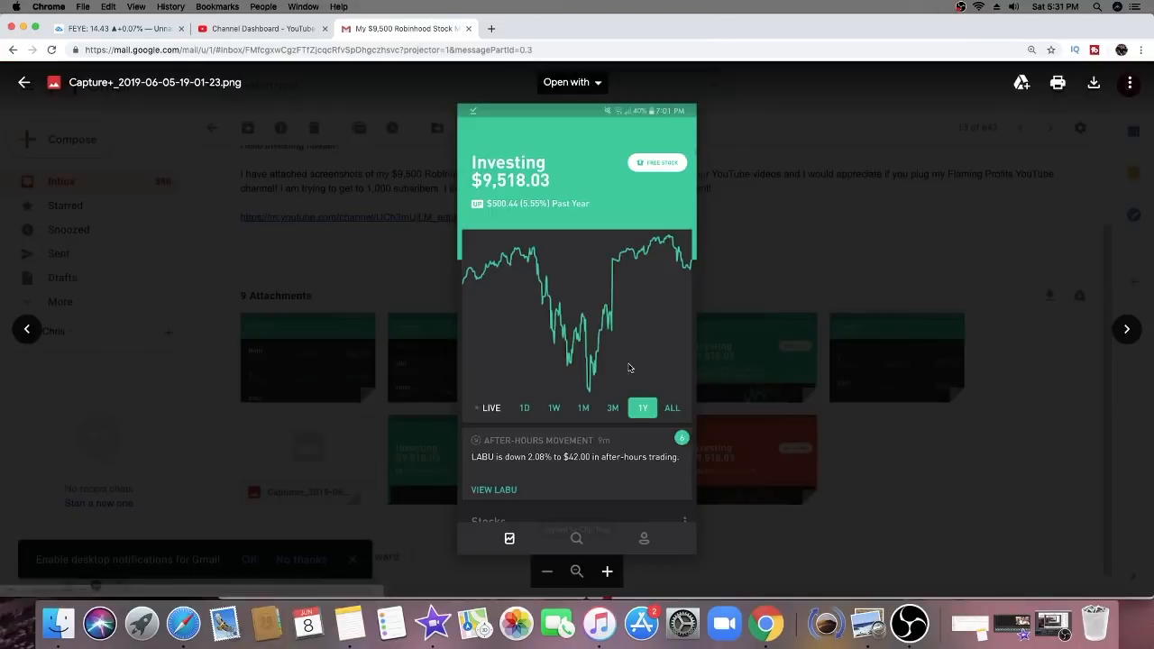
{"action": "mouse_move", "coordinate": [608, 534]}
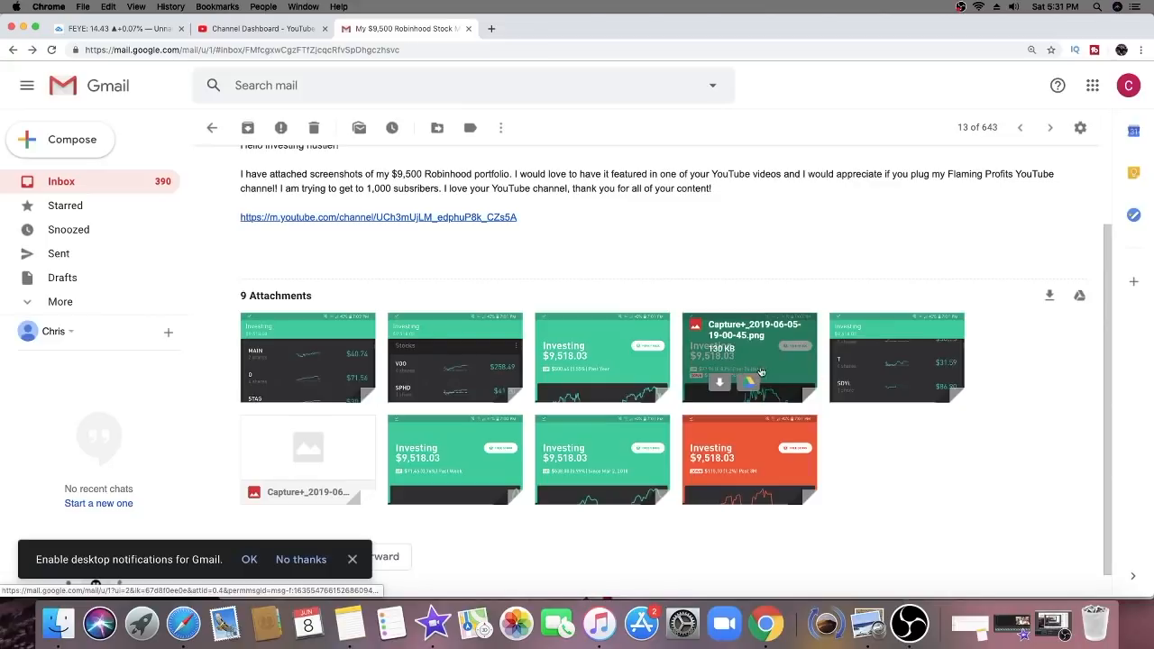
Step: Preview the one-day portfolio chart screenshot, then the one listing MAIN through TSLA plus BTC
{"action": "left_click", "coordinate": [749, 357]}
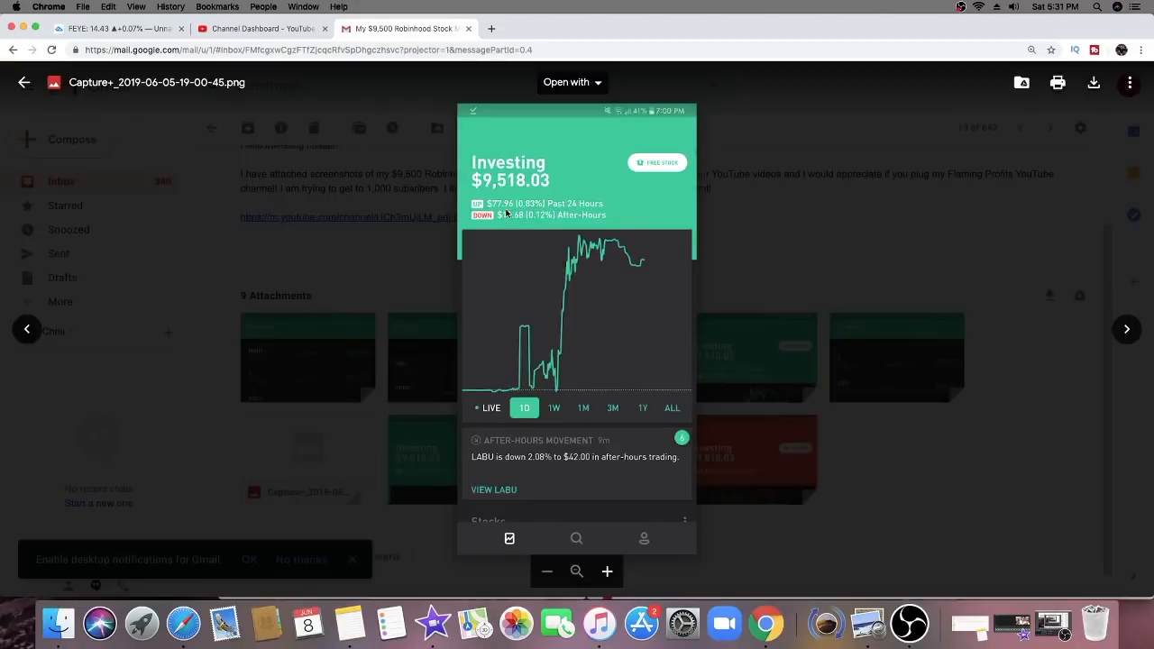
{"action": "left_click", "coordinate": [24, 83]}
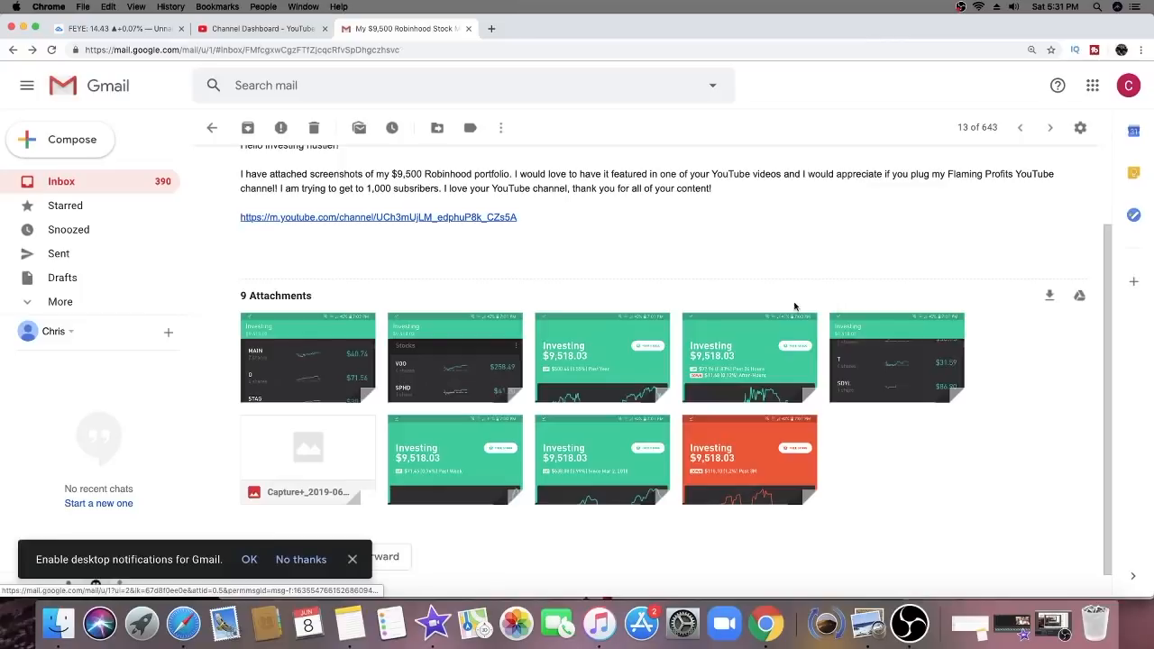
{"action": "left_click", "coordinate": [603, 357]}
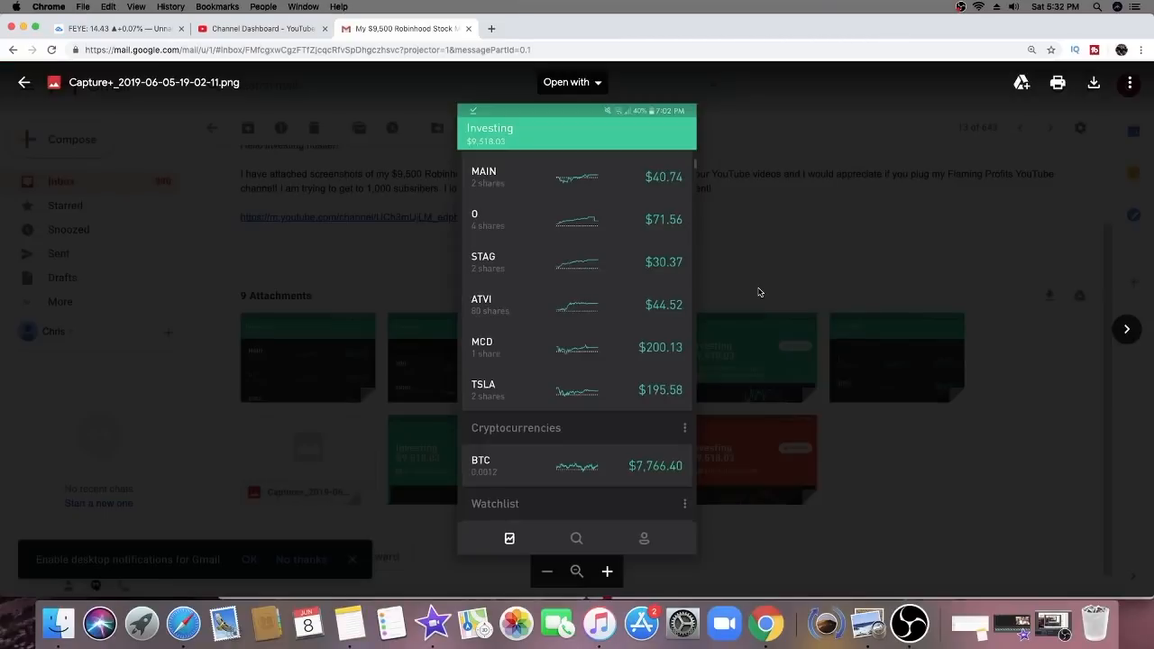
{"action": "mouse_move", "coordinate": [761, 287]}
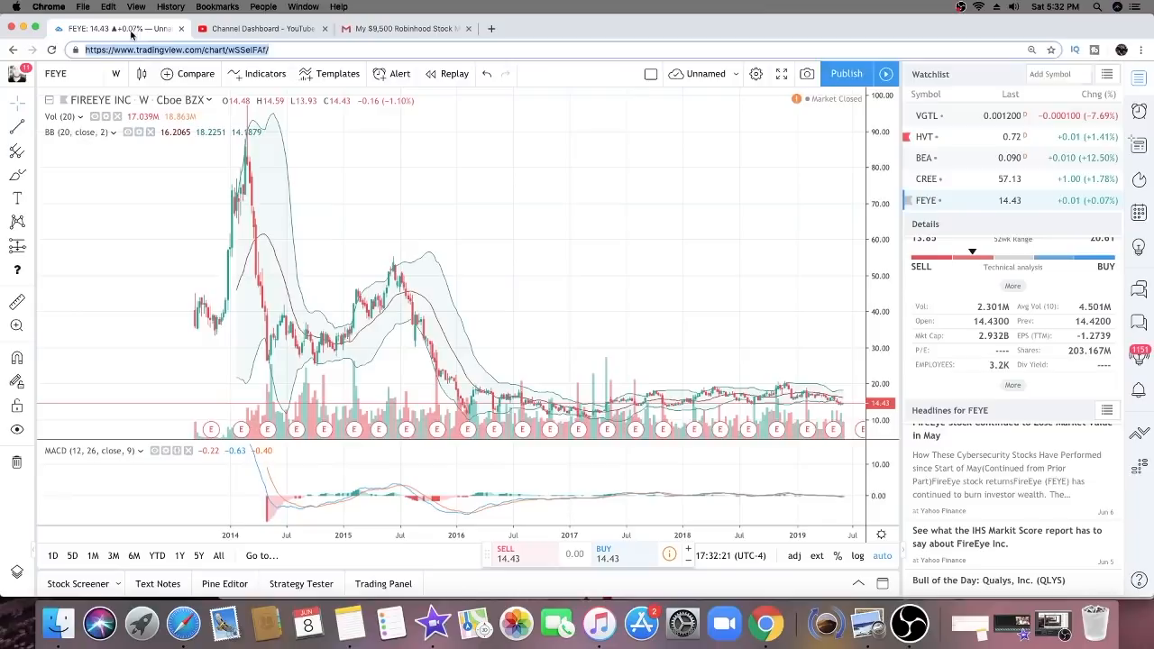
Step: Chart Main Street Capital (MAIN) long-term, then return to the holdings screenshot in Gmail
{"action": "type", "text": "MAIN"}
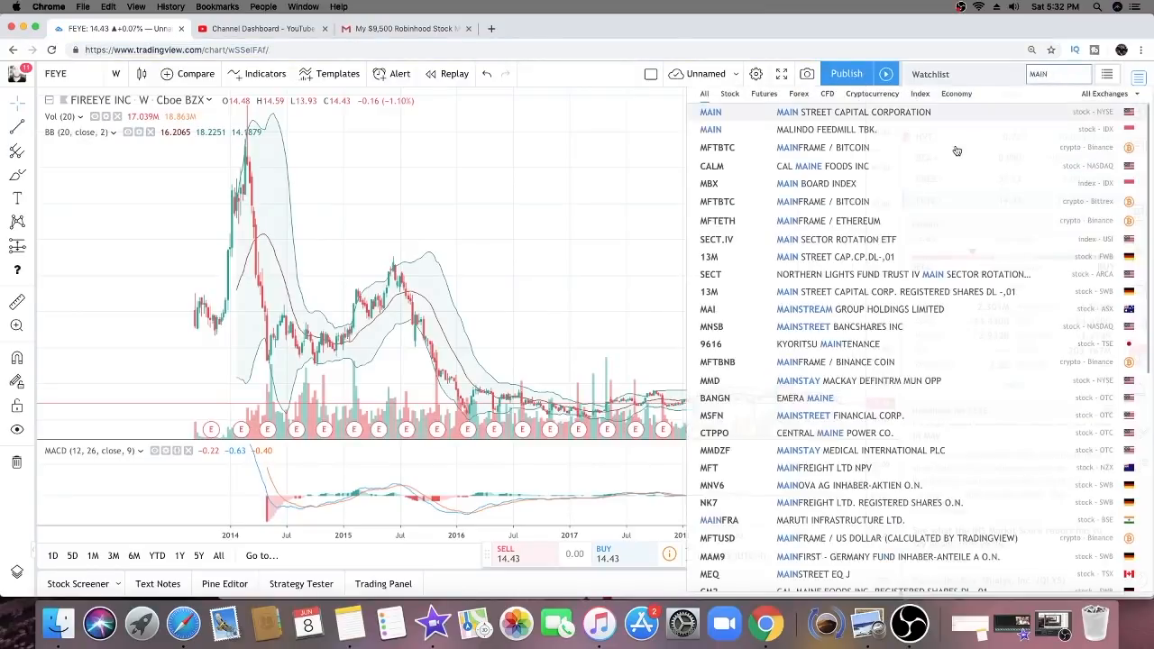
{"action": "mouse_move", "coordinate": [959, 115]}
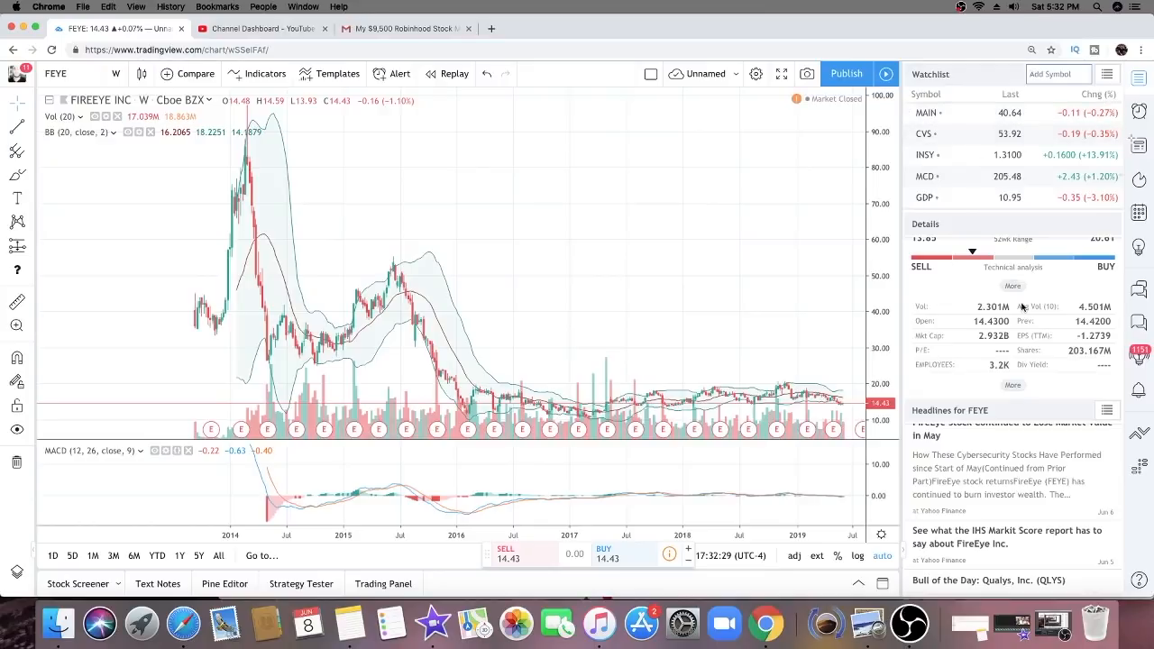
{"action": "left_click", "coordinate": [924, 112]}
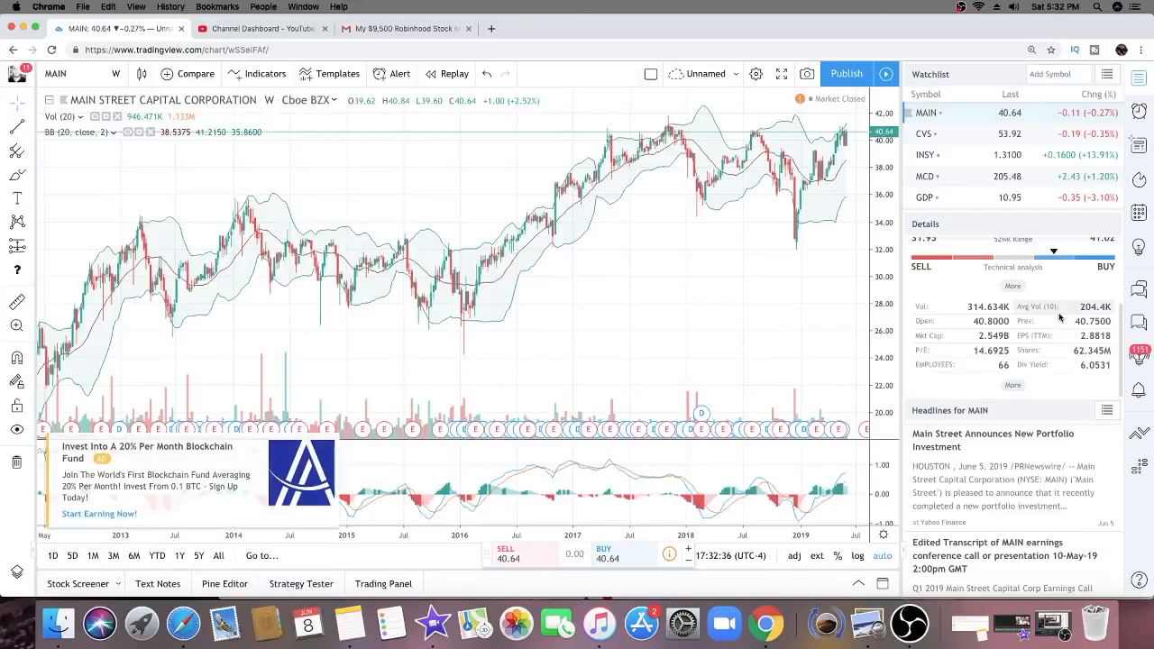
{"action": "mouse_move", "coordinate": [1039, 370]}
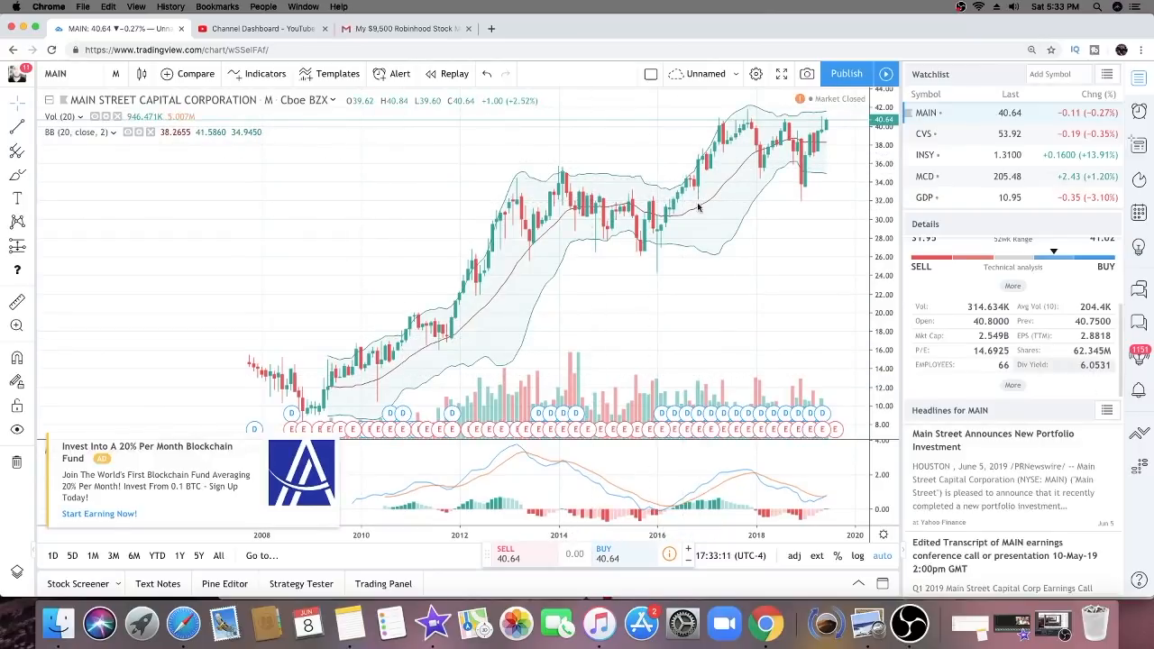
{"action": "left_click", "coordinate": [406, 29]}
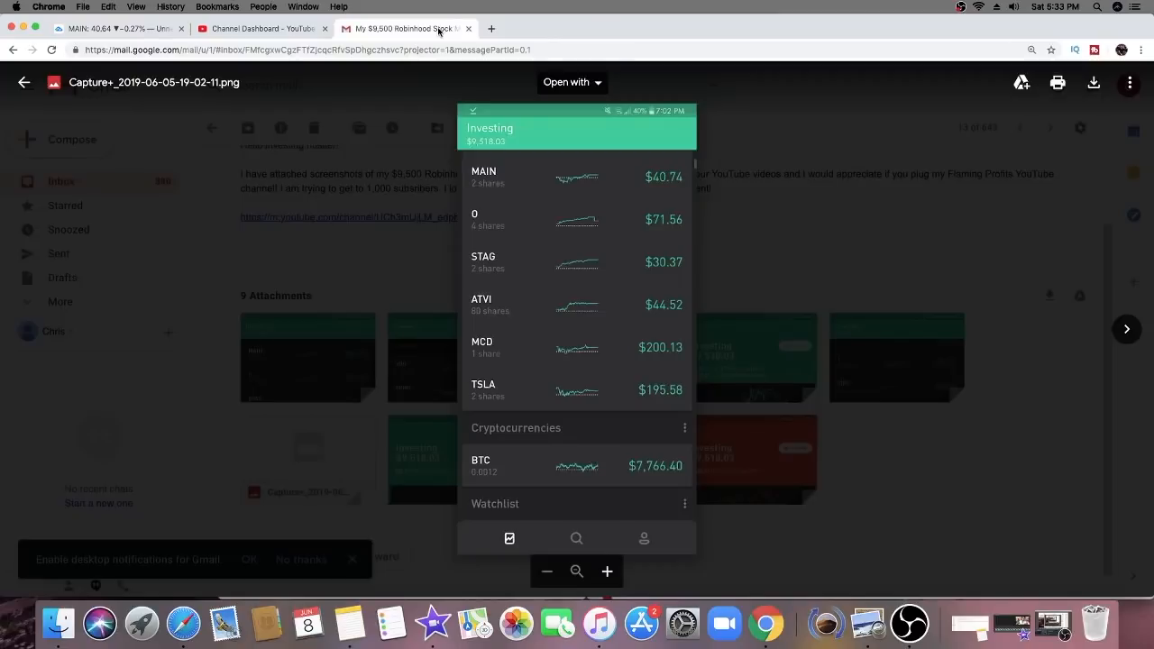
Step: Chart Realty Income (O) long-term, dismissing the upgrade advert
{"action": "left_click", "coordinate": [117, 29]}
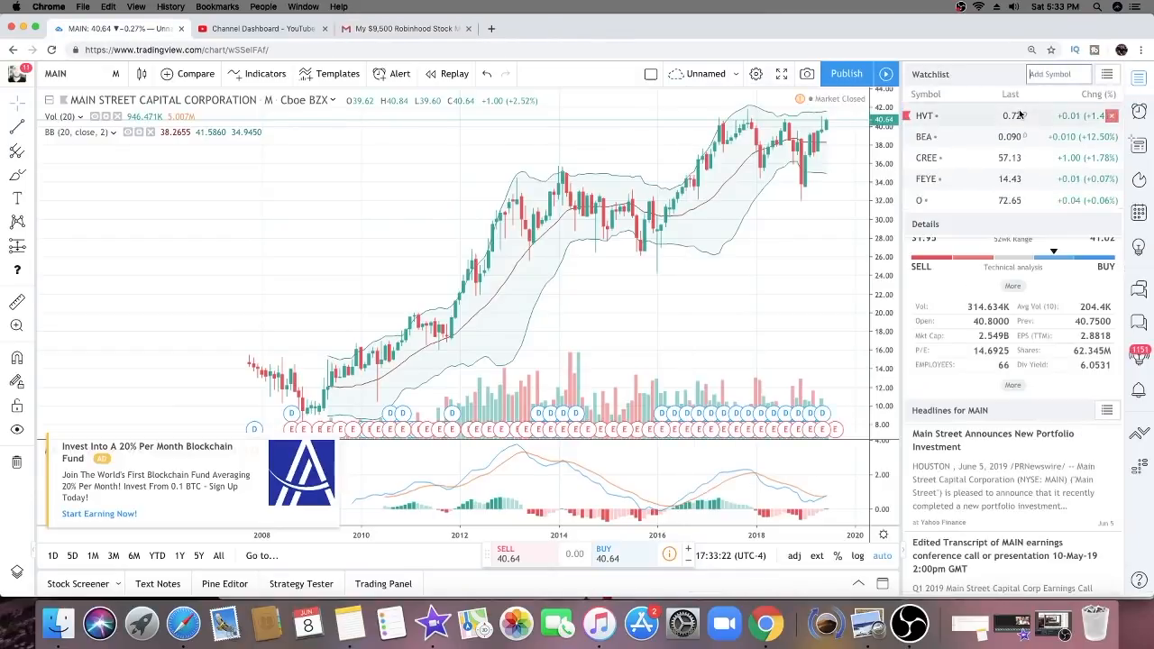
{"action": "left_click", "coordinate": [920, 200]}
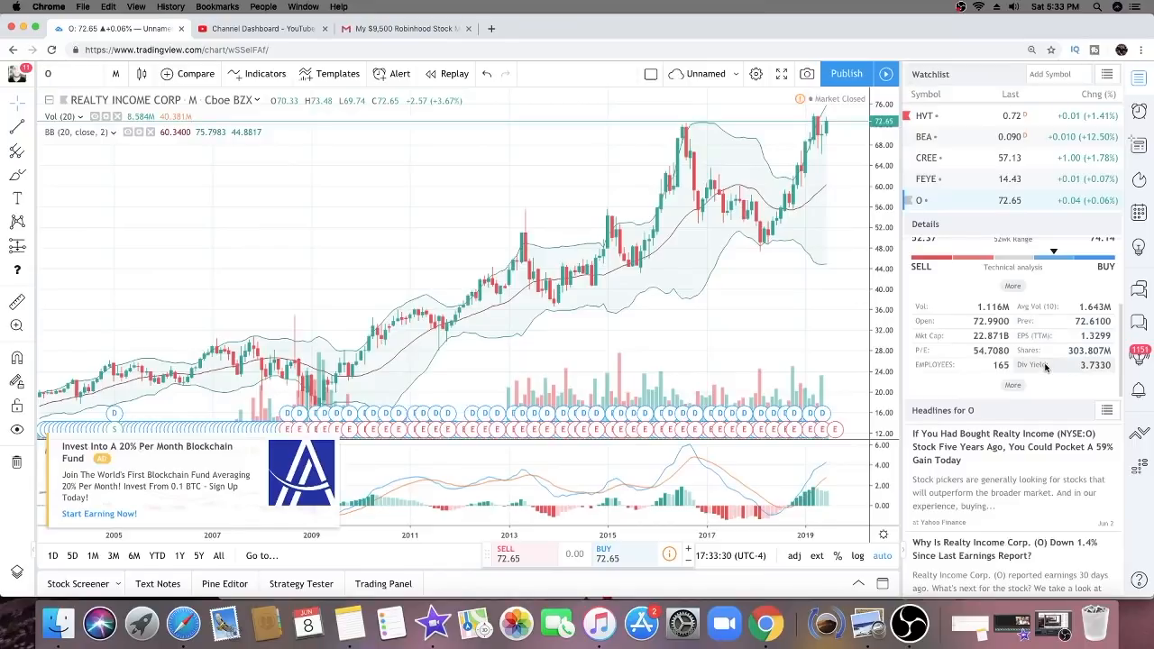
{"action": "mouse_move", "coordinate": [1057, 364]}
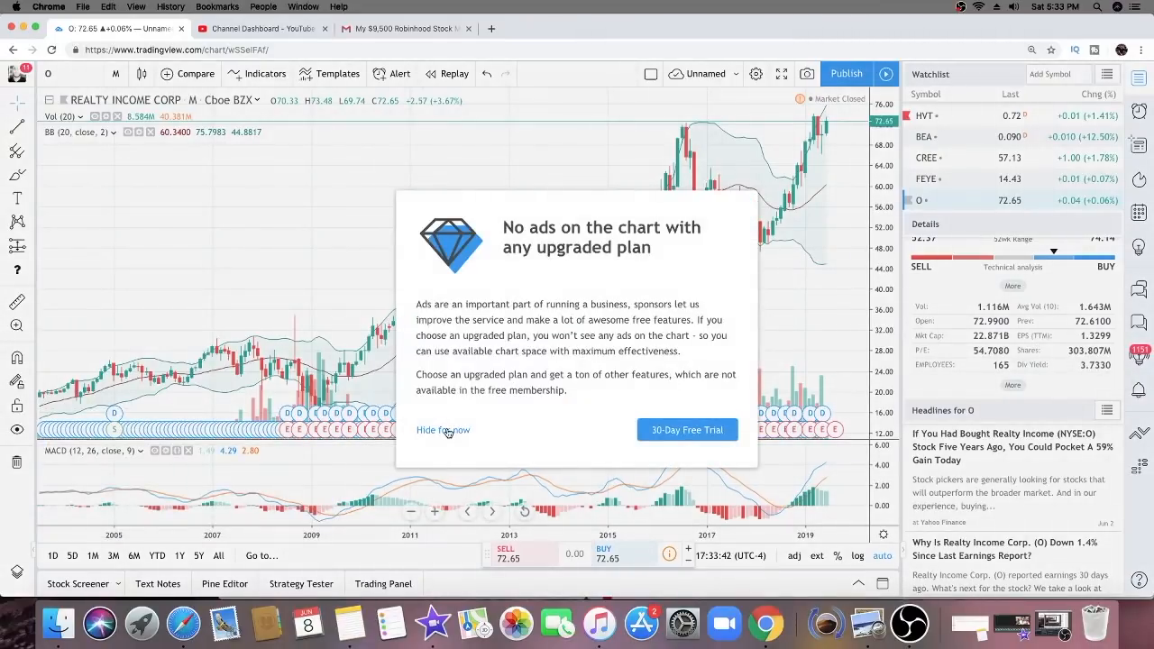
{"action": "left_click", "coordinate": [444, 429]}
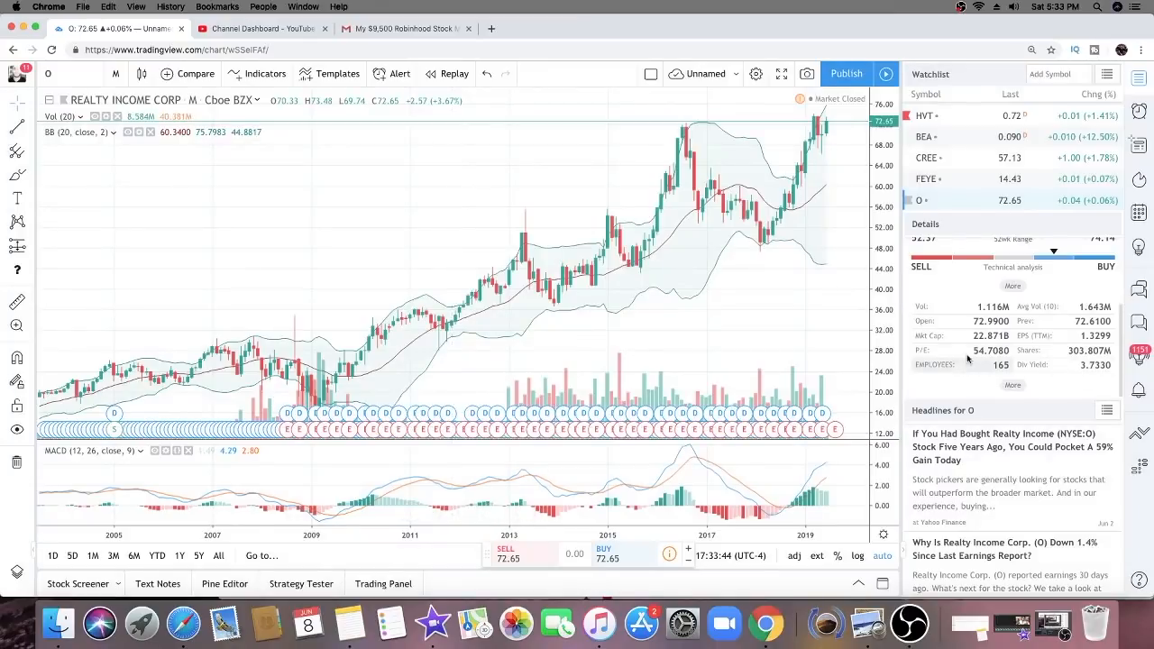
{"action": "mouse_move", "coordinate": [981, 353]}
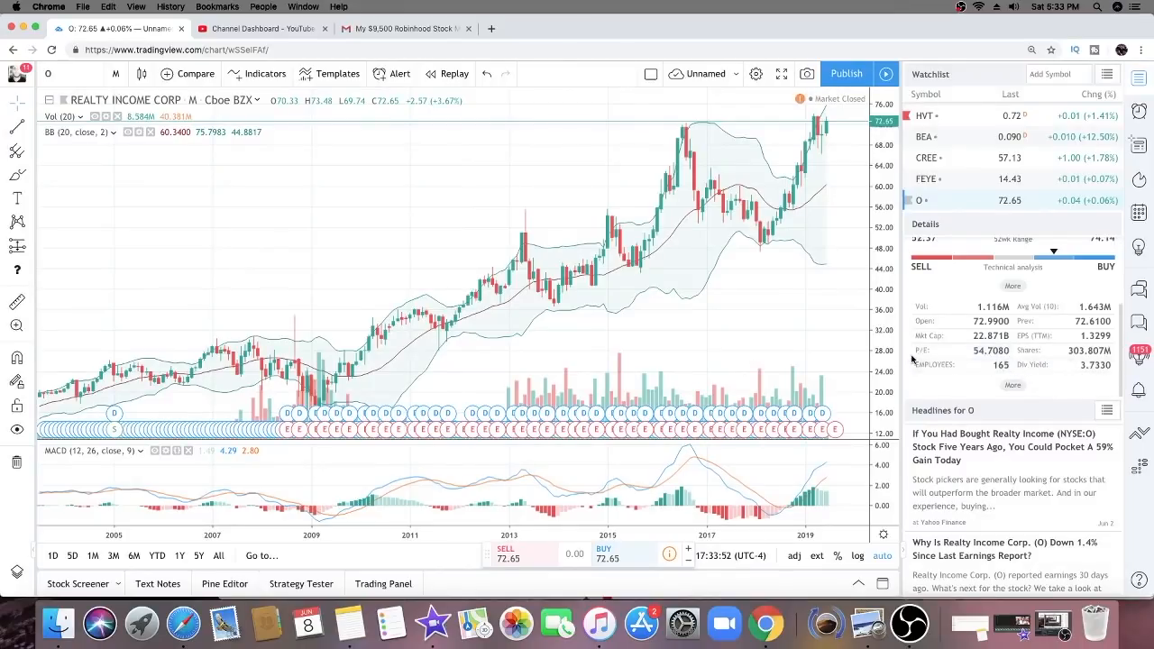
{"action": "left_click", "coordinate": [405, 28]}
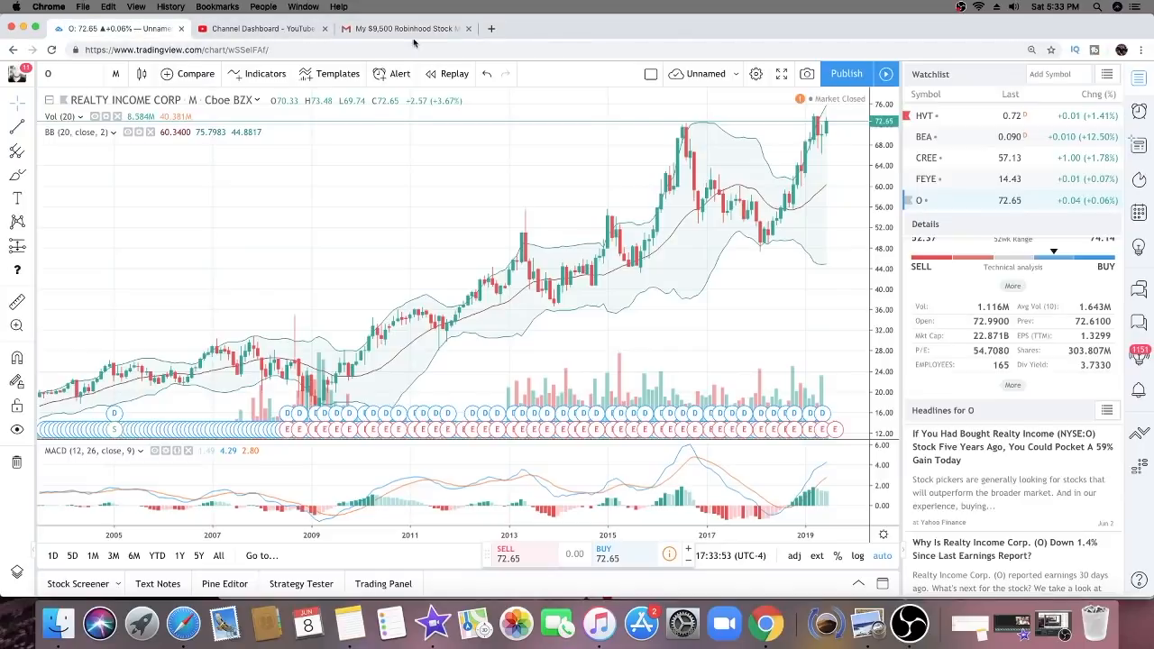
Step: Chart STAG Industrial, then check the next holding in the portfolio screenshot
{"action": "type", "text": "STAG"}
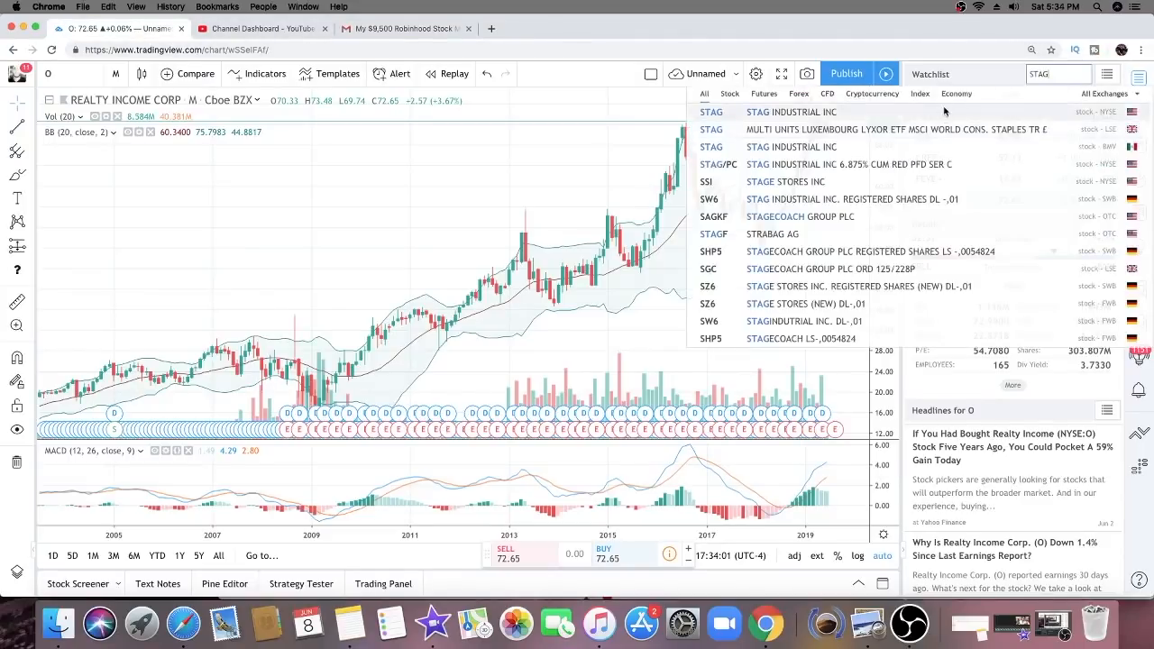
{"action": "left_click", "coordinate": [790, 112]}
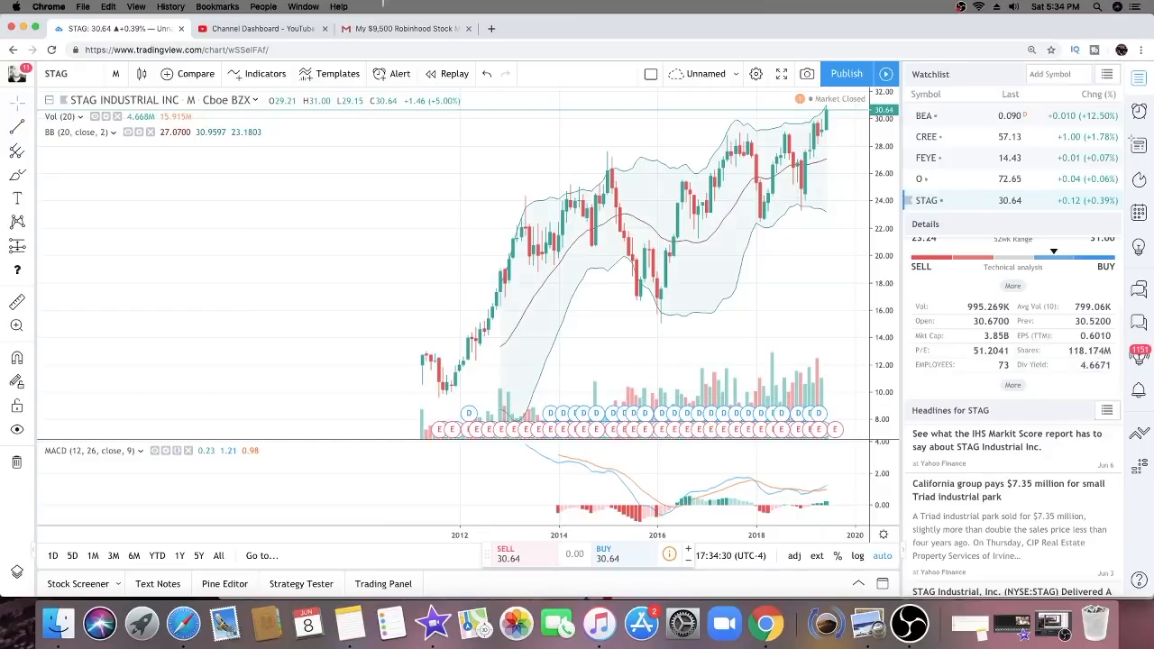
{"action": "left_click", "coordinate": [406, 29]}
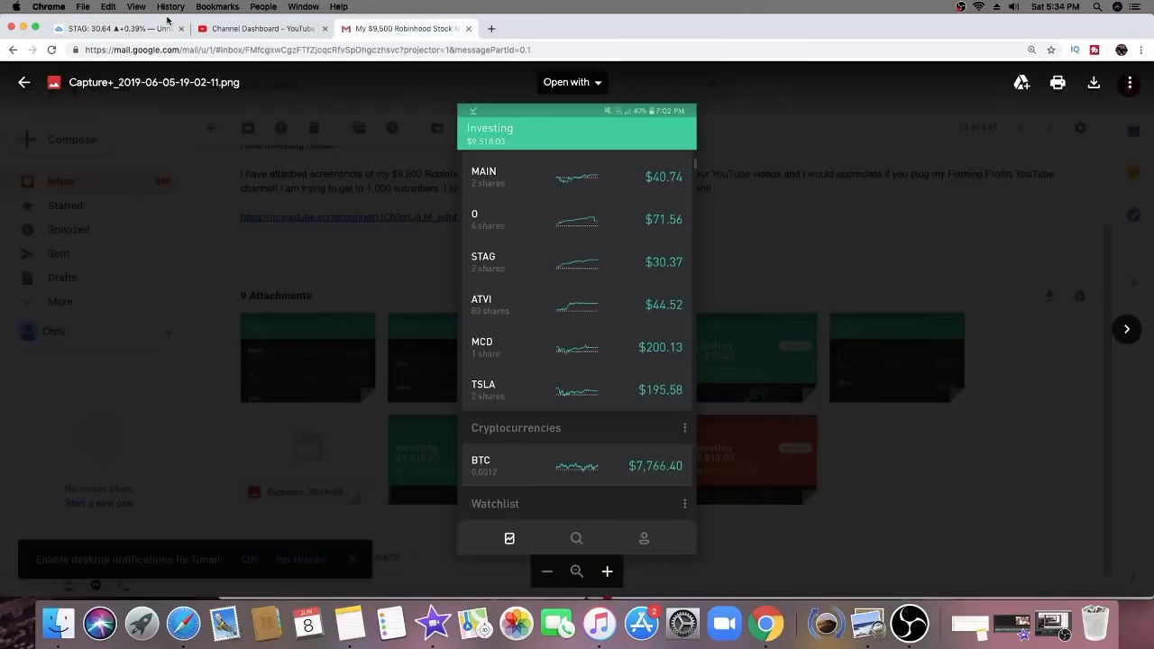
Step: Chart Activision Blizzard (ATVI) on its long-term monthly view
{"action": "left_click", "coordinate": [118, 29]}
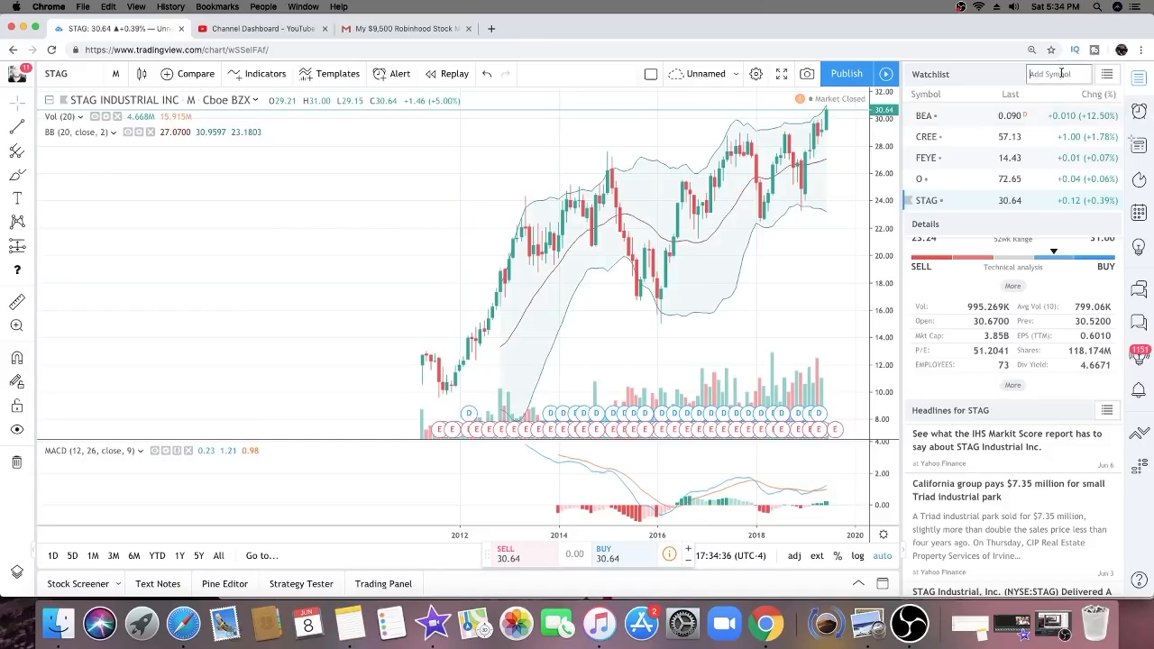
{"action": "type", "text": "ATVI"}
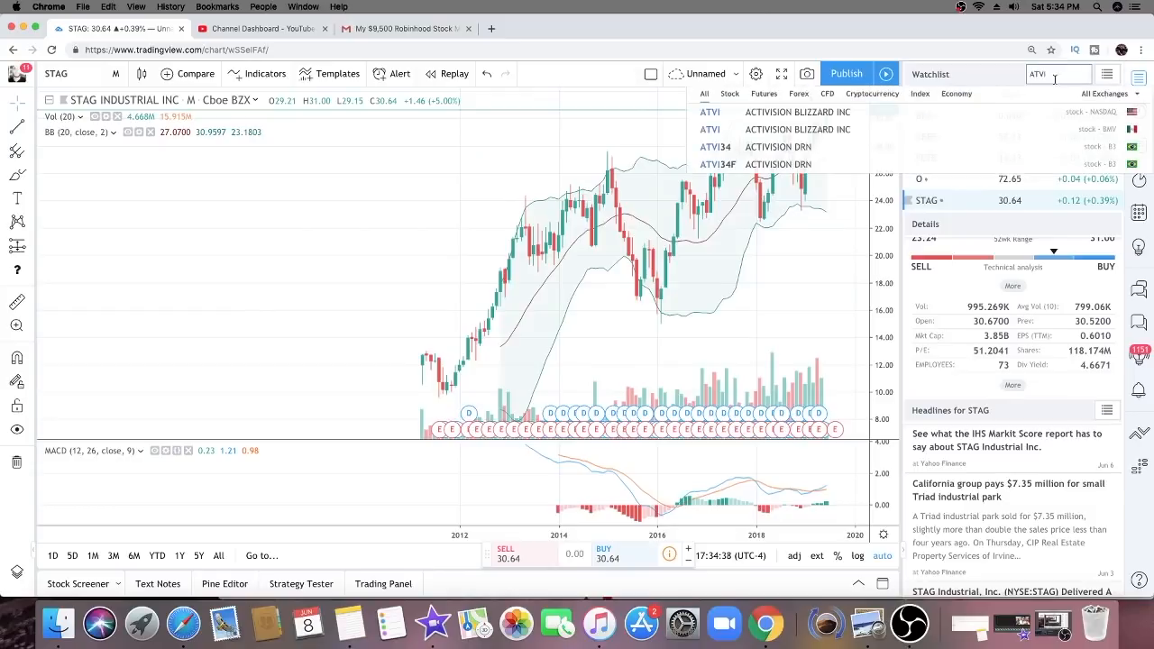
{"action": "left_click", "coordinate": [710, 111]}
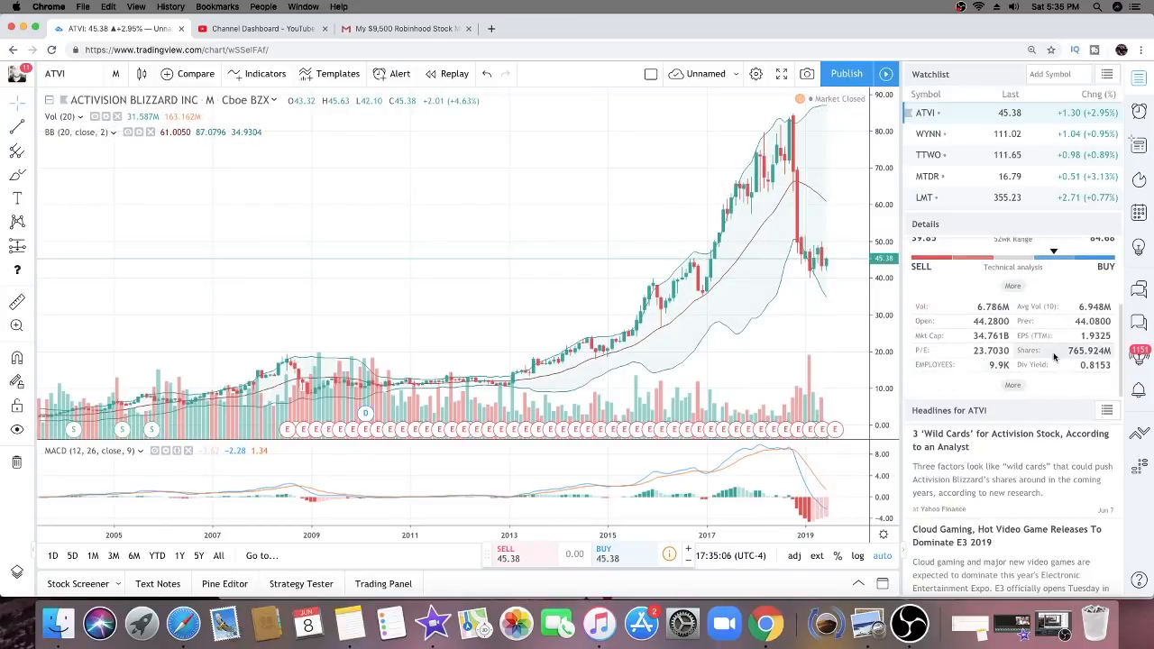
{"action": "mouse_move", "coordinate": [786, 191]}
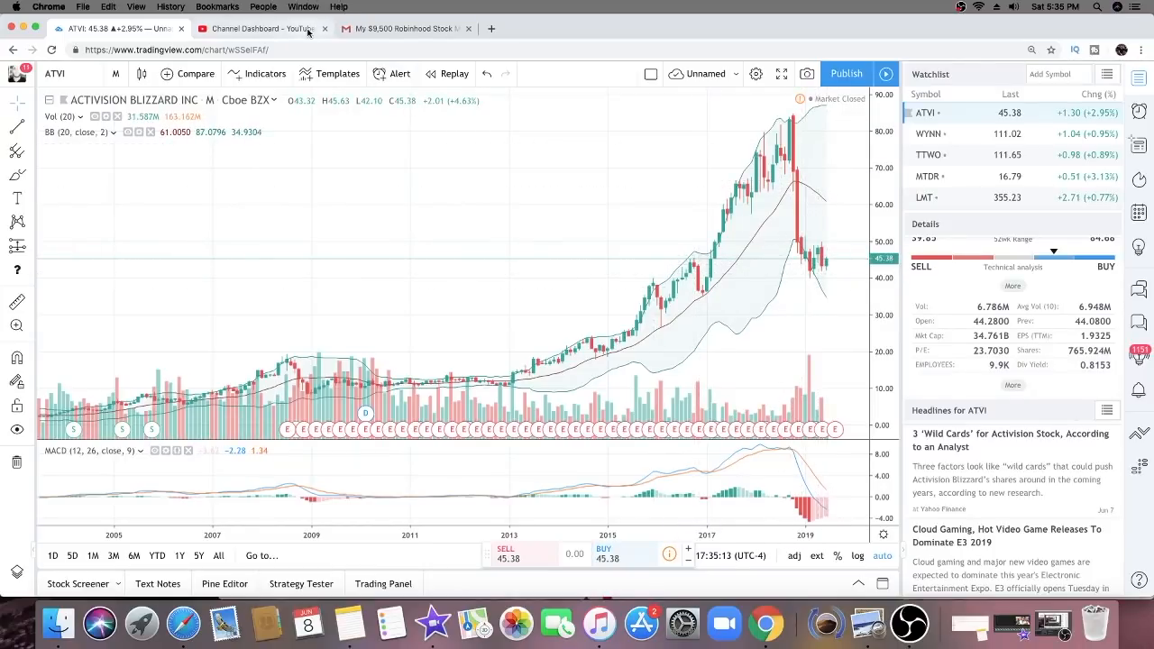
Step: Check McDonald's in the holdings screenshot and return to the charts to look up MCD
{"action": "left_click", "coordinate": [406, 29]}
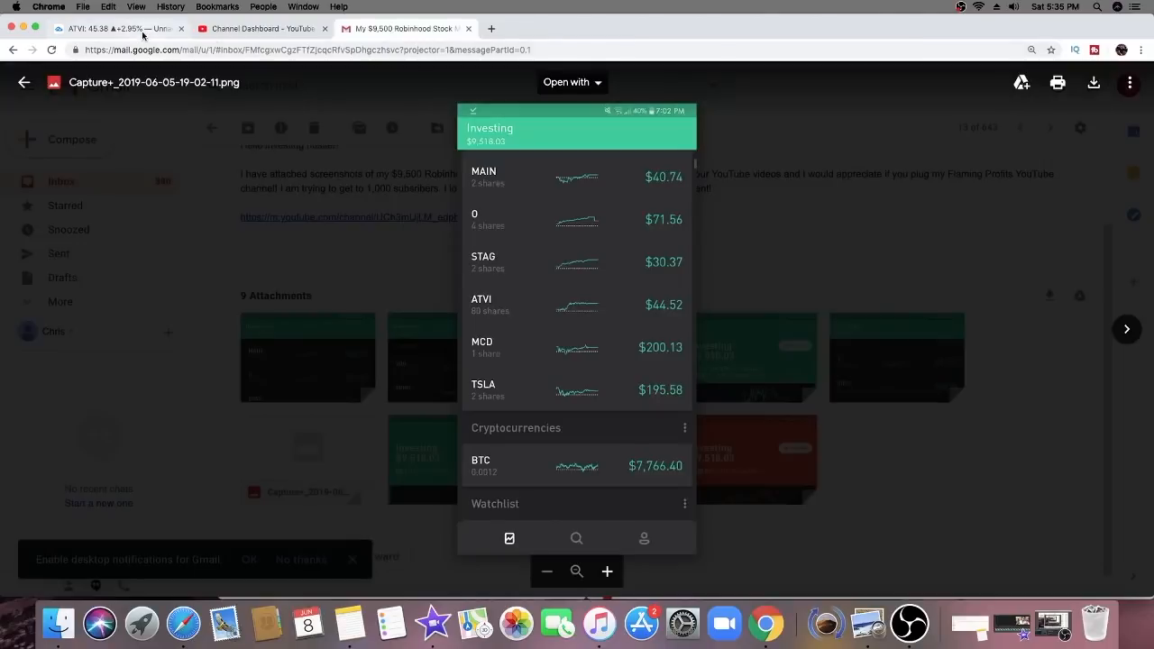
{"action": "left_click", "coordinate": [117, 29]}
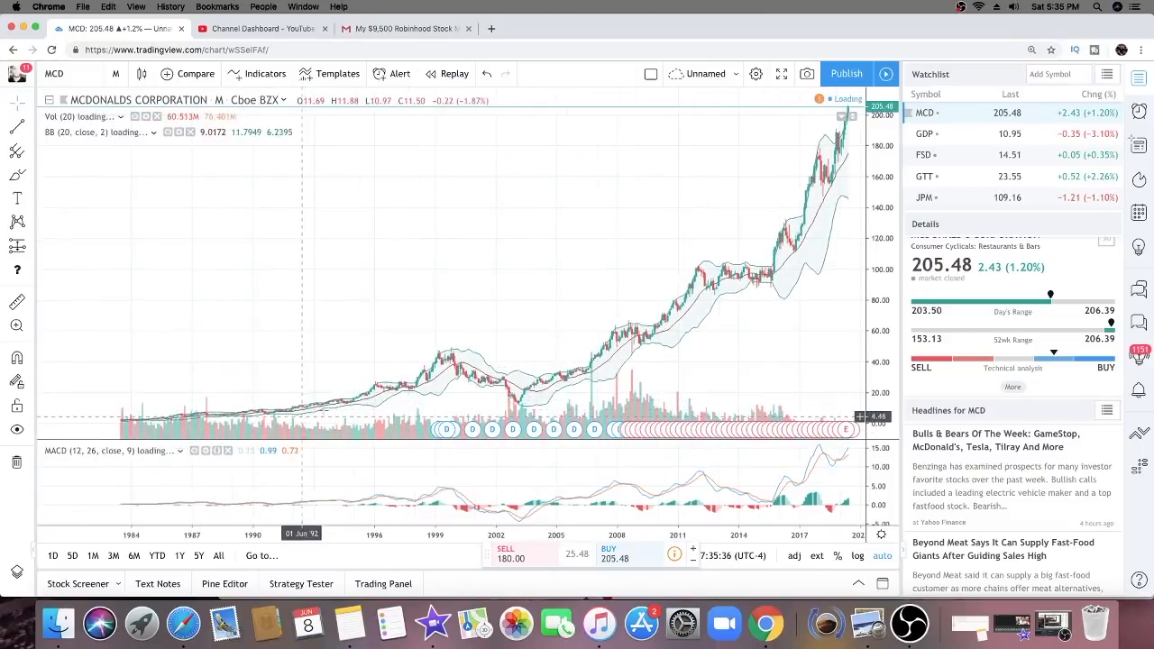
Step: Return to the Gmail holdings screenshot listing MAIN through TSLA plus BTC
{"action": "left_click", "coordinate": [400, 29]}
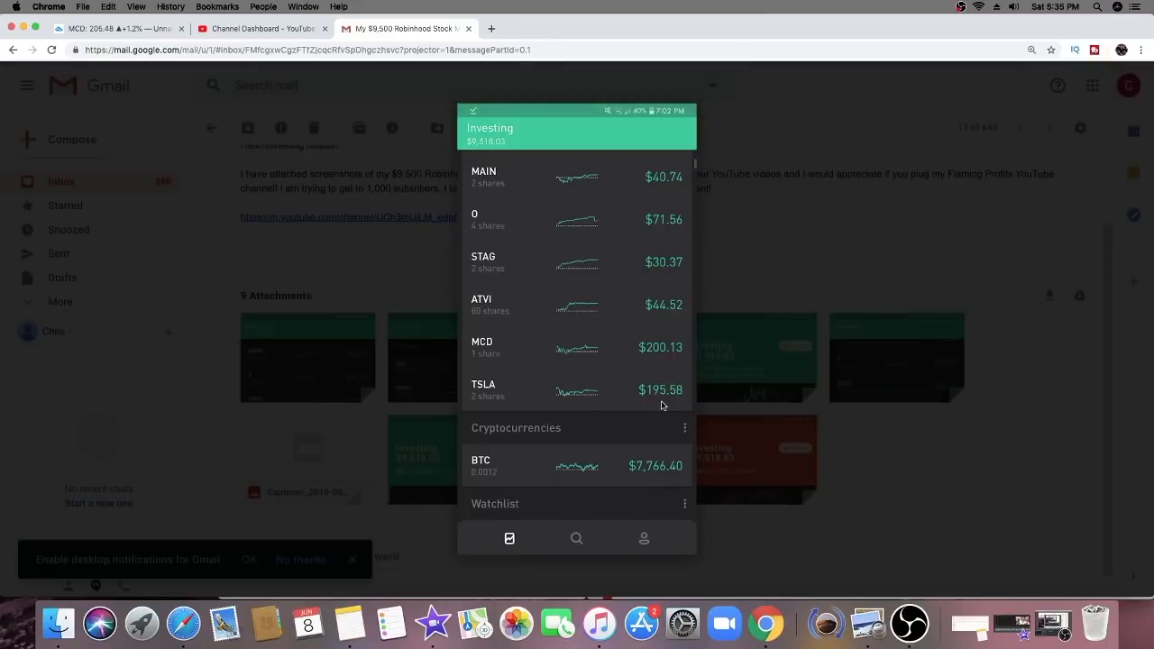
{"action": "mouse_move", "coordinate": [669, 400]}
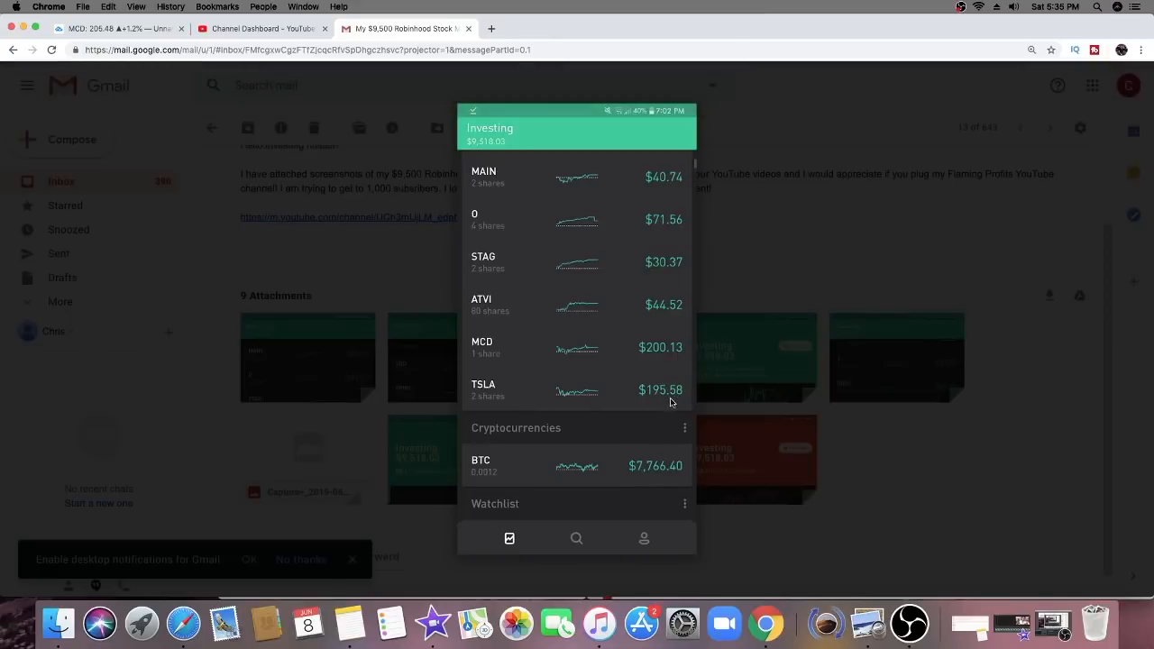
{"action": "mouse_move", "coordinate": [643, 435]}
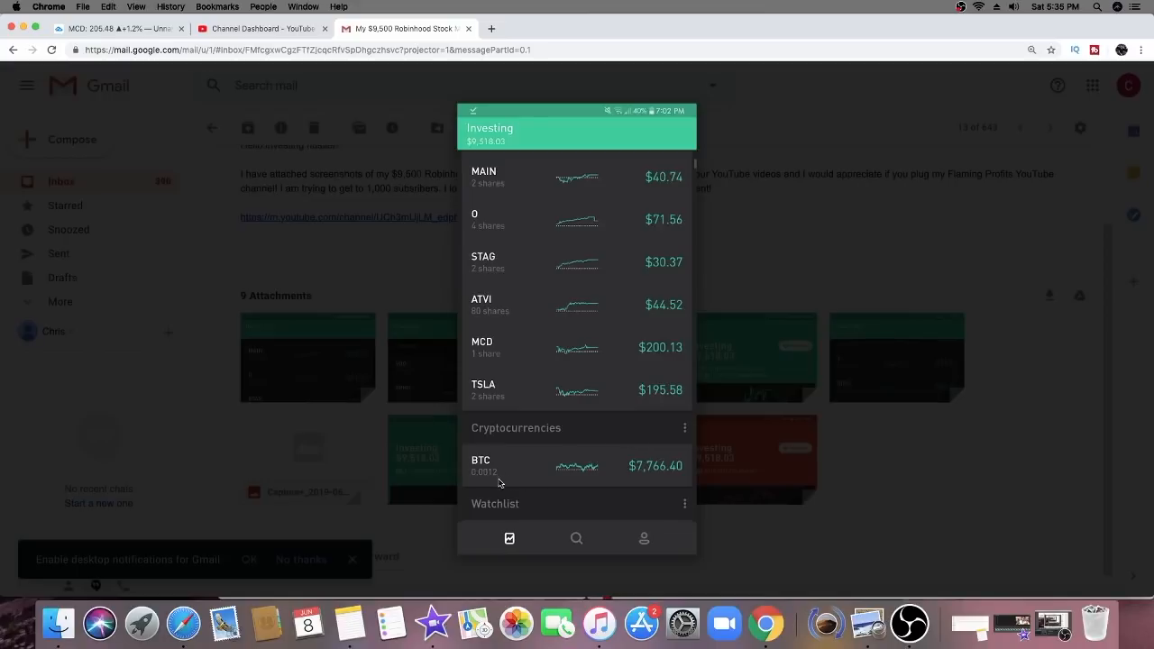
{"action": "mouse_move", "coordinate": [487, 483]}
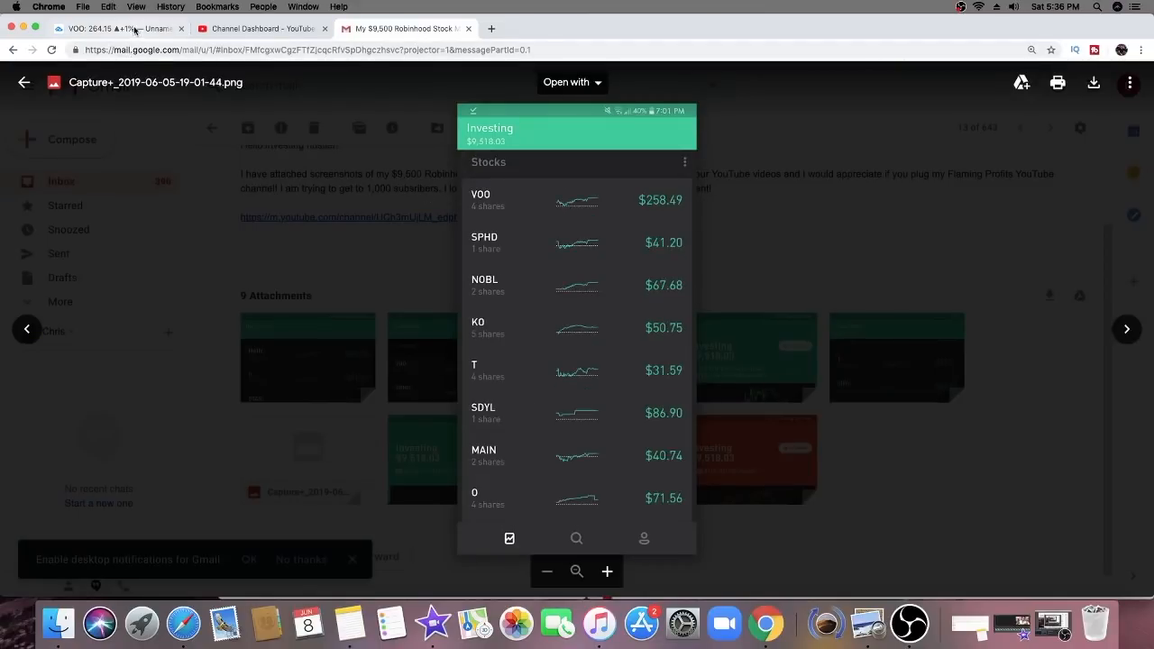
Step: Look at the VOO and SPHD charts, checking the portfolio screenshot between them
{"action": "left_click", "coordinate": [117, 28]}
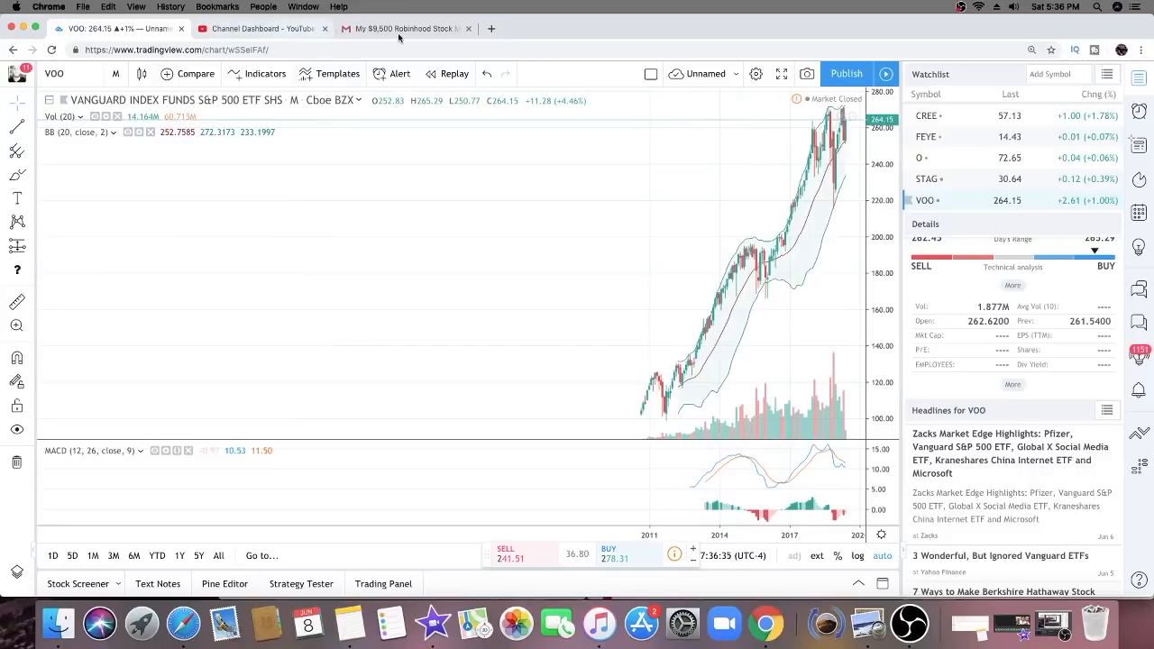
{"action": "left_click", "coordinate": [401, 29]}
{"action": "type", "text": "SPHD"}
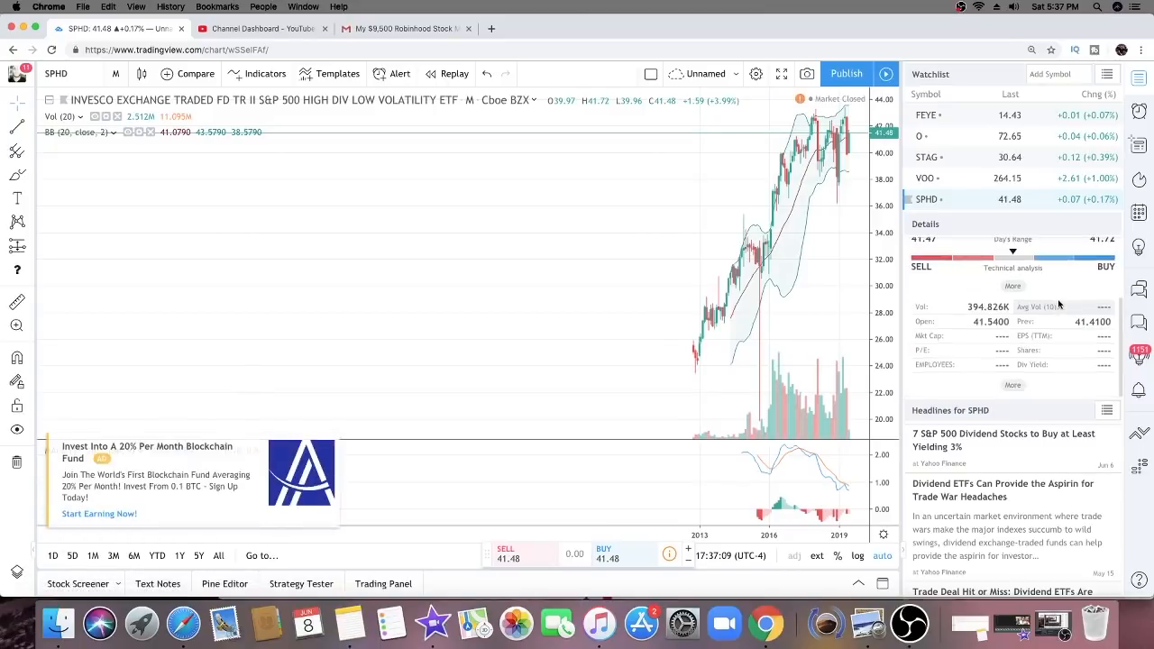
{"action": "left_click", "coordinate": [261, 29]}
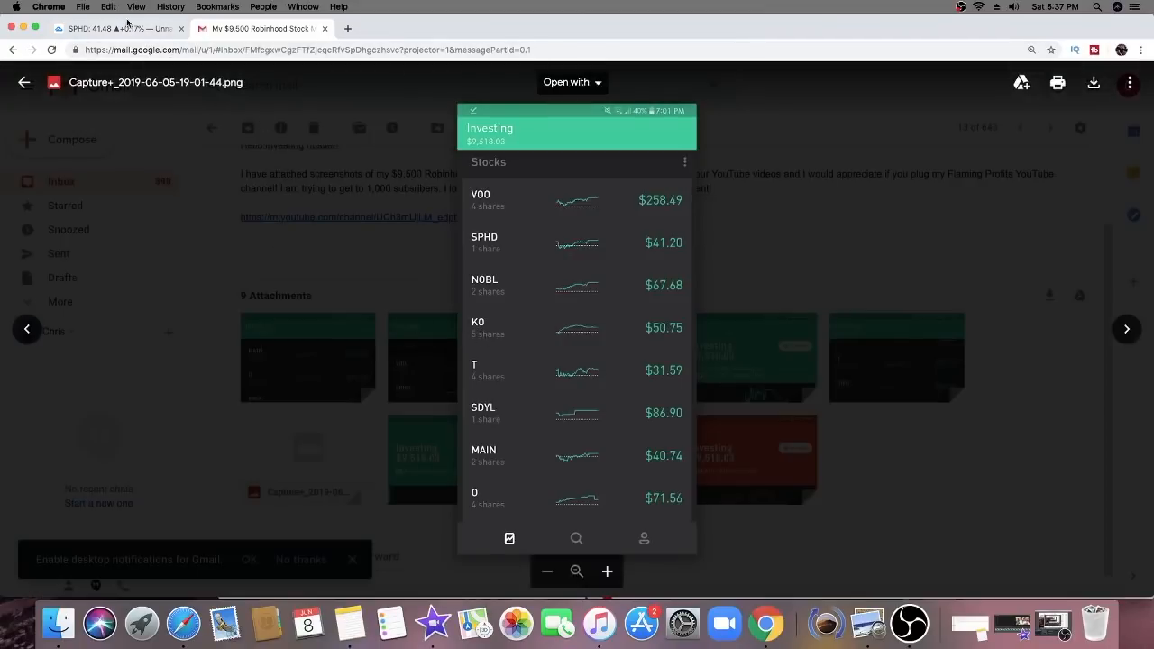
{"action": "left_click", "coordinate": [117, 29]}
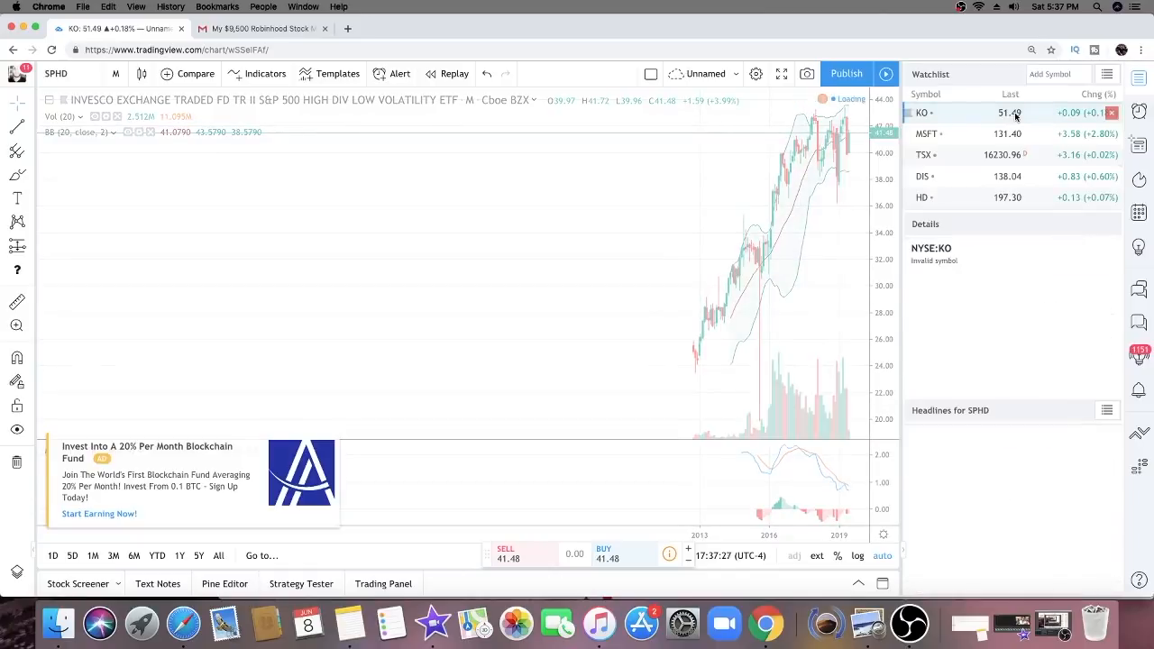
Step: Chart Coca-Cola (KO), then return to the email's portfolio screenshots
{"action": "left_click", "coordinate": [919, 112]}
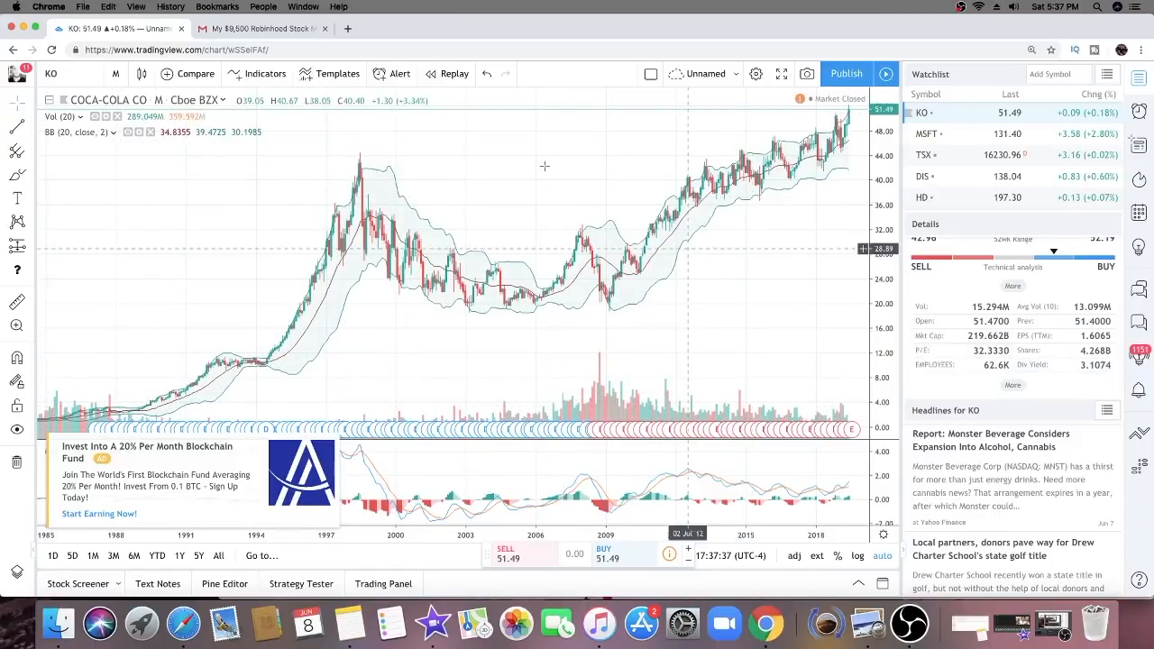
{"action": "left_click", "coordinate": [261, 29]}
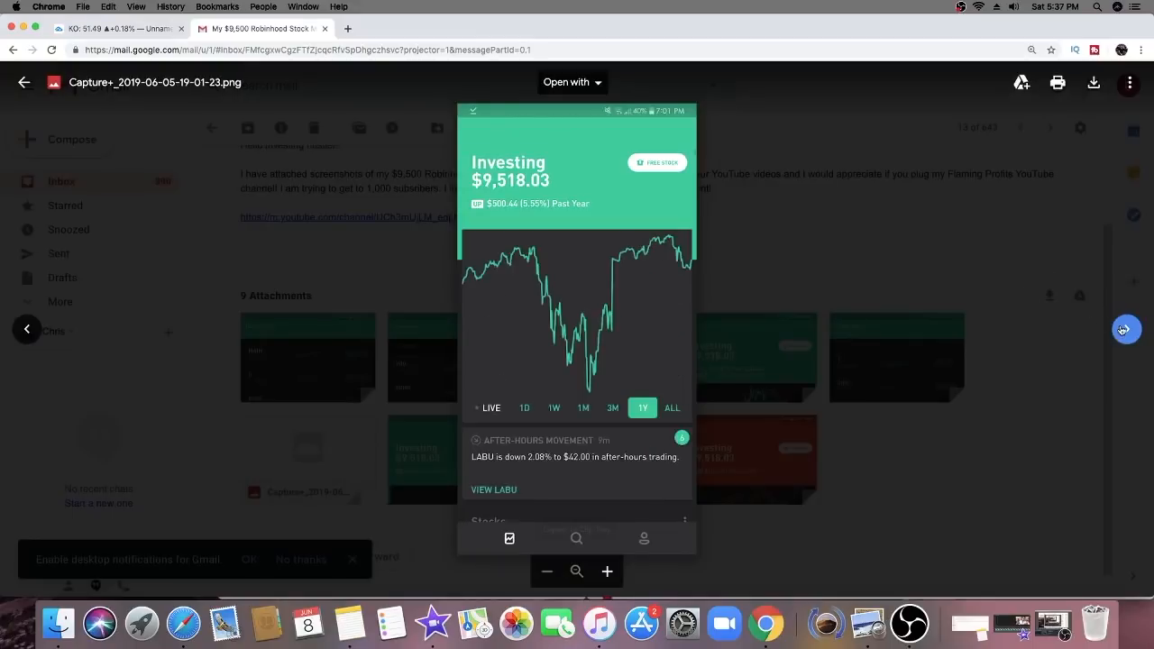
Step: Bring the STAG Industrial chart back up, then return to the portfolio screenshots
{"action": "left_click", "coordinate": [117, 29]}
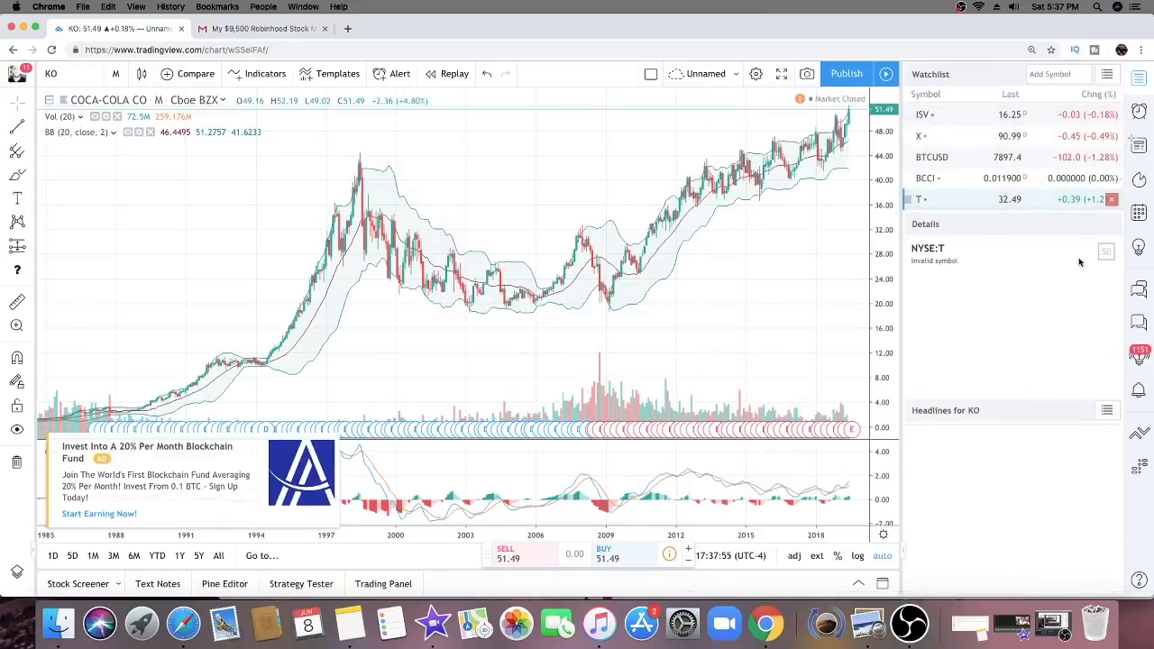
{"action": "left_click", "coordinate": [922, 199]}
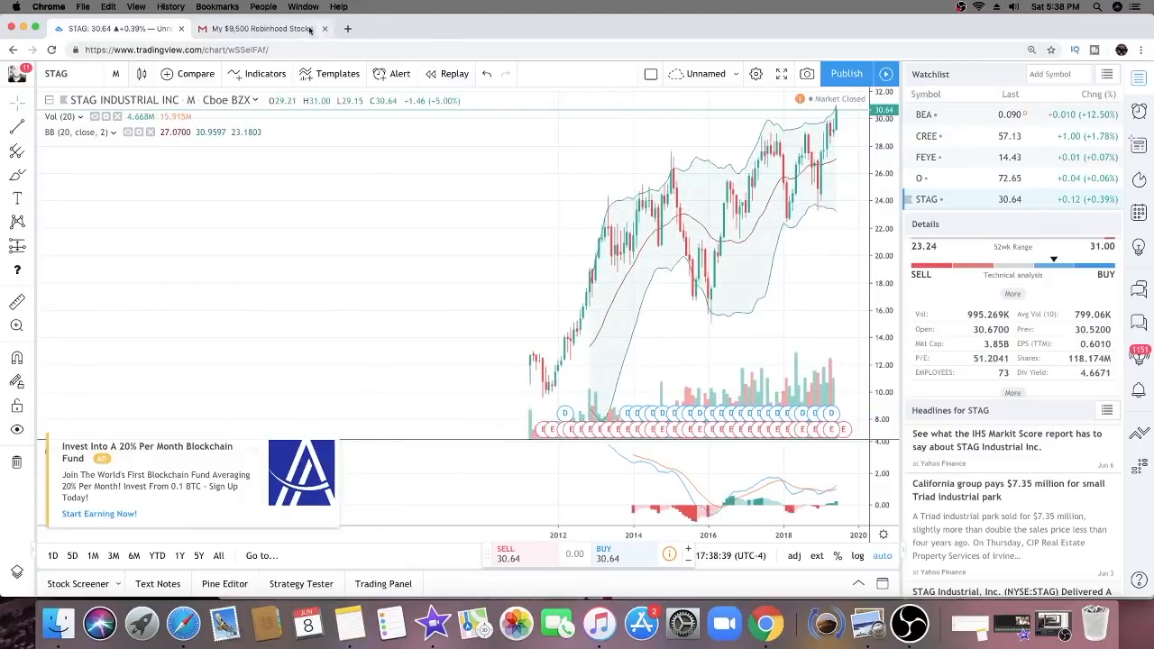
{"action": "left_click", "coordinate": [259, 28]}
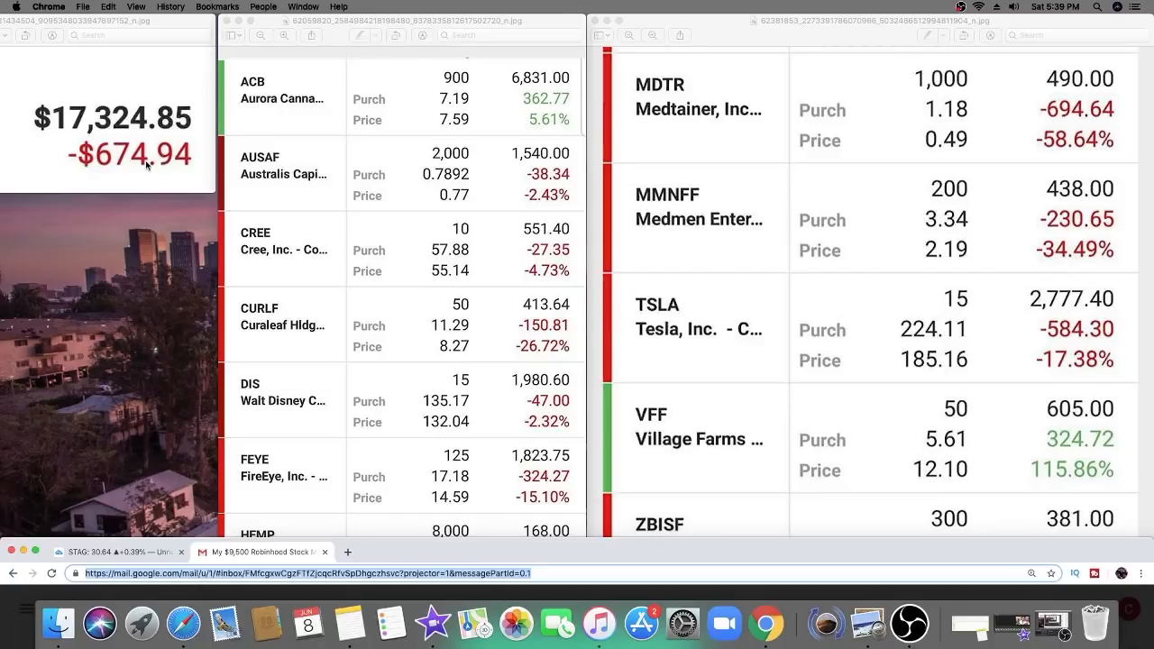
{"action": "mouse_move", "coordinate": [527, 555]}
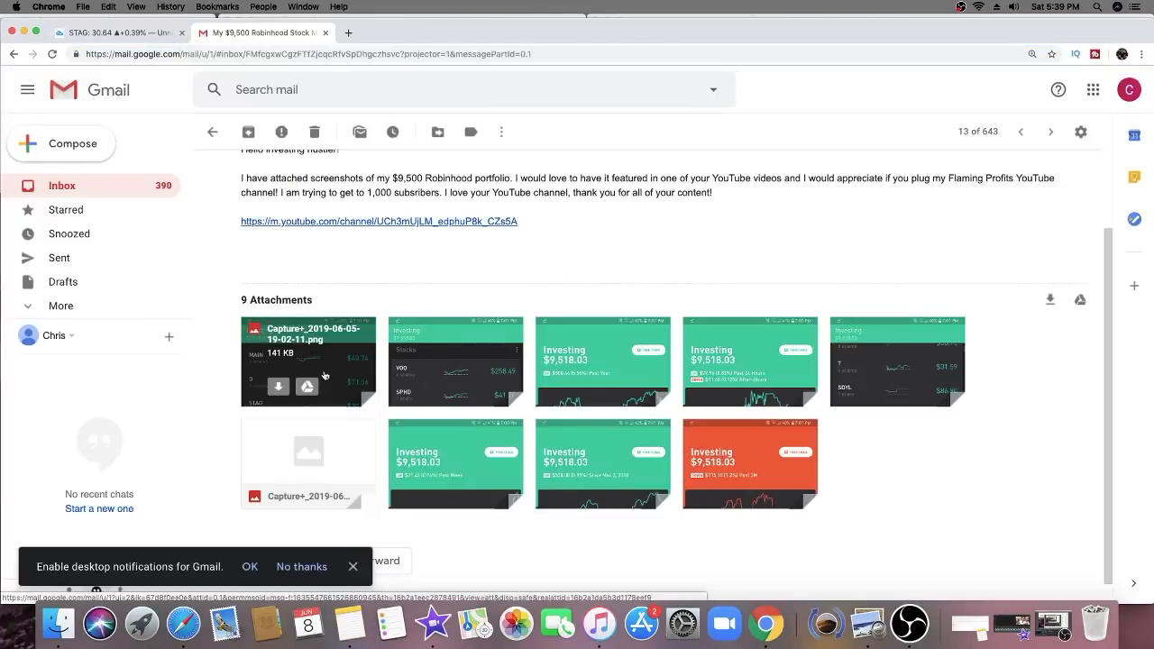
{"action": "left_click", "coordinate": [306, 361]}
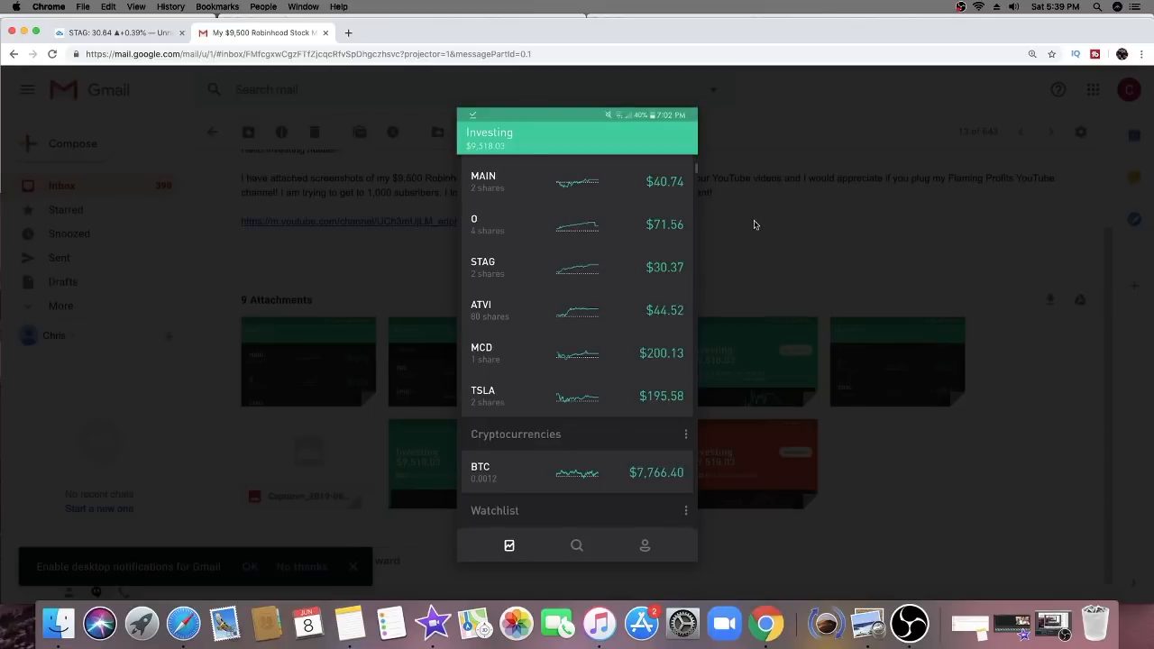
{"action": "left_click", "coordinate": [306, 360]}
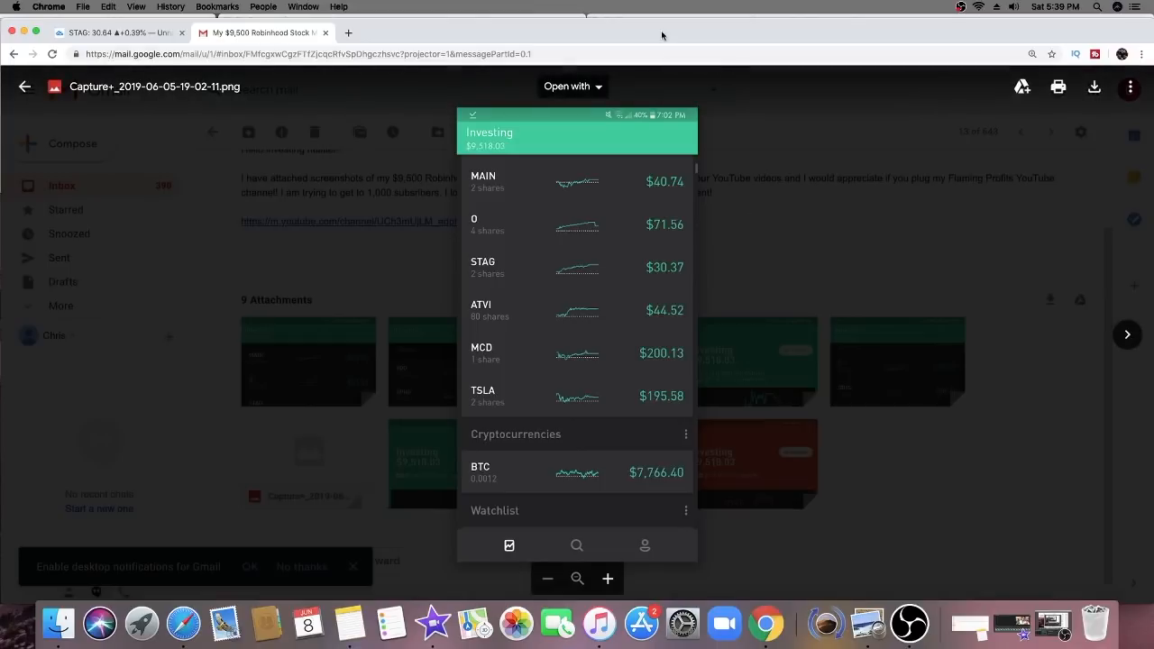
{"action": "left_click", "coordinate": [361, 55]}
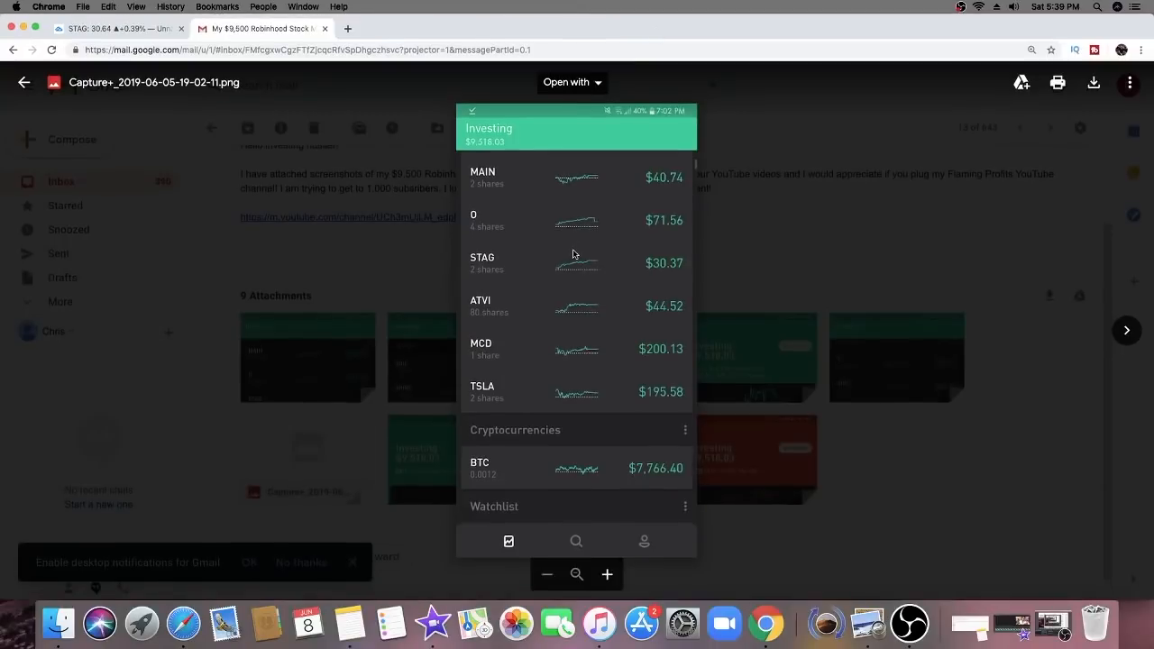
{"action": "mouse_move", "coordinate": [552, 260]}
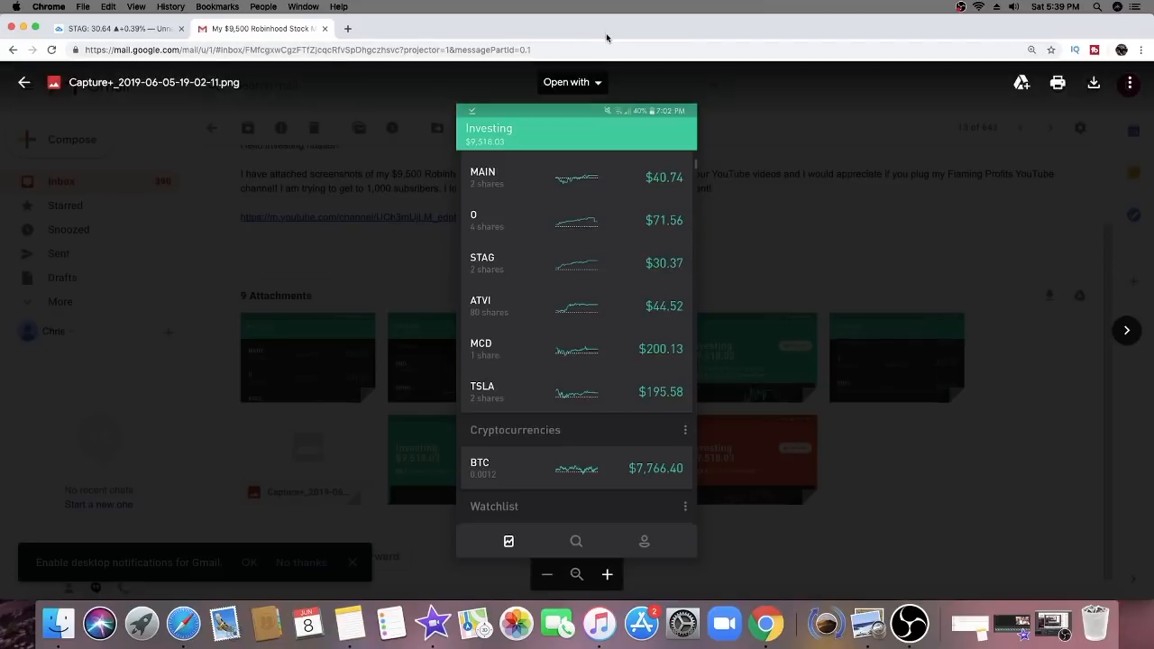
{"action": "mouse_move", "coordinate": [631, 29]}
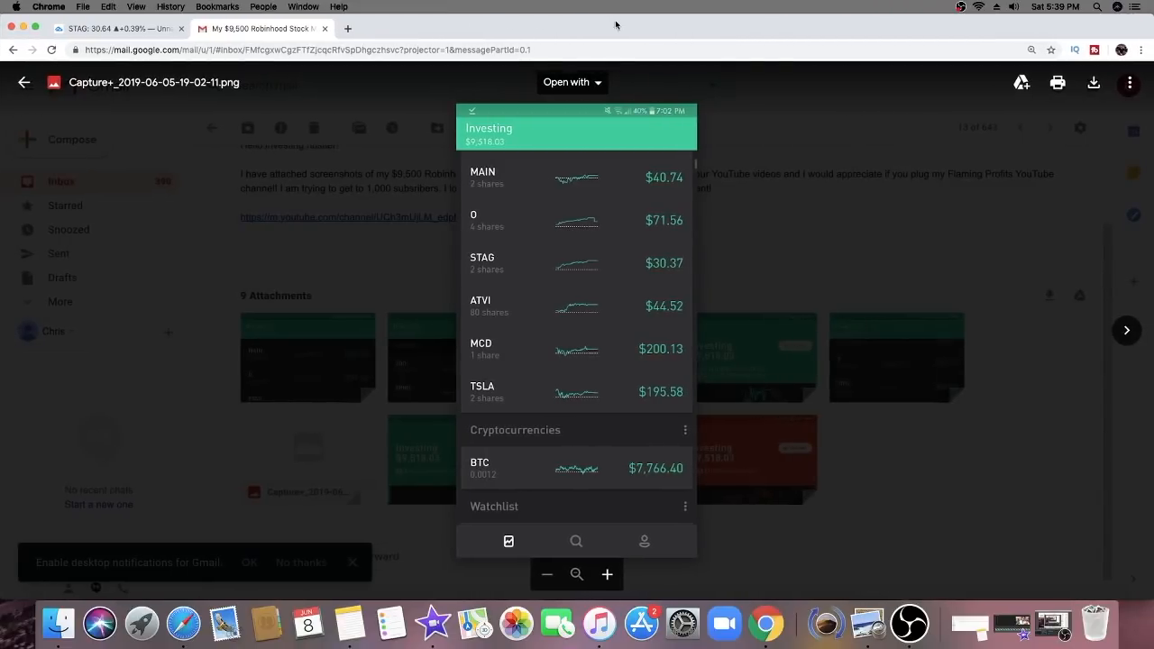
{"action": "mouse_move", "coordinate": [648, 33]}
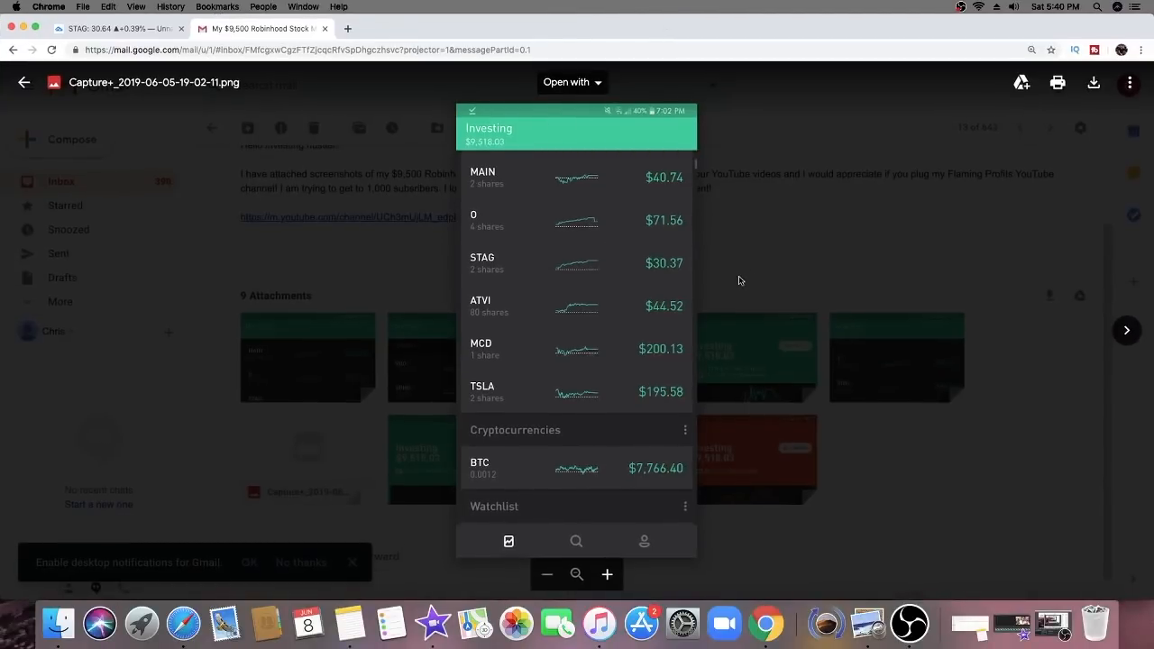
{"action": "mouse_move", "coordinate": [844, 379]}
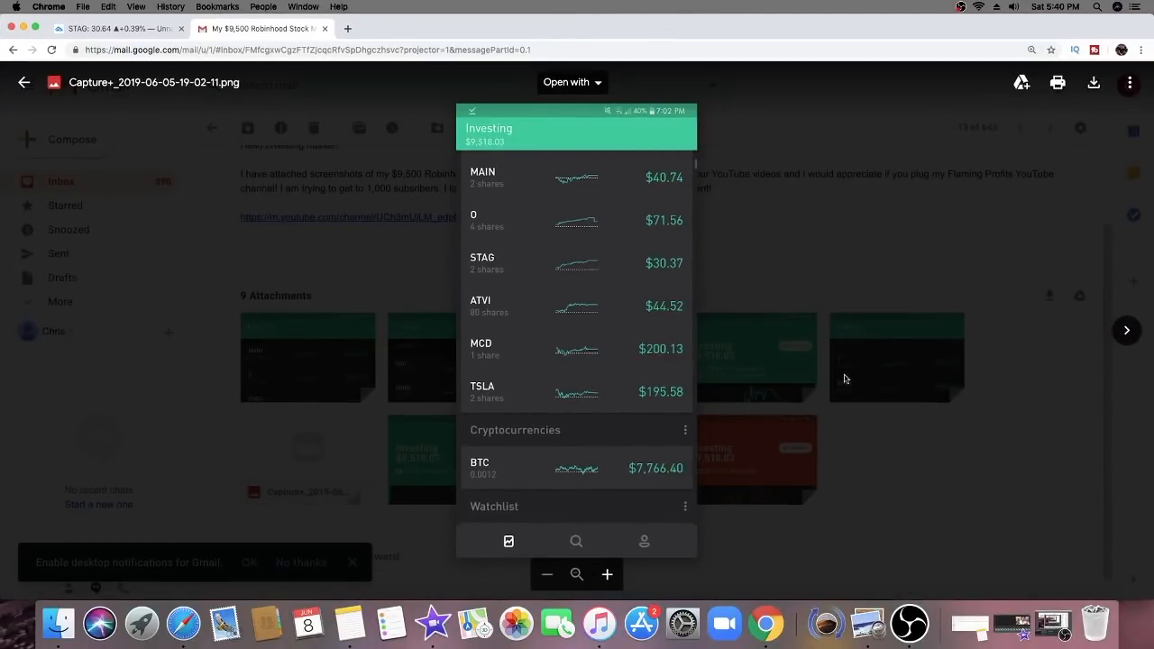
{"action": "mouse_move", "coordinate": [433, 101]}
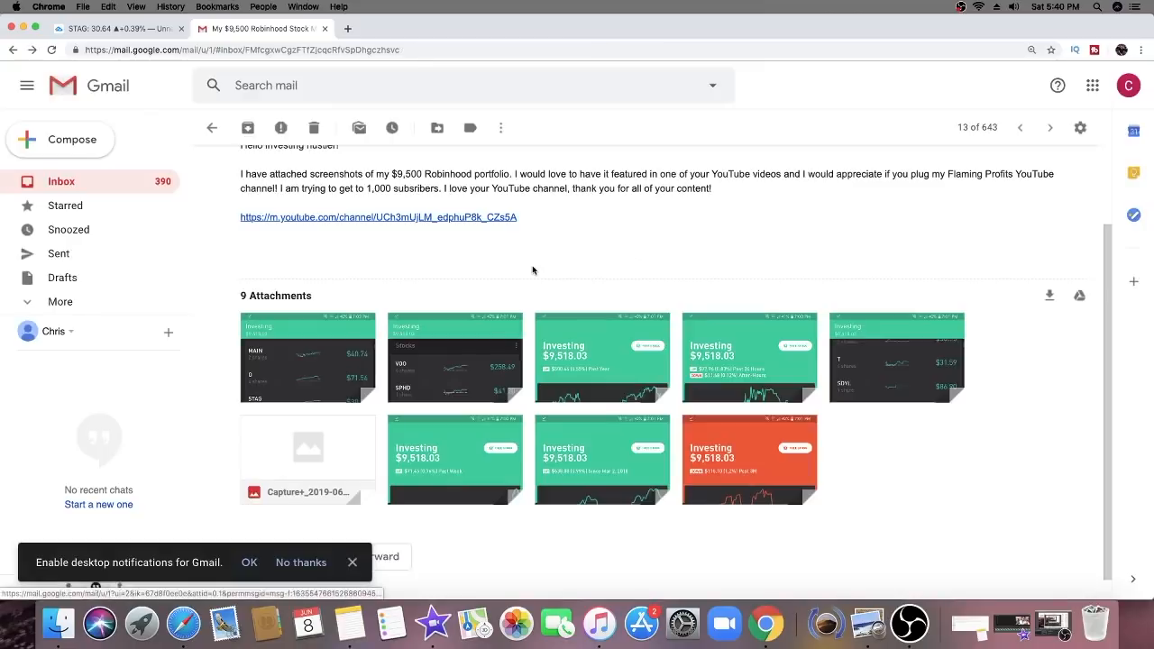
{"action": "mouse_move", "coordinate": [754, 34]}
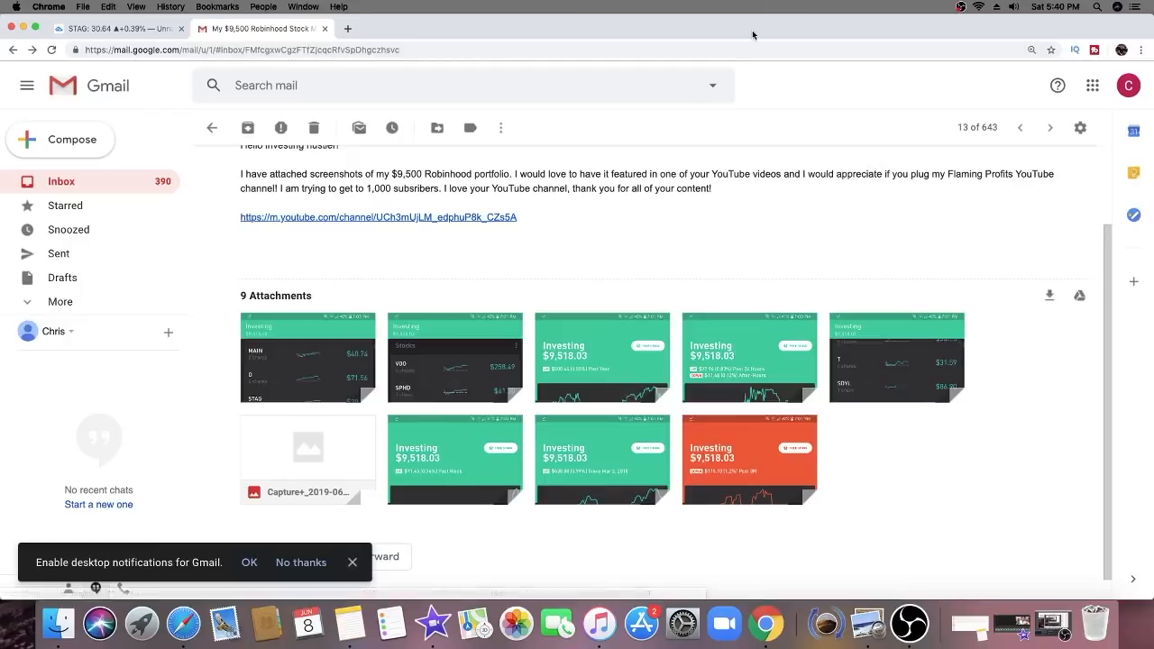